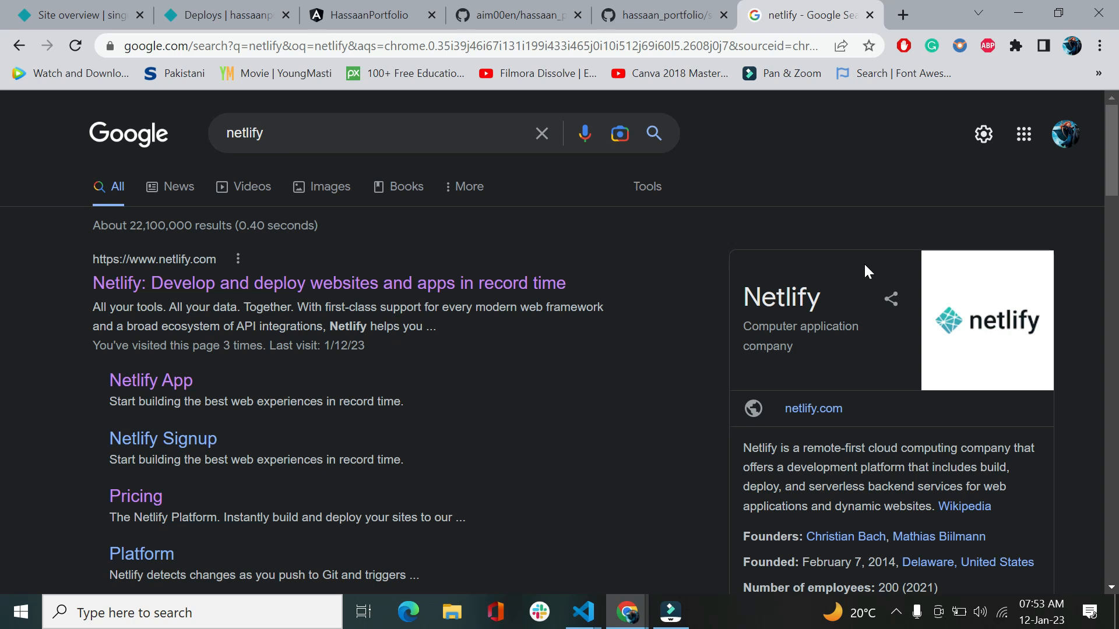
{"action": "mouse_move", "coordinate": [582, 613]}
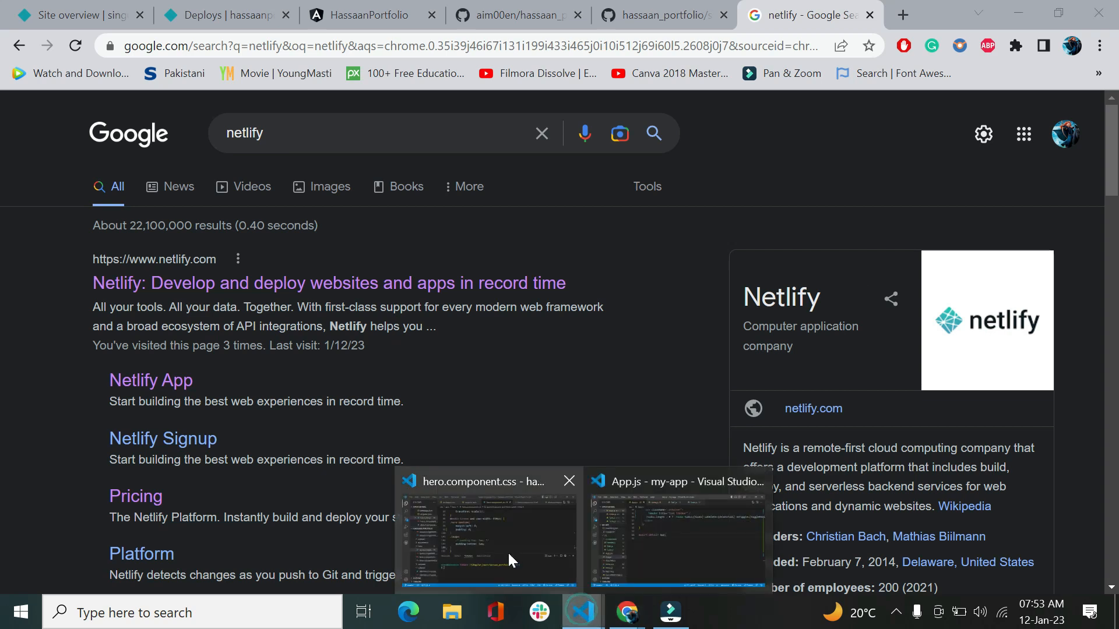
Bring up hero.component.css in VS Code and close the terminal panel
{"action": "left_click", "coordinate": [486, 532]}
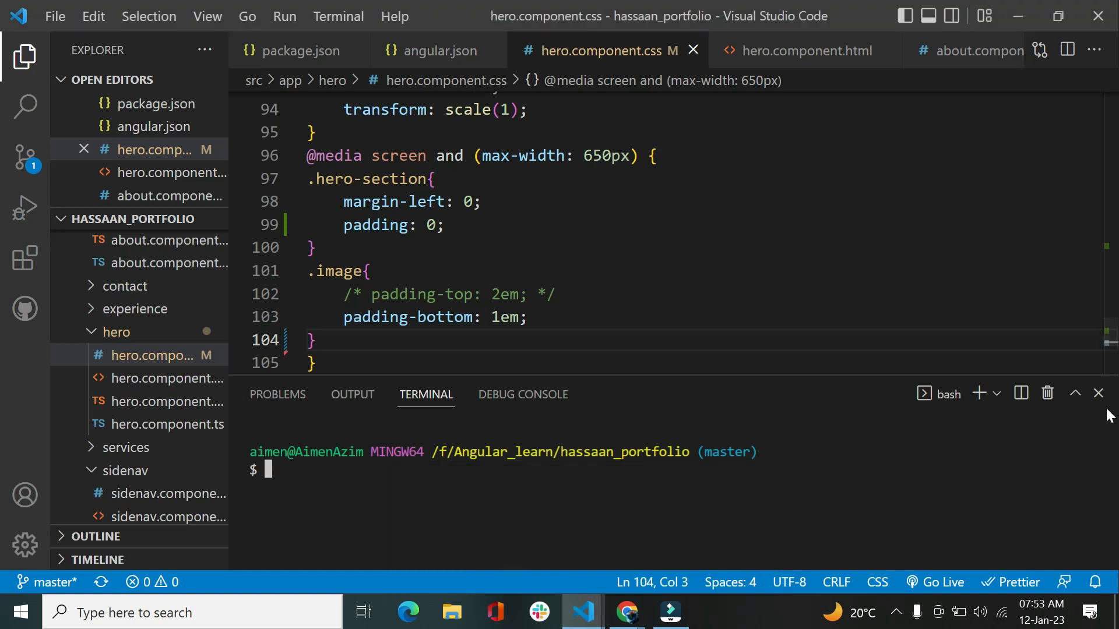
{"action": "left_click", "coordinate": [1097, 394]}
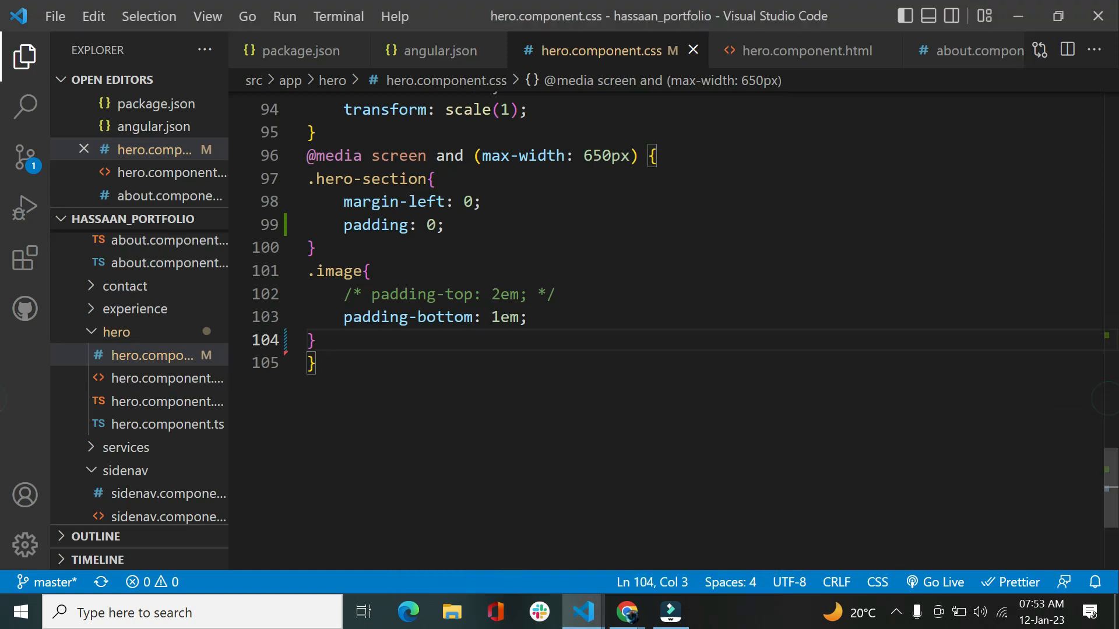
{"action": "scroll", "scroll_direction": "up", "scroll_amount": 3}
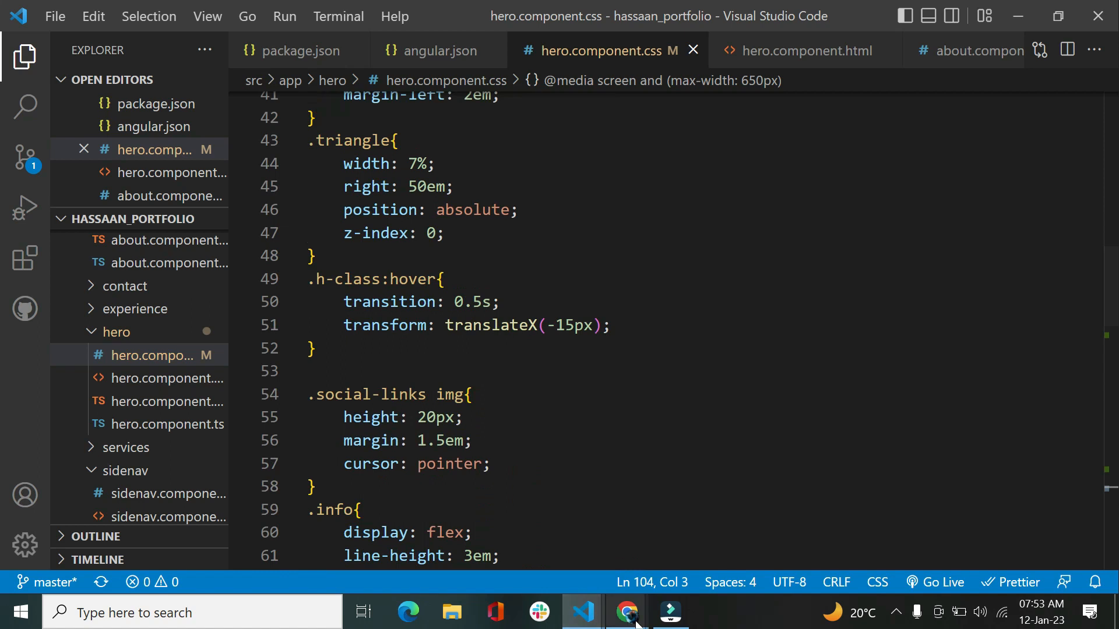
Return to the browser and open src/app in the hassaan_portfolio GitHub repository
{"action": "left_click", "coordinate": [626, 612]}
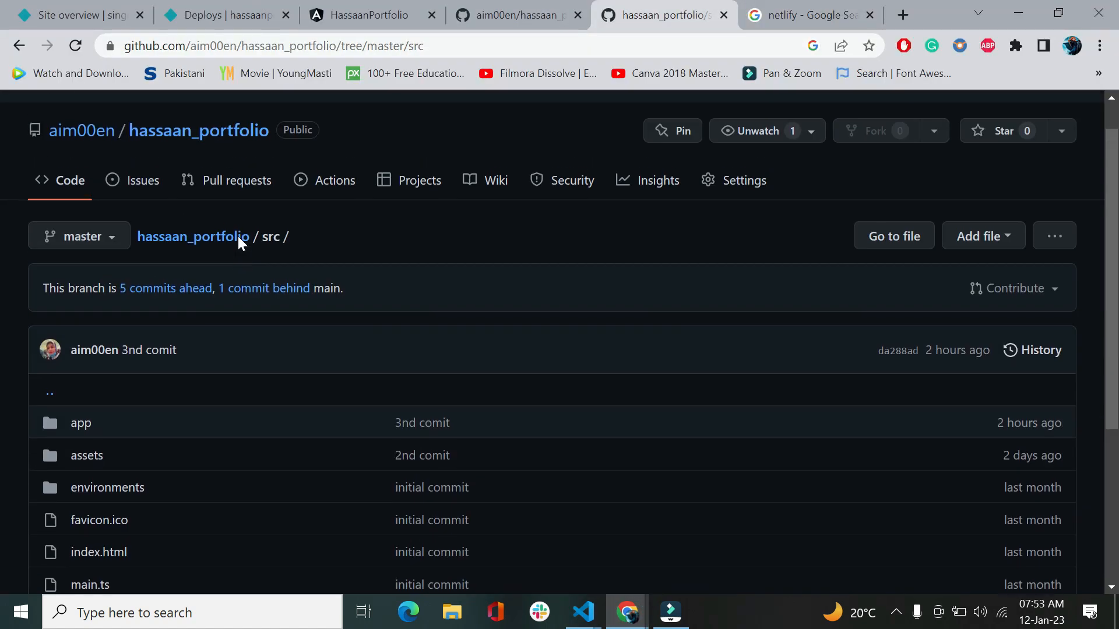
{"action": "left_click", "coordinate": [79, 236]}
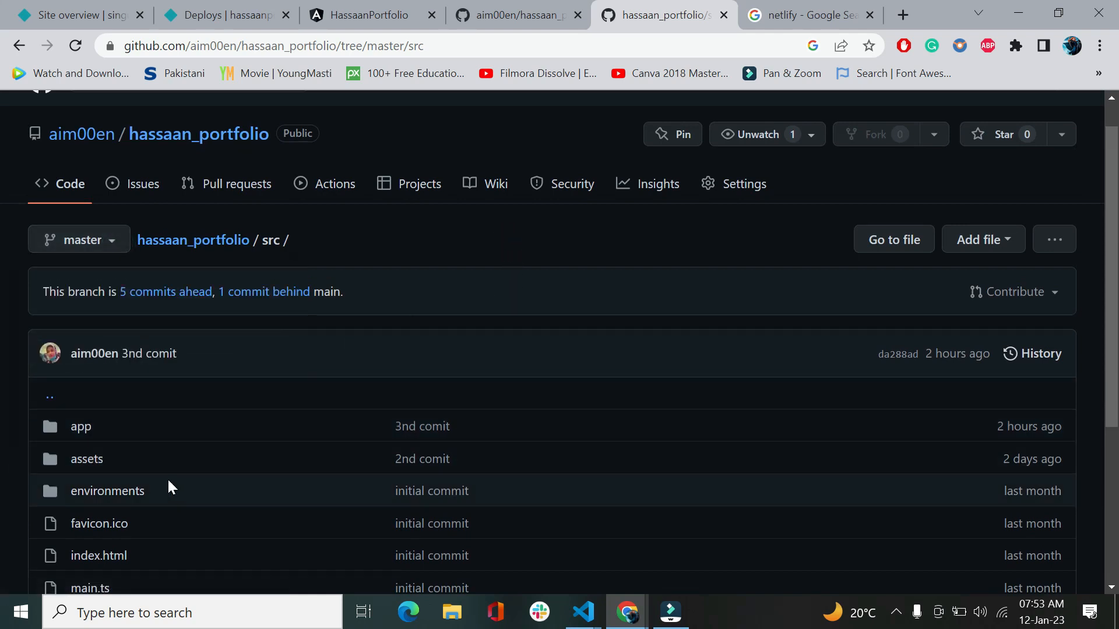
{"action": "scroll", "scroll_direction": "down", "scroll_amount": 3}
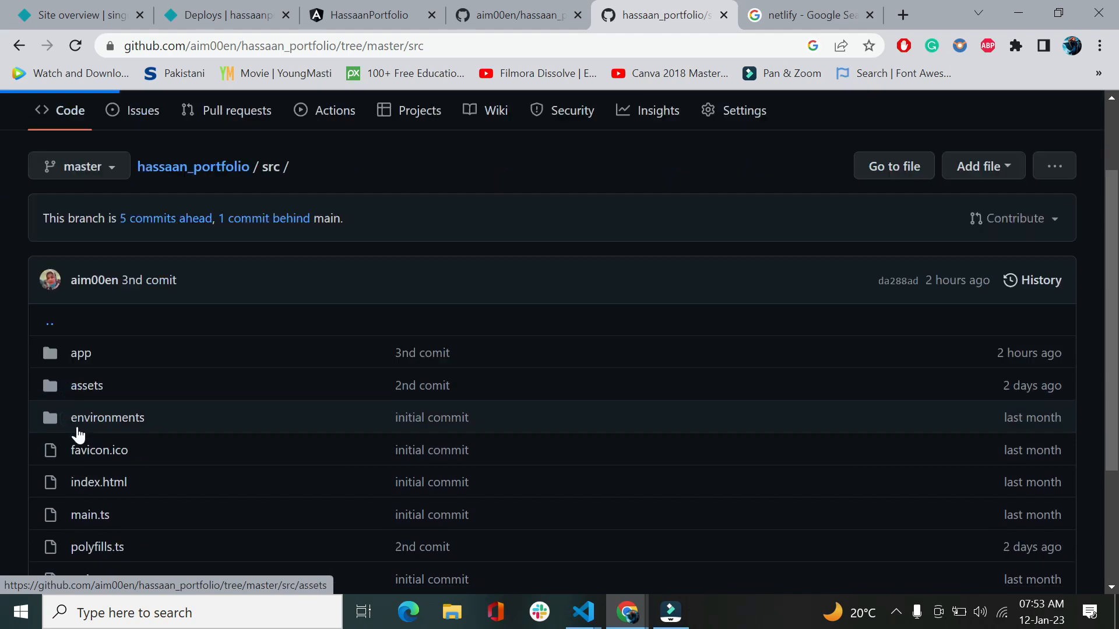
{"action": "left_click", "coordinate": [80, 353]}
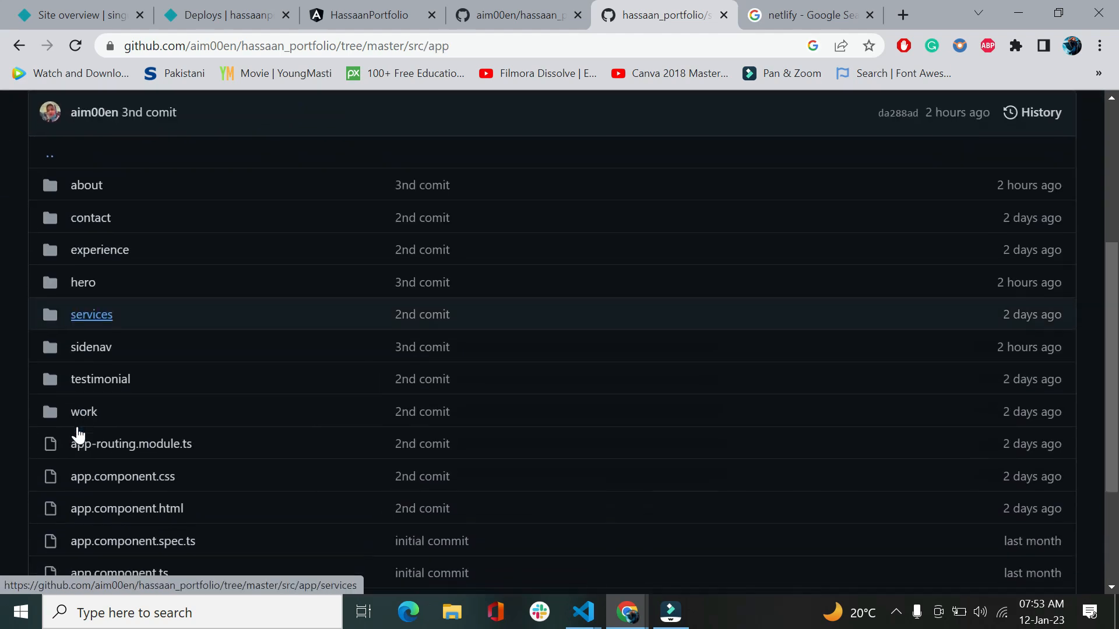
{"action": "mouse_move", "coordinate": [76, 340]}
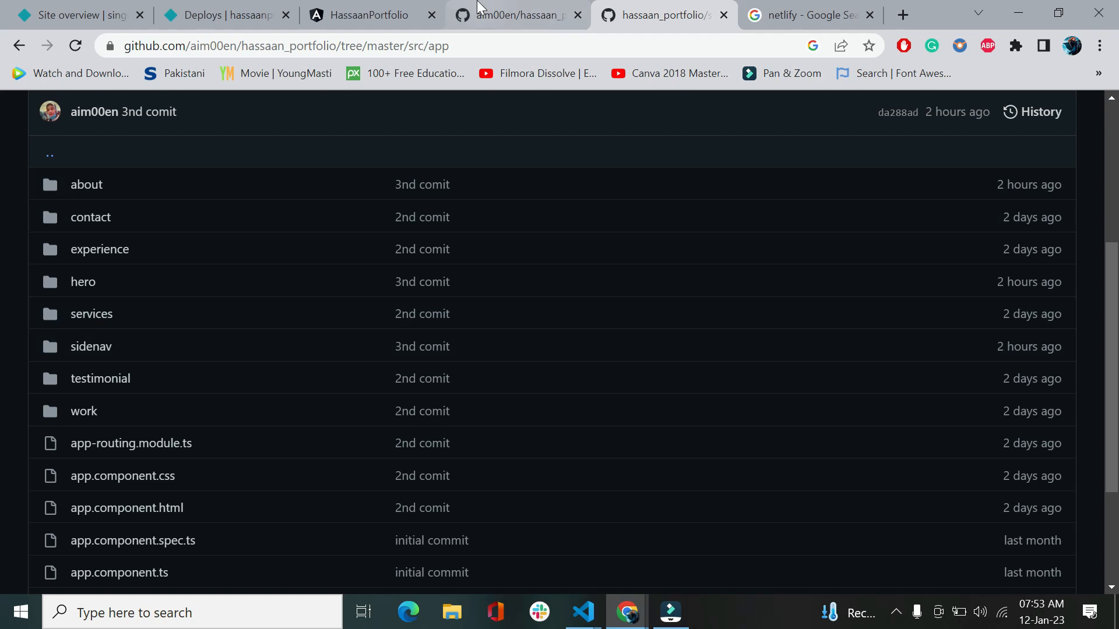
Switch to the Netlify tab and scroll down the netlify.com homepage
{"action": "left_click", "coordinate": [806, 14]}
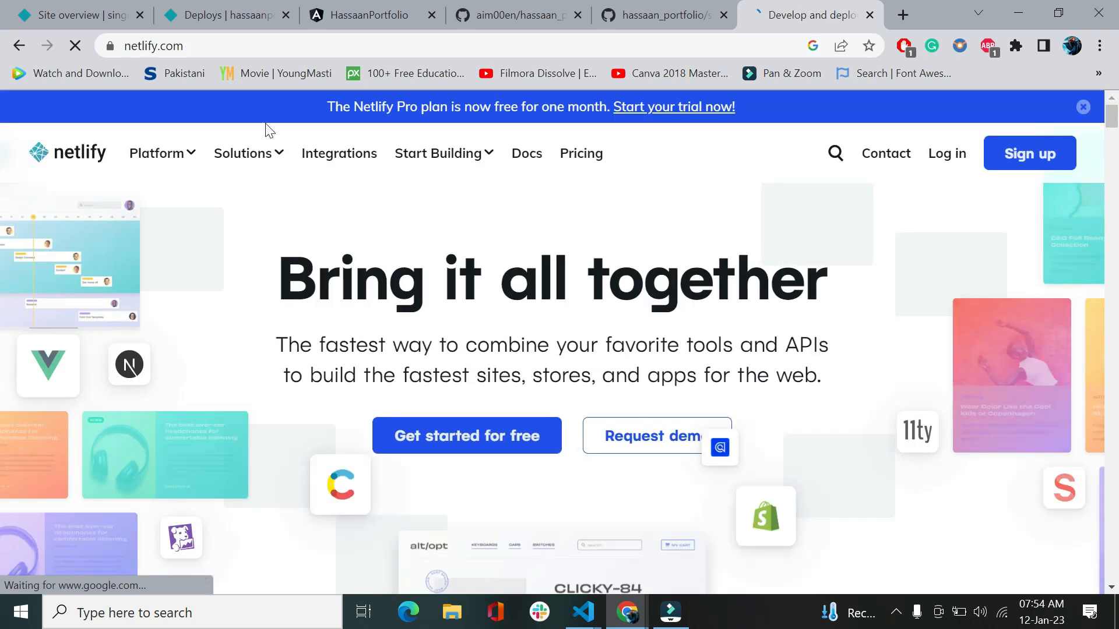
{"action": "scroll", "scroll_direction": "down", "scroll_amount": 3}
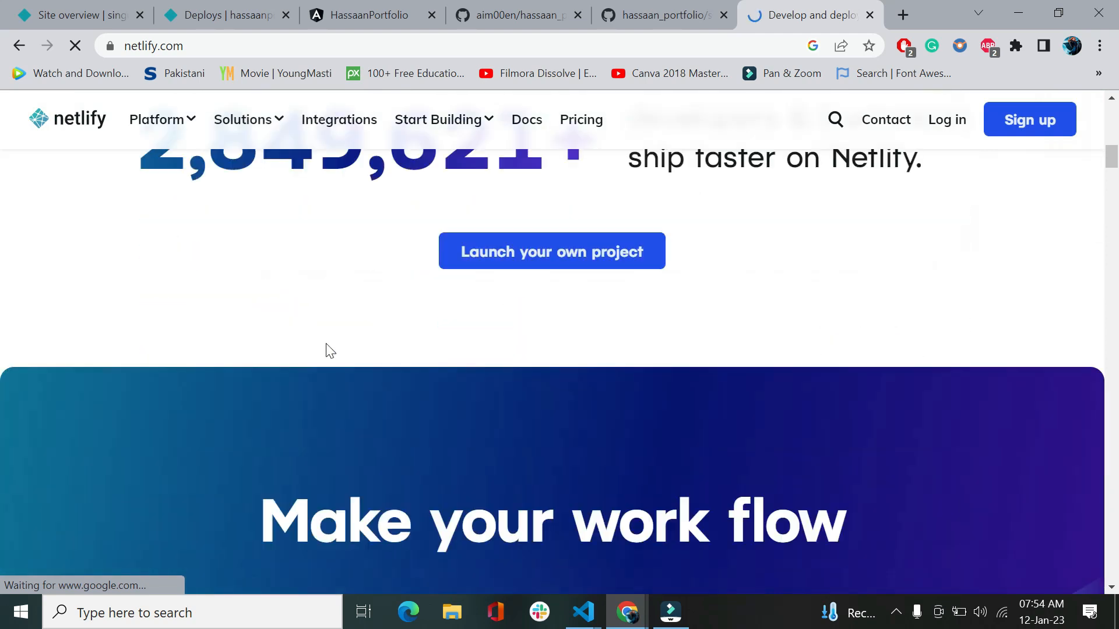
{"action": "scroll", "scroll_direction": "down", "scroll_amount": 3}
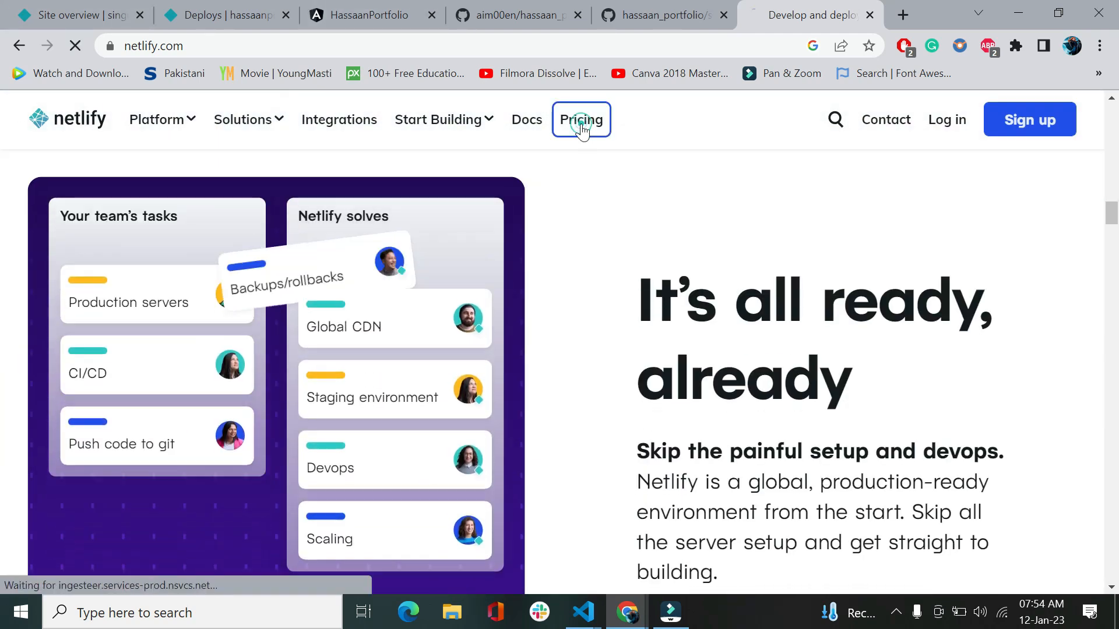
View Netlify's pricing plans and choose Start for free on the Starter plan
{"action": "left_click", "coordinate": [581, 119]}
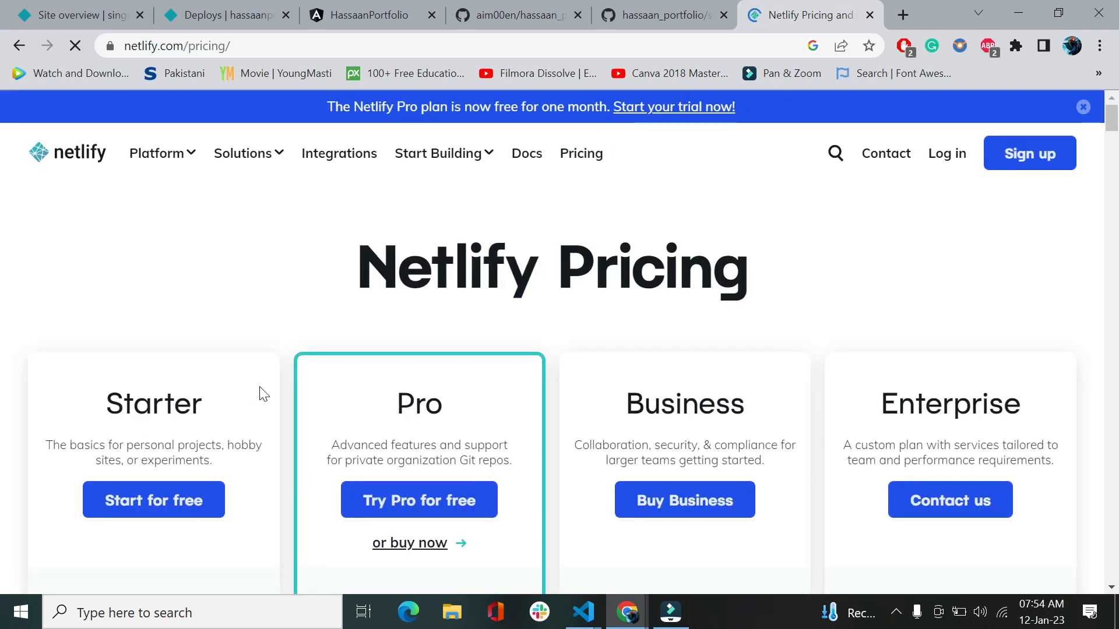
{"action": "scroll", "scroll_direction": "down", "scroll_amount": 3}
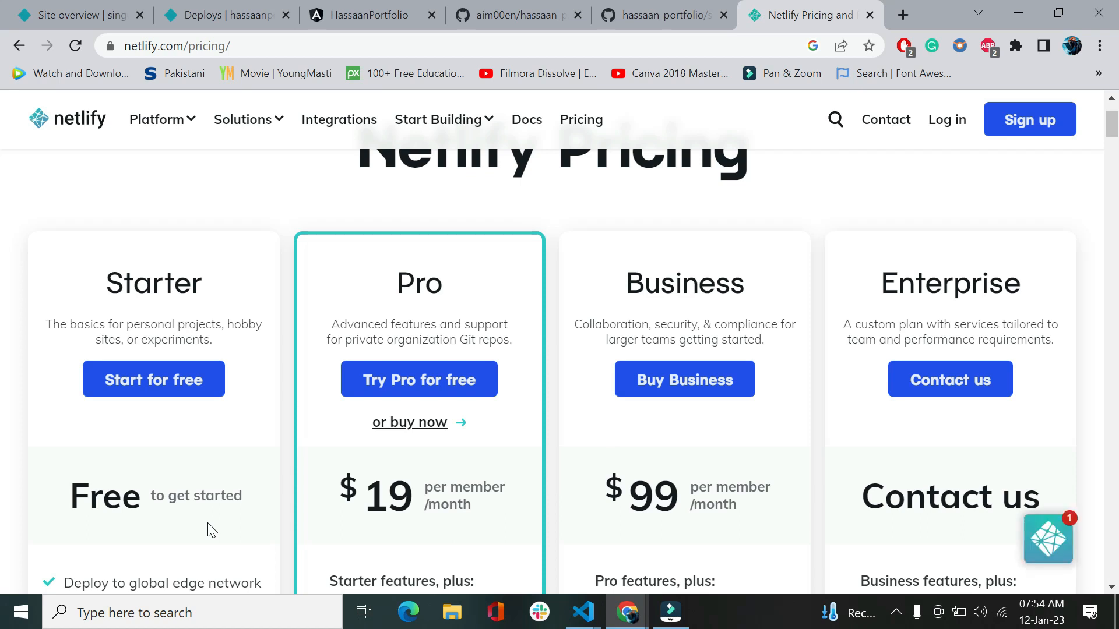
{"action": "left_click", "coordinate": [1047, 537]}
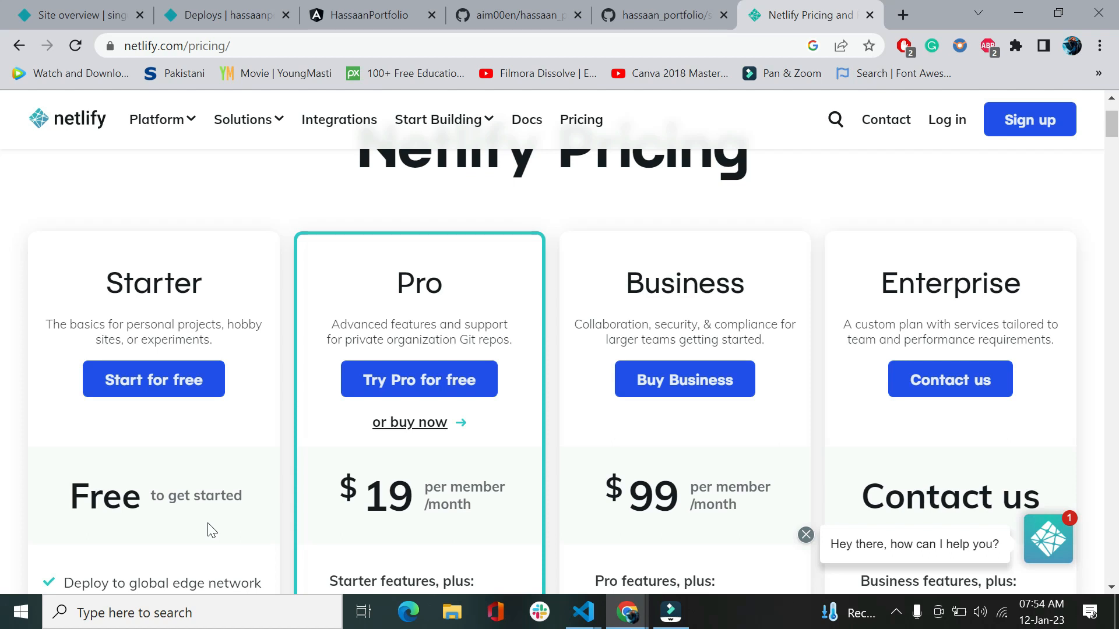
{"action": "mouse_move", "coordinate": [453, 303]}
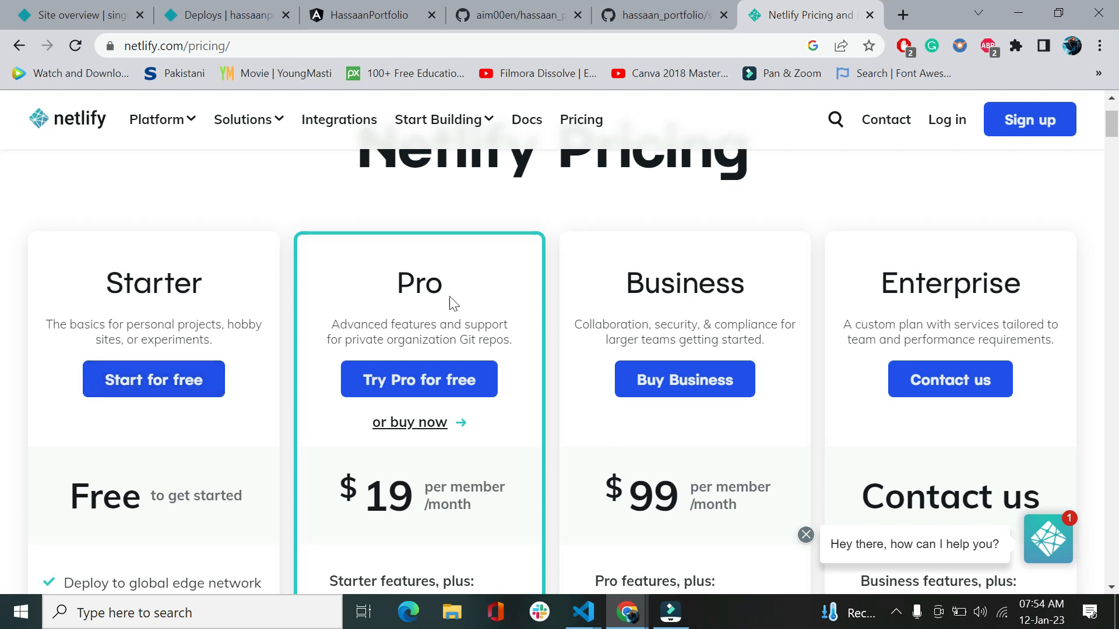
{"action": "mouse_move", "coordinate": [453, 356]}
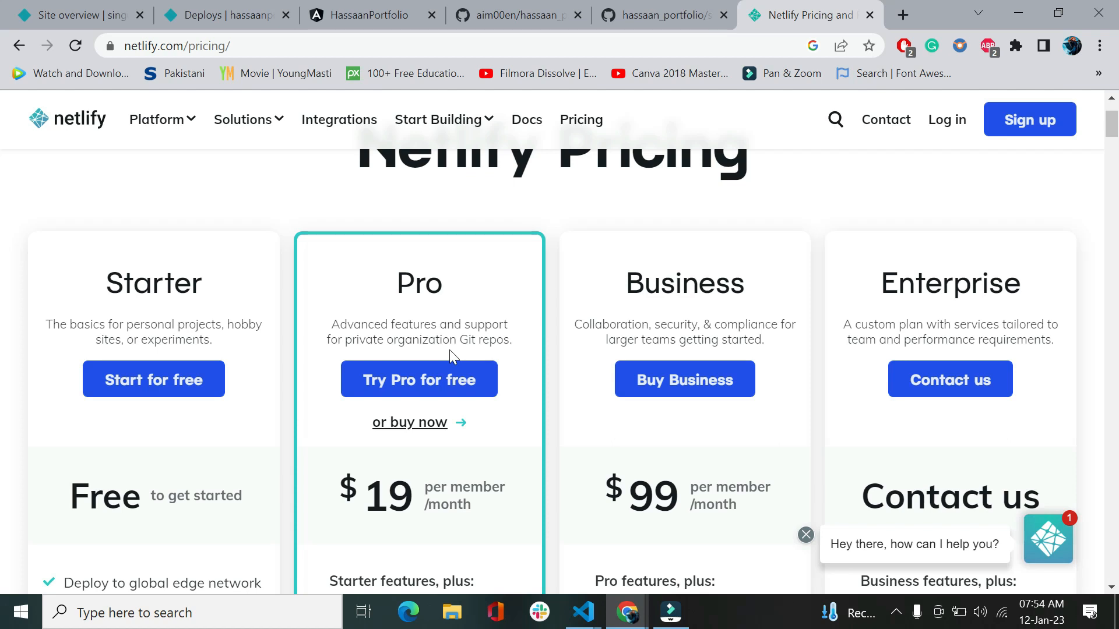
{"action": "mouse_move", "coordinate": [187, 405]}
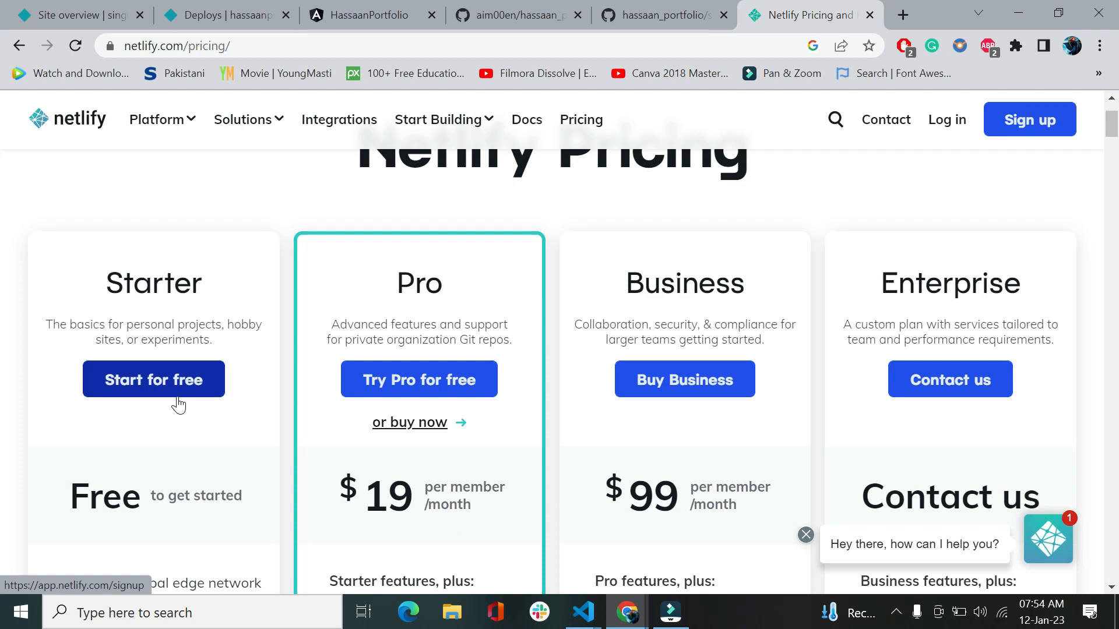
{"action": "left_click", "coordinate": [153, 379]}
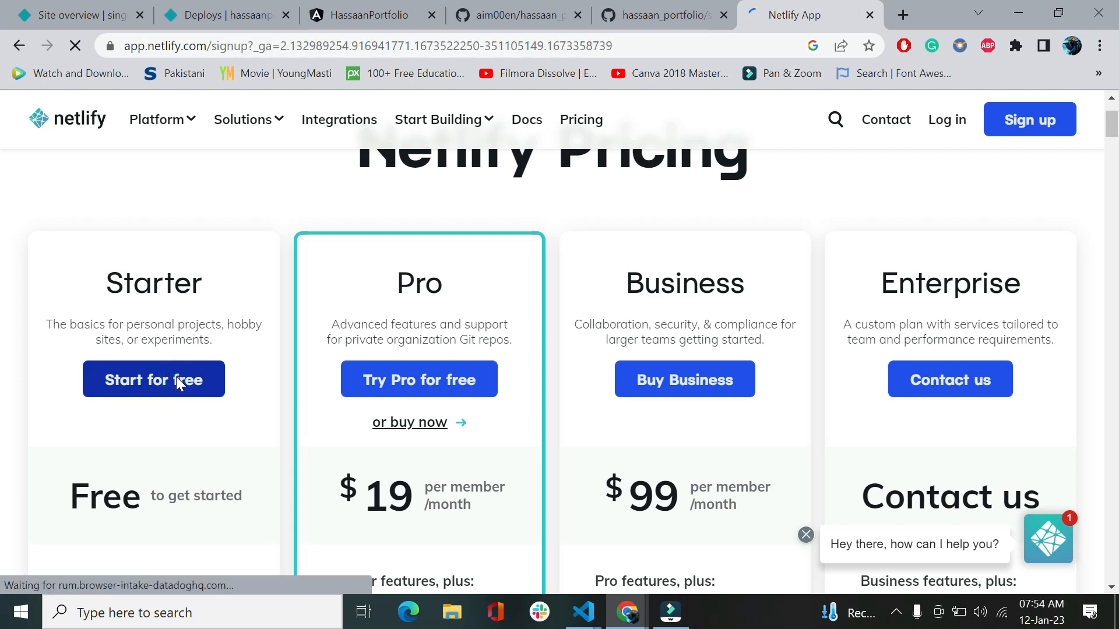
Continue the Starter sign-up and log in to the Compilers team overview dashboard
{"action": "left_click", "coordinate": [153, 379]}
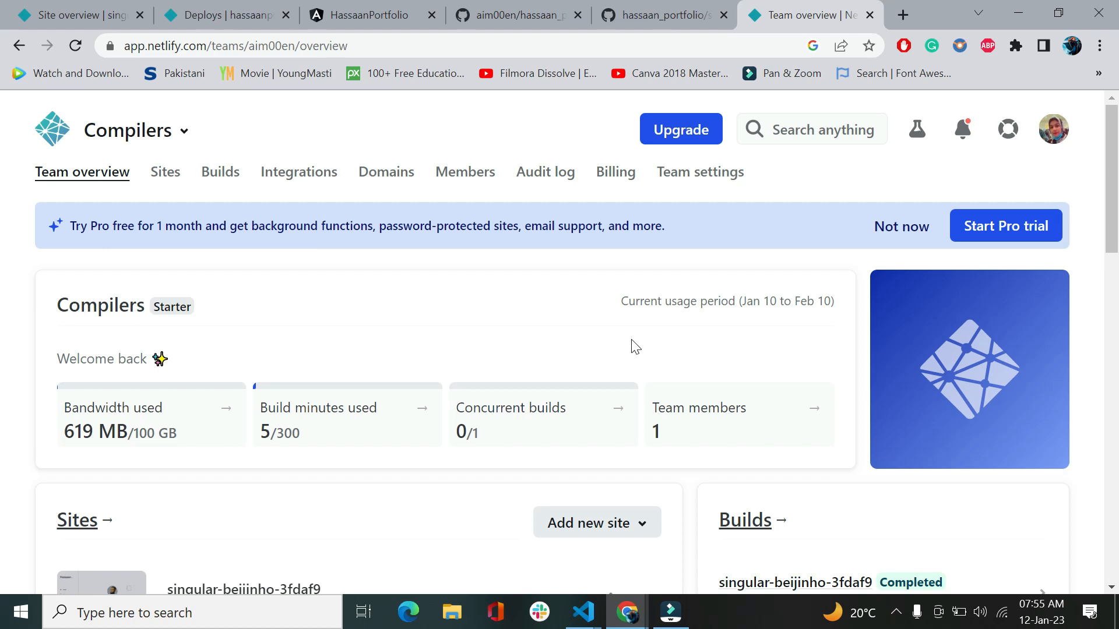
{"action": "mouse_move", "coordinate": [127, 130]}
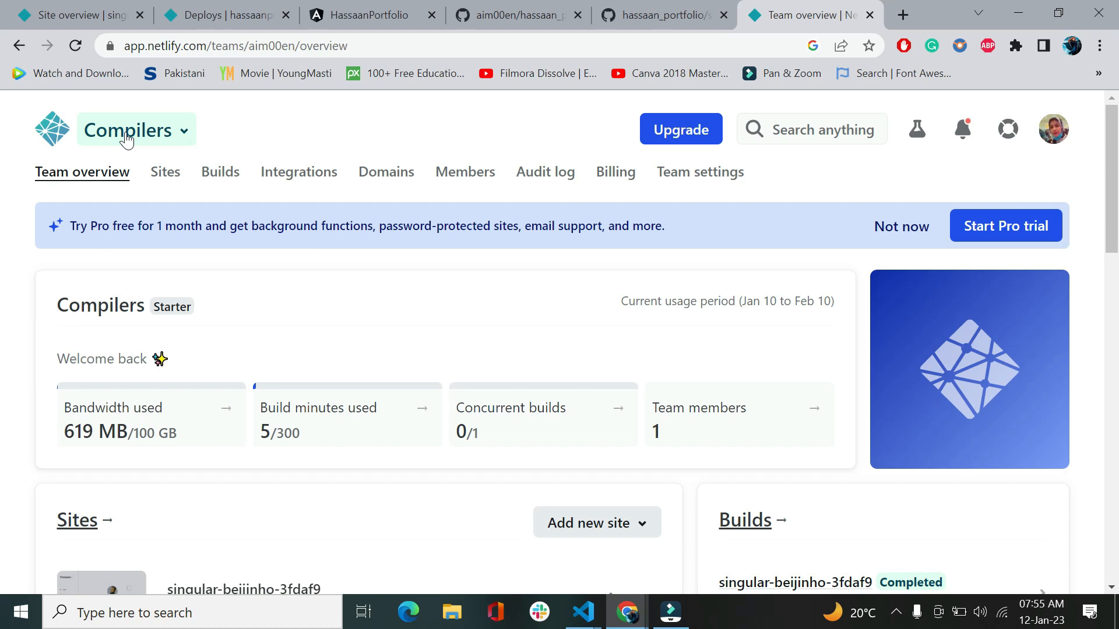
{"action": "left_click", "coordinate": [136, 129]}
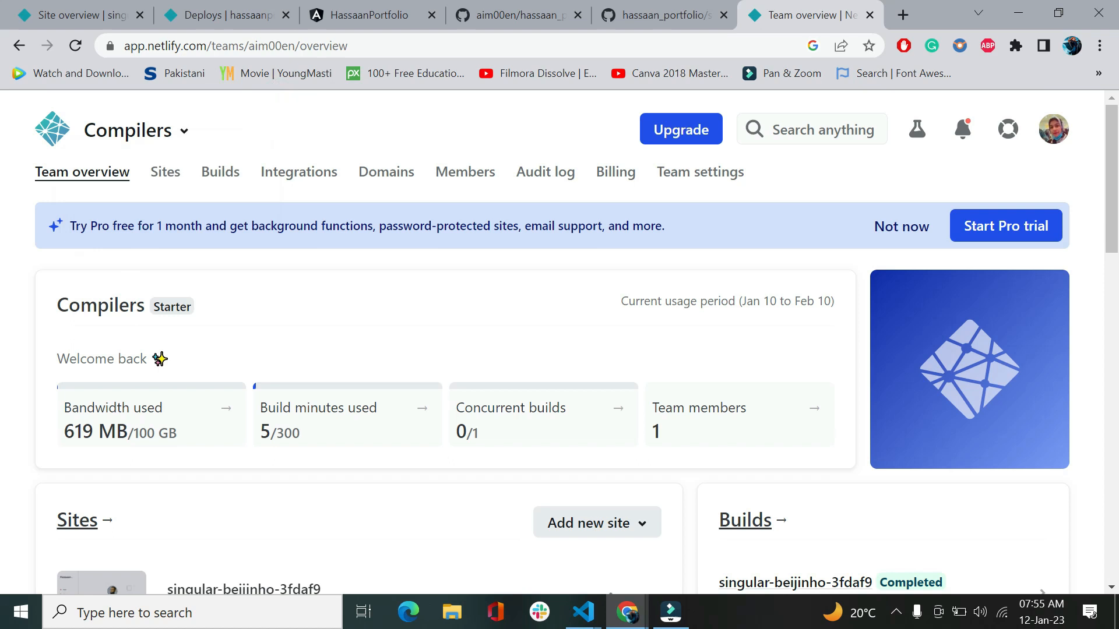
{"action": "scroll", "scroll_direction": "down", "scroll_amount": 3}
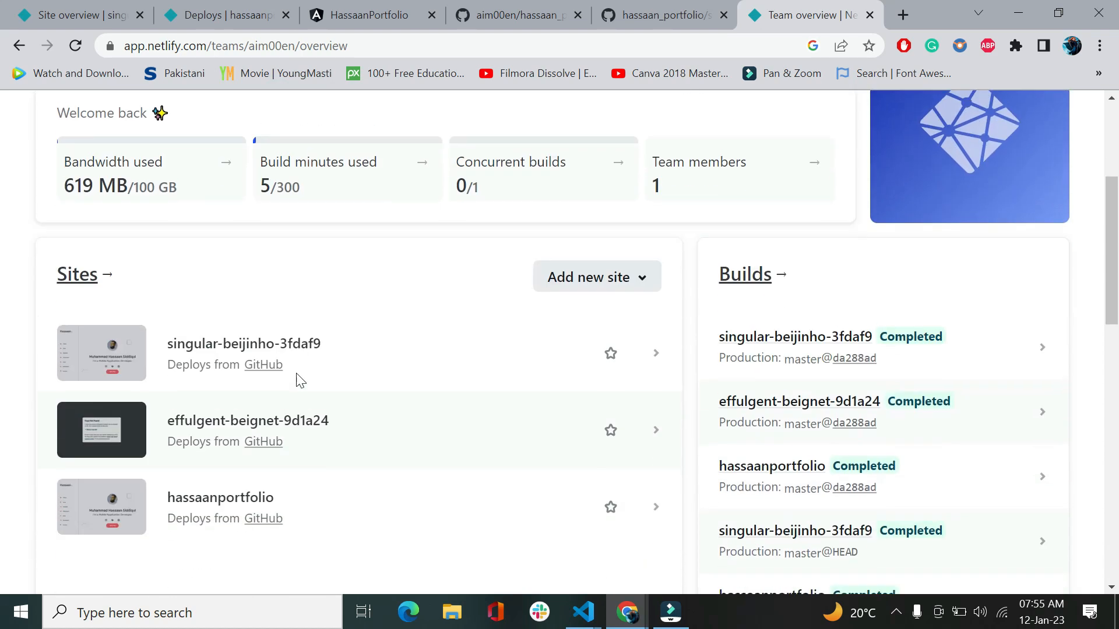
{"action": "scroll", "scroll_direction": "up", "scroll_amount": 3}
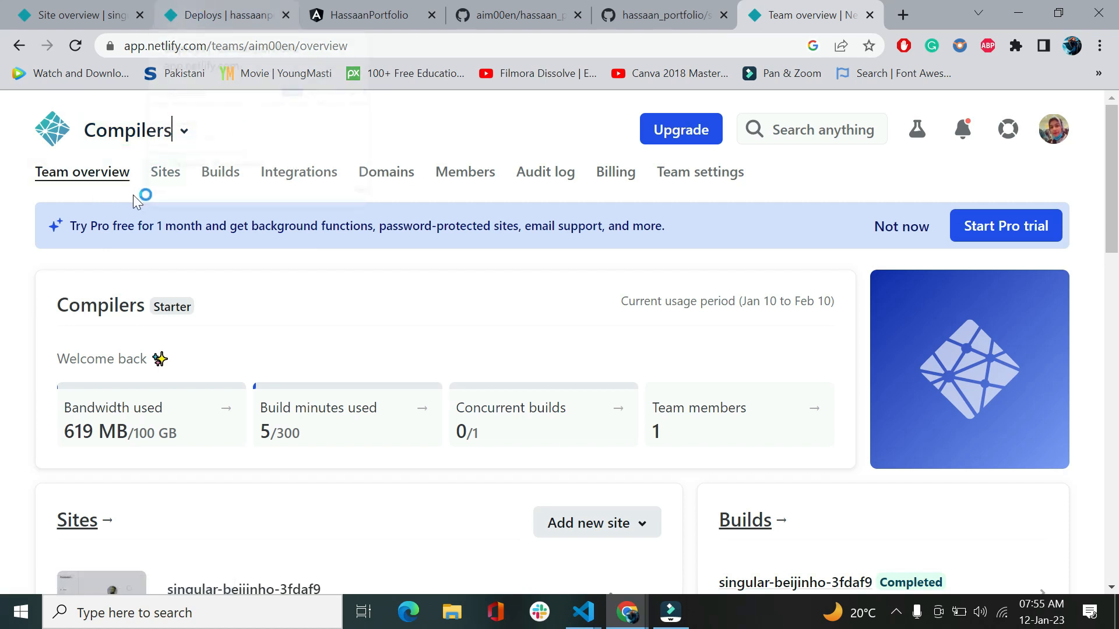
Open the team's Sites list and open effulgent-beignet-9d1a24 in a new tab
{"action": "left_click", "coordinate": [165, 172]}
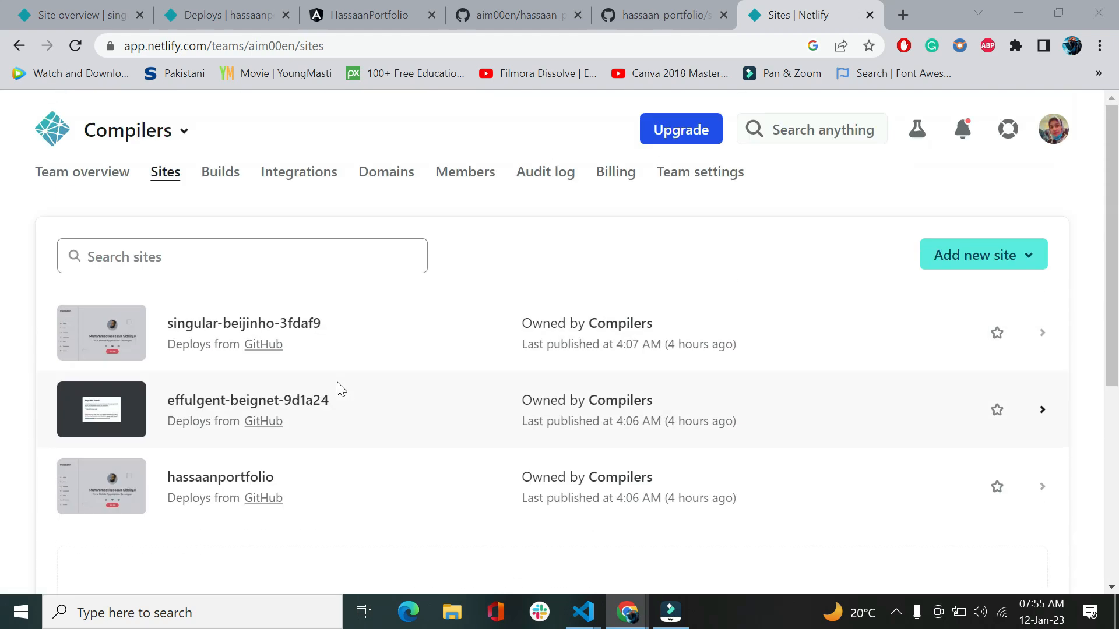
{"action": "mouse_move", "coordinate": [983, 254]}
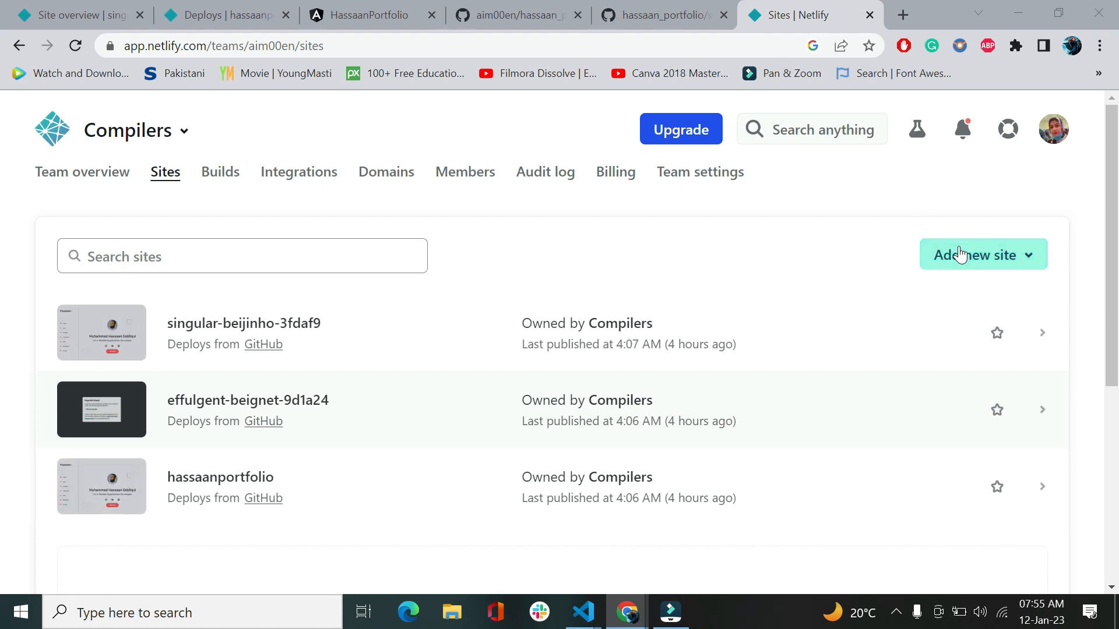
{"action": "left_click", "coordinate": [982, 254]}
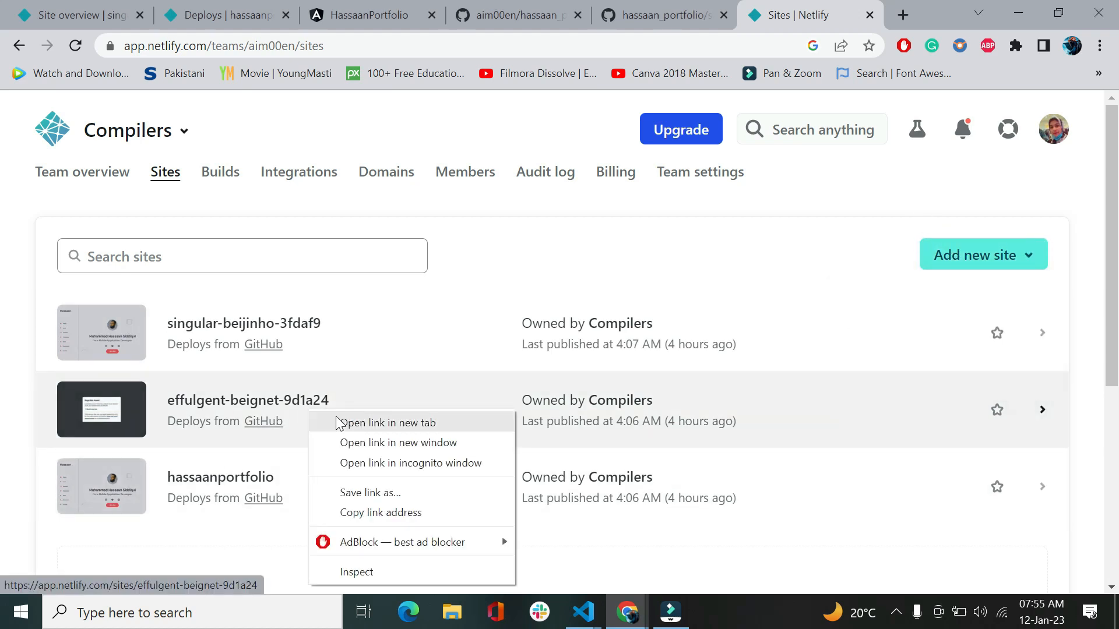
{"action": "left_click", "coordinate": [384, 422]}
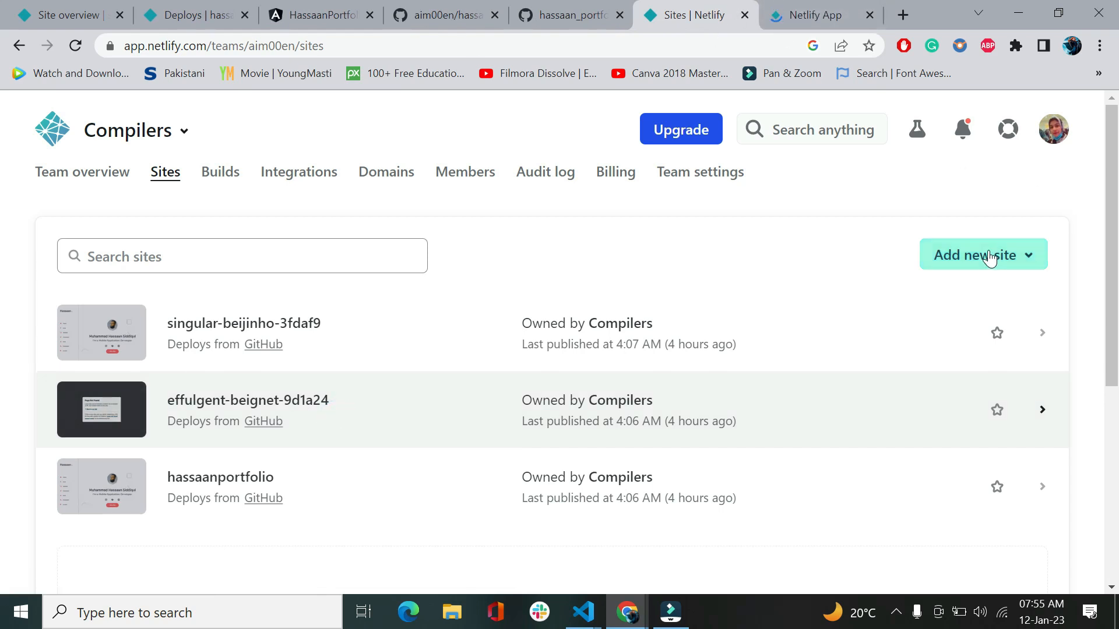
Show the Add new site options: import a project, template, or manual deploy
{"action": "left_click", "coordinate": [983, 255]}
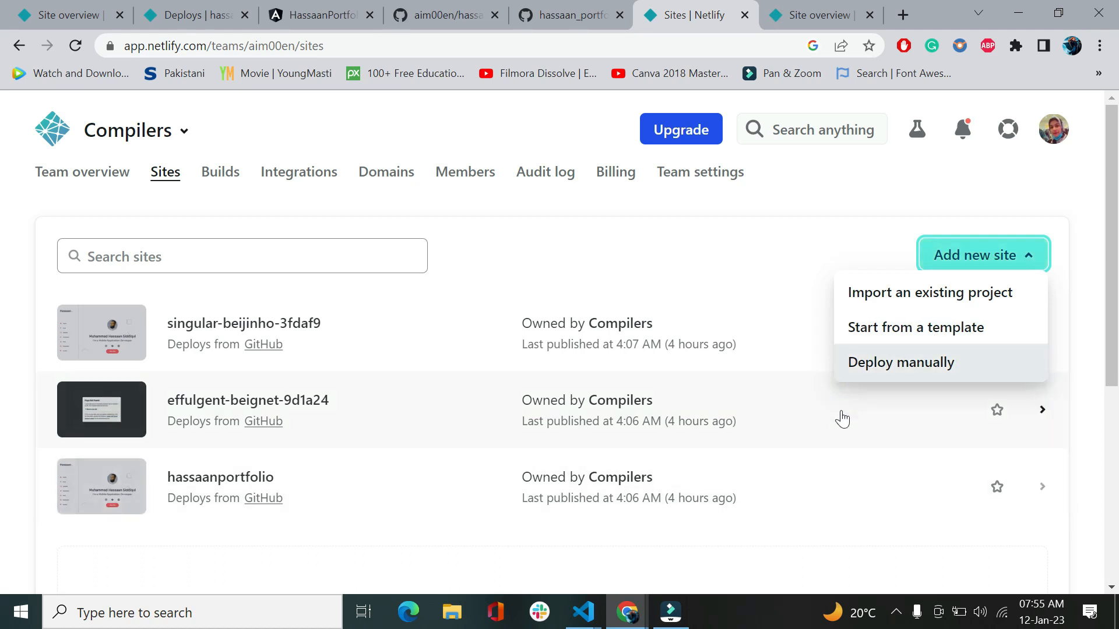
{"action": "left_click", "coordinate": [900, 362]}
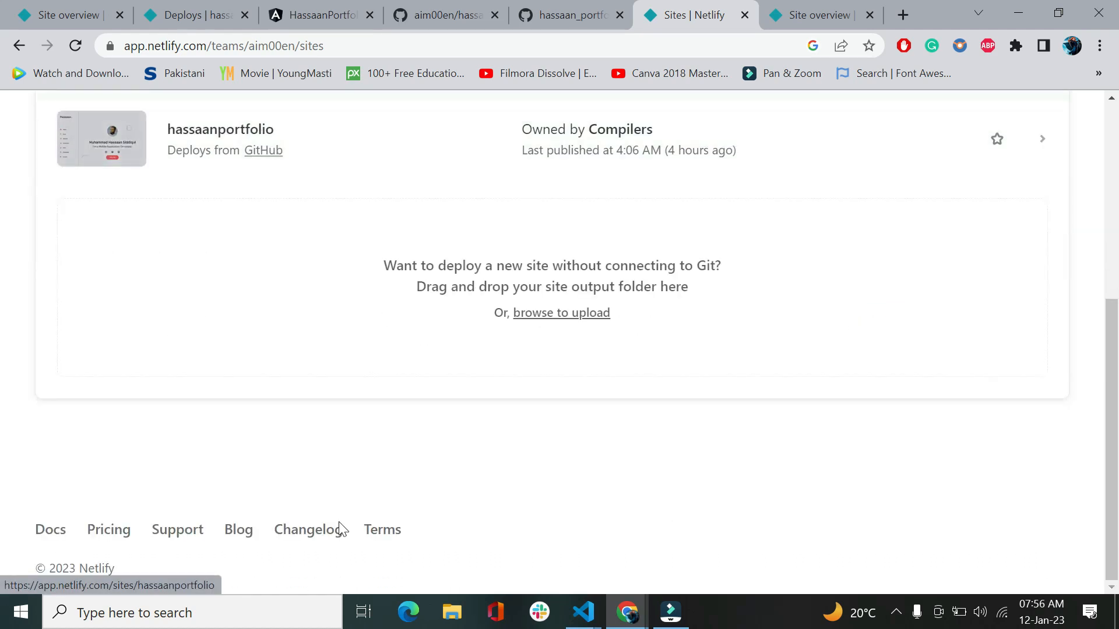
{"action": "mouse_move", "coordinate": [567, 327]}
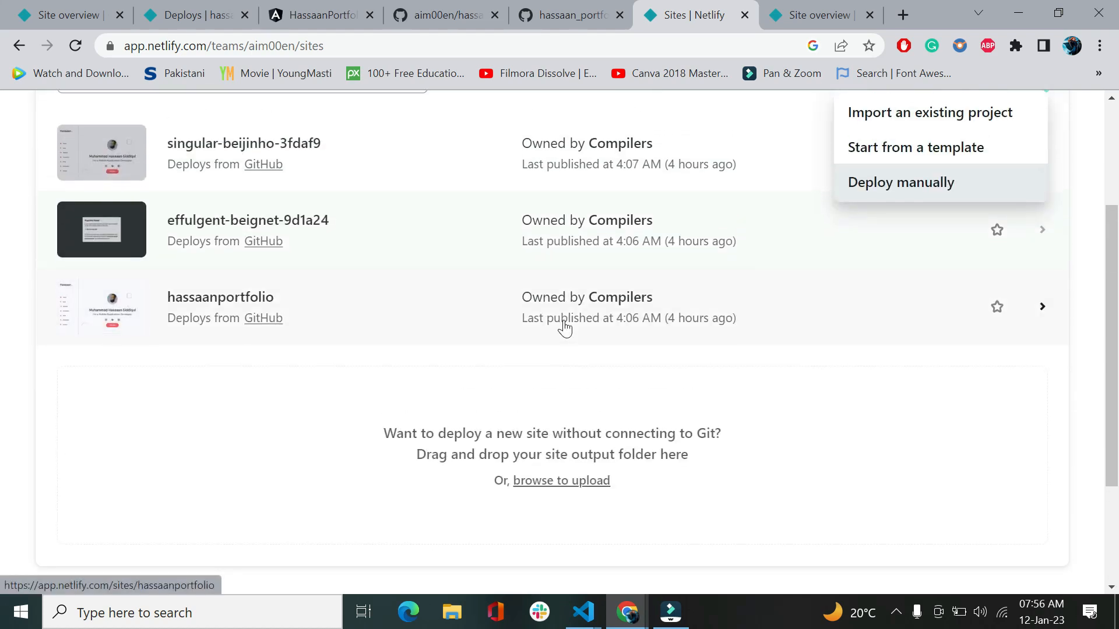
{"action": "scroll", "scroll_direction": "up", "scroll_amount": 3}
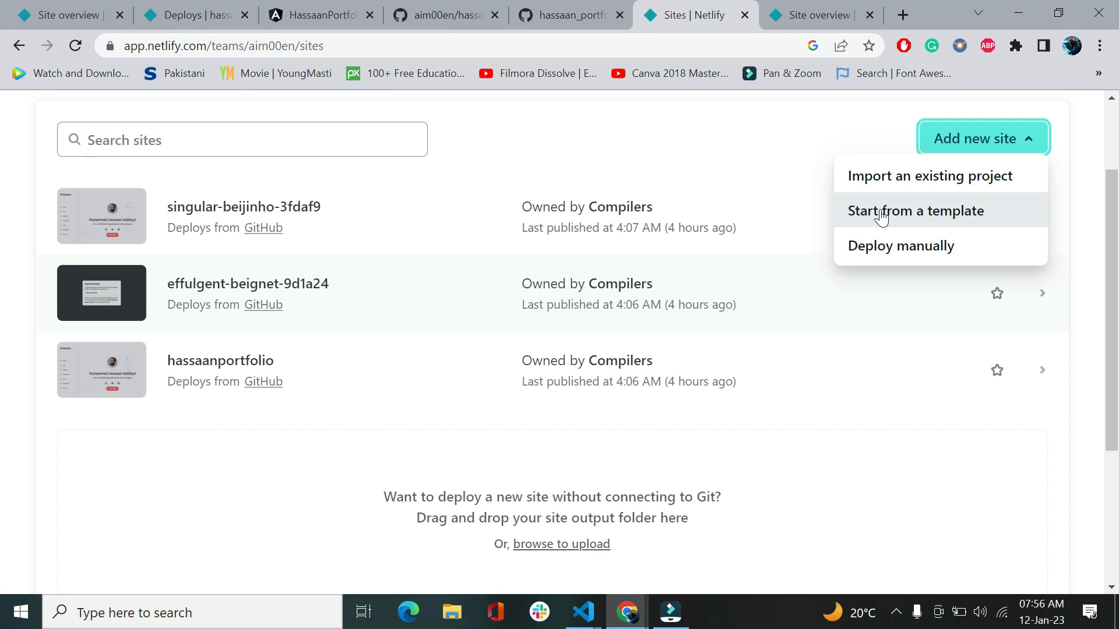
{"action": "mouse_move", "coordinate": [900, 185]}
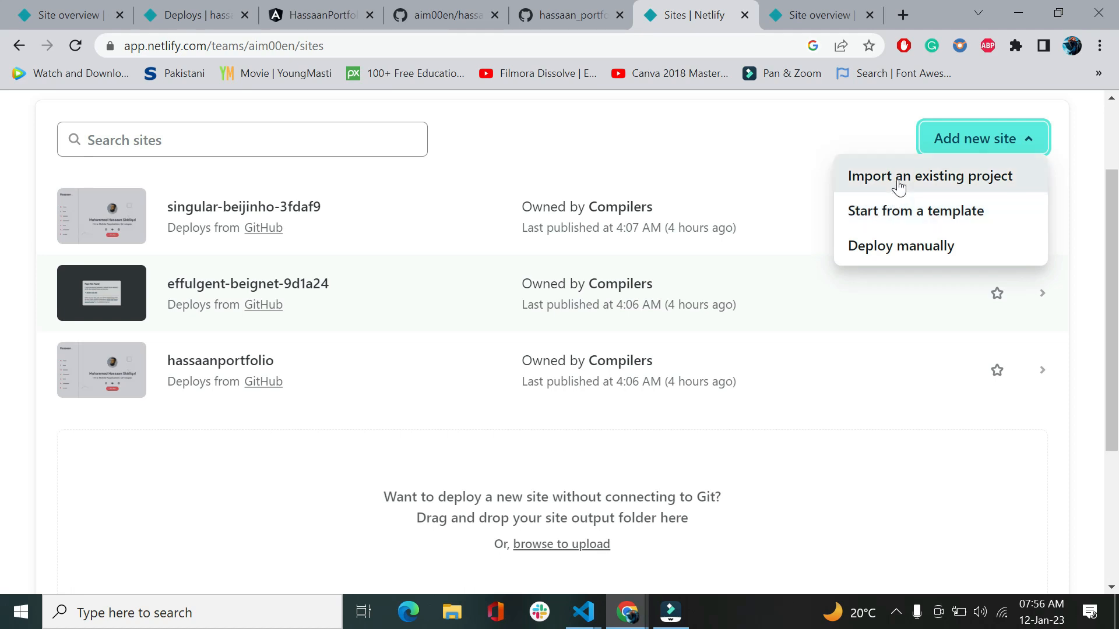
Import an existing project from GitHub, selecting aim00en/hassaan_portfolio to reach site settings
{"action": "left_click", "coordinate": [931, 175]}
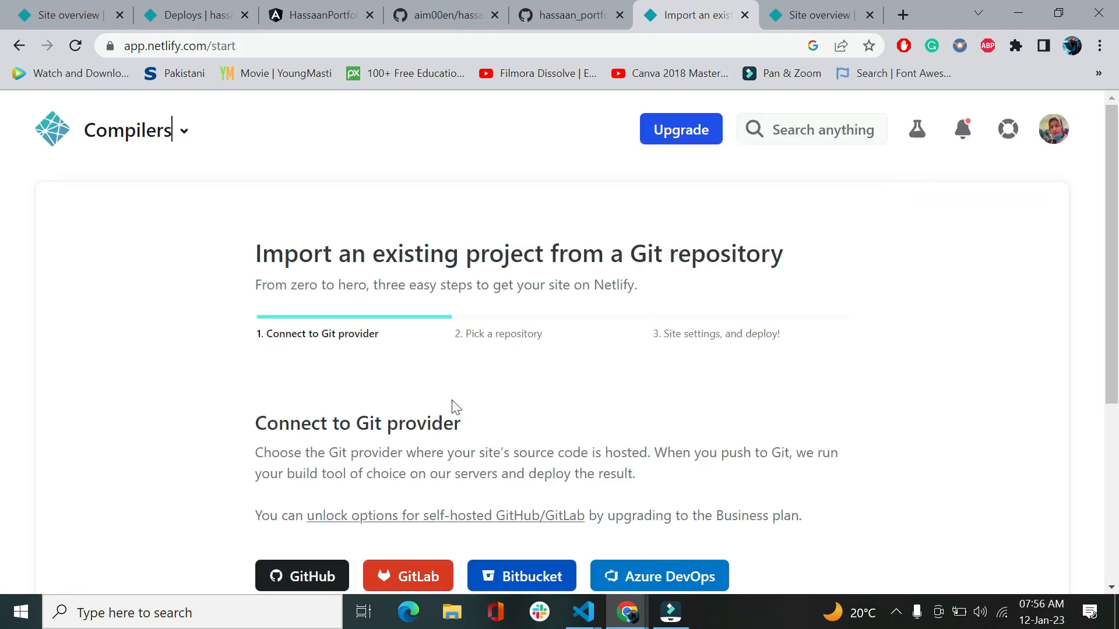
{"action": "scroll", "scroll_direction": "down", "scroll_amount": 3}
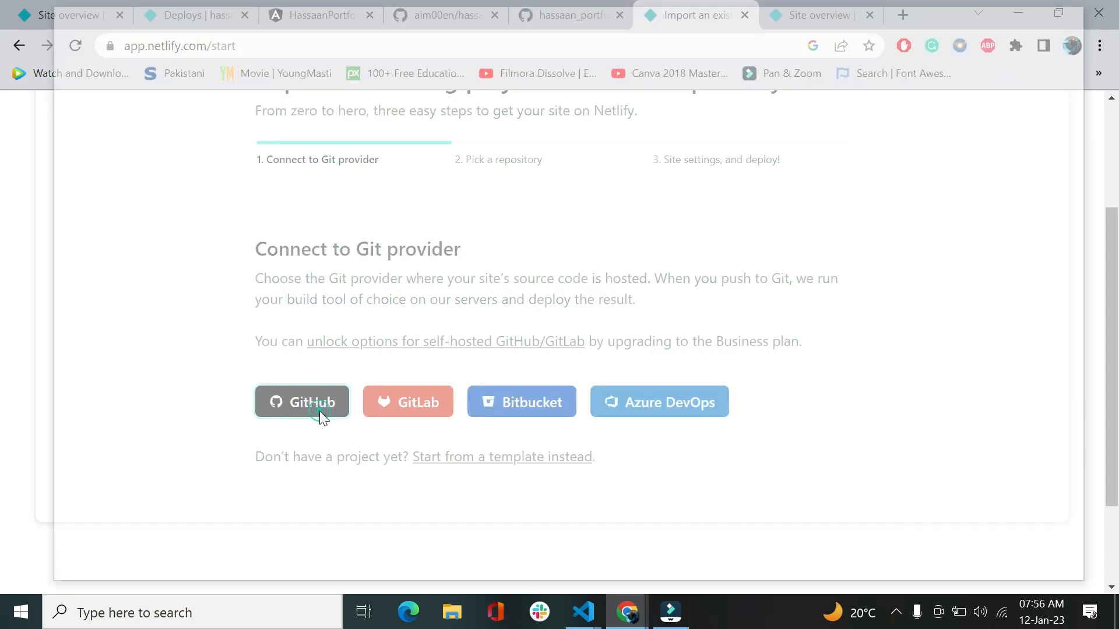
{"action": "left_click", "coordinate": [301, 401]}
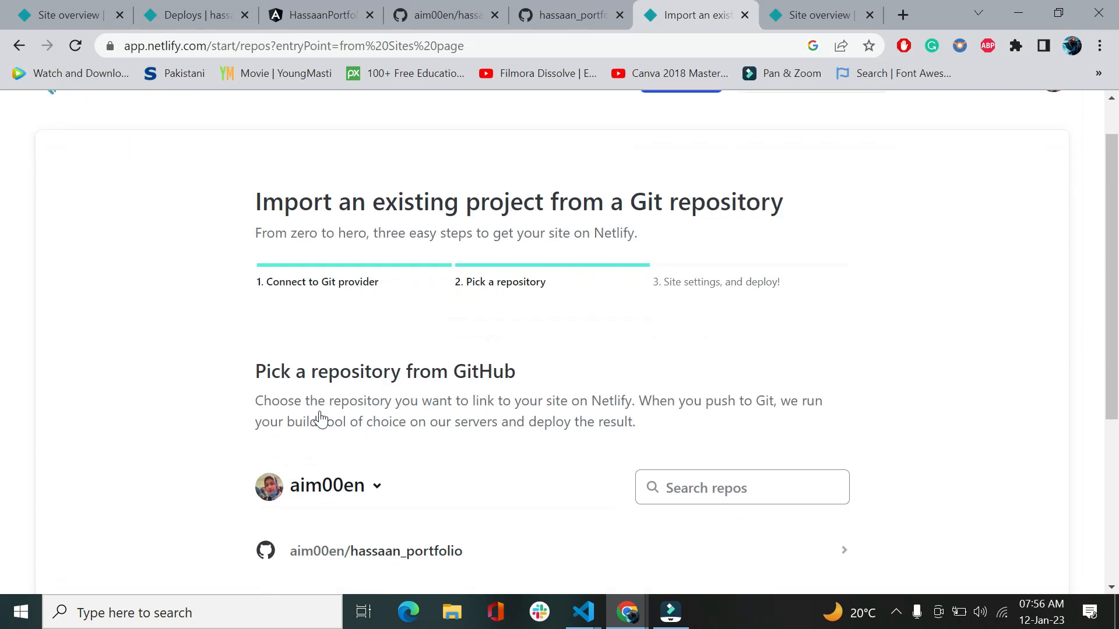
{"action": "scroll", "scroll_direction": "down", "scroll_amount": 3}
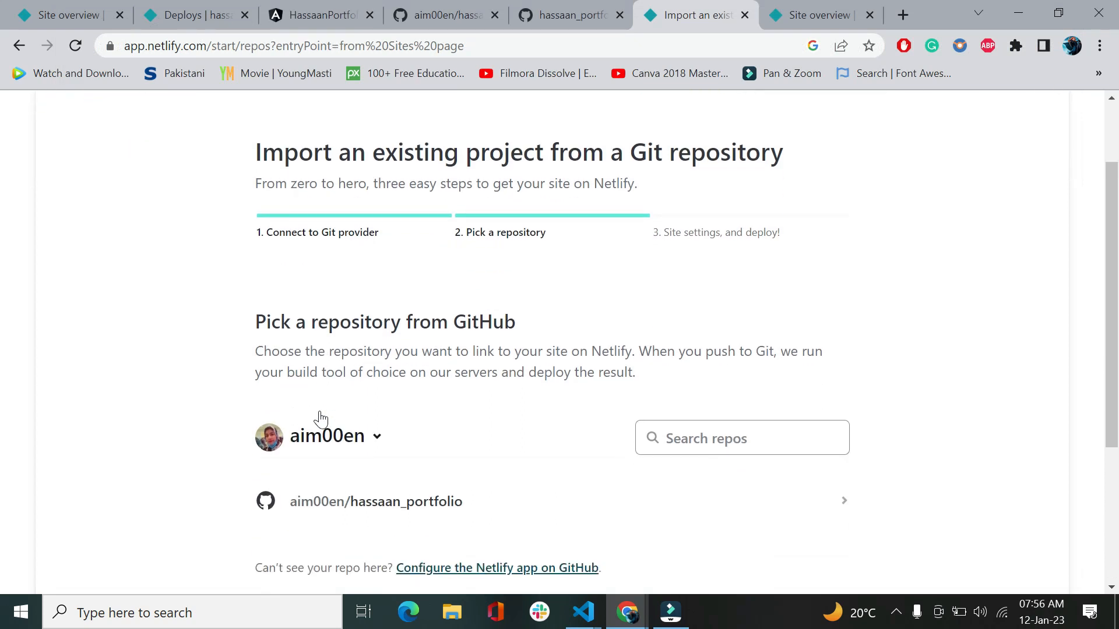
{"action": "scroll", "scroll_direction": "down", "scroll_amount": 3}
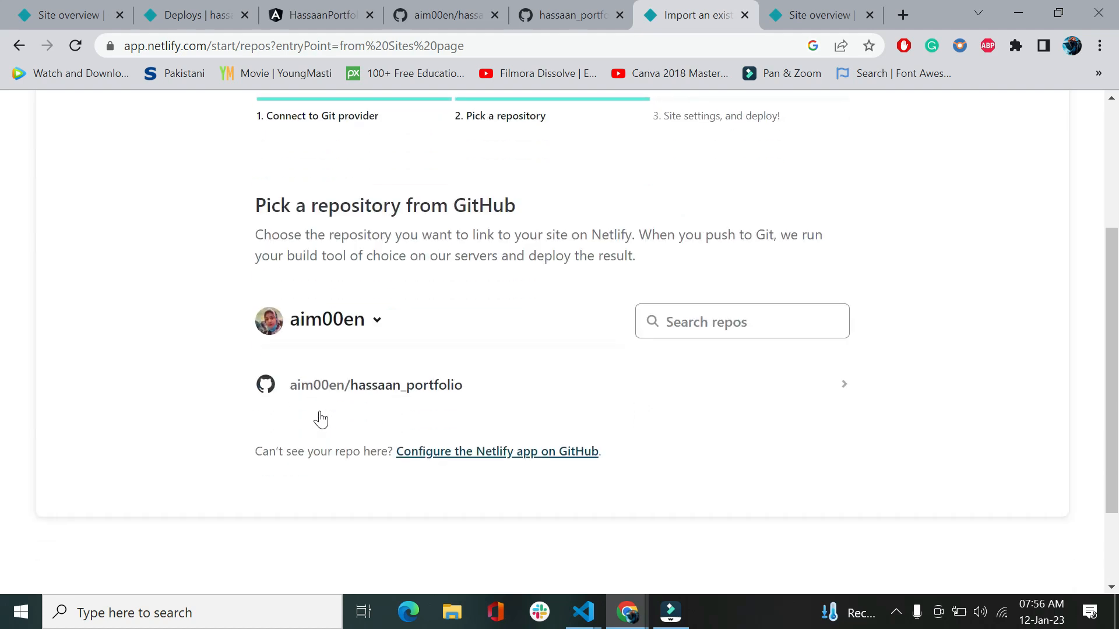
{"action": "mouse_move", "coordinate": [341, 421]}
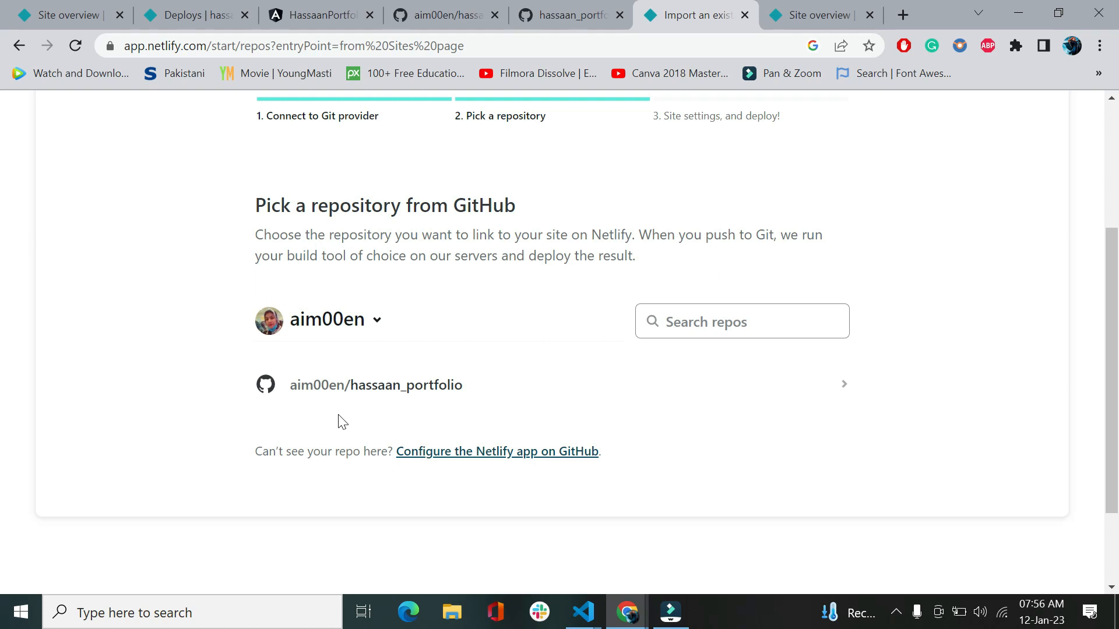
{"action": "mouse_move", "coordinate": [835, 397]}
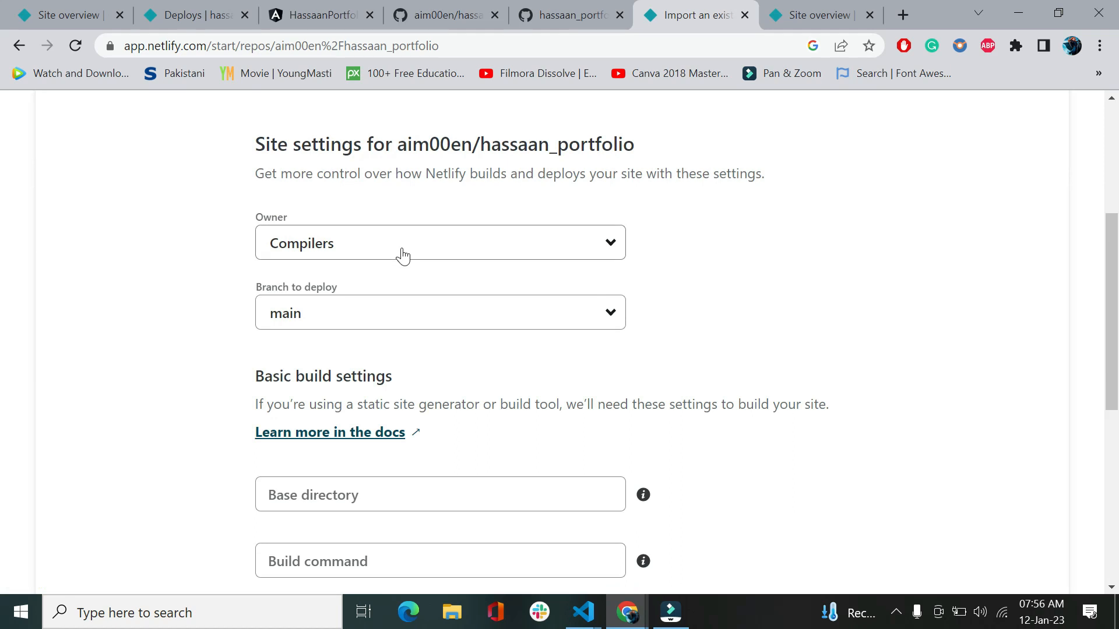
{"action": "scroll", "scroll_direction": "down", "scroll_amount": 3}
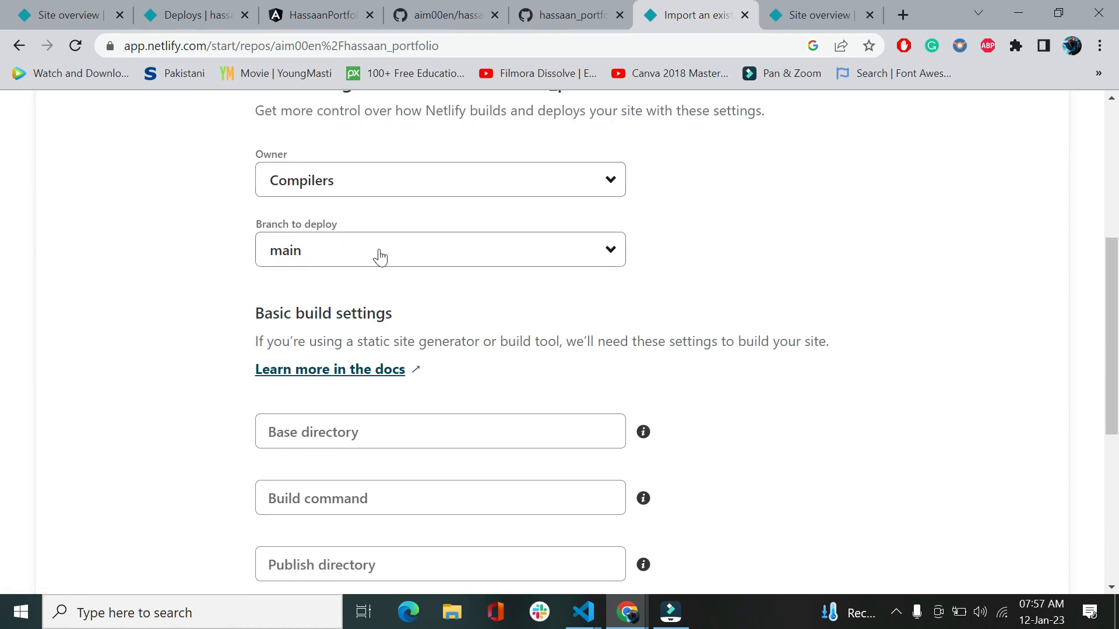
{"action": "left_click", "coordinate": [569, 14]}
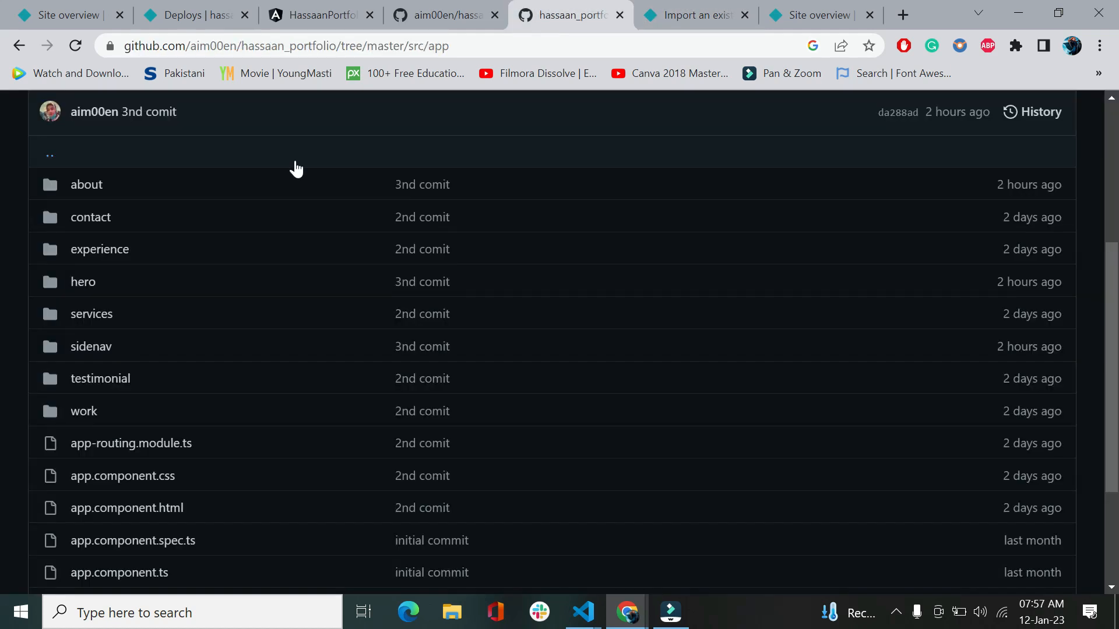
Check the repository's main and master branches, then deploy from master in Netlify
{"action": "scroll", "scroll_direction": "up", "scroll_amount": 3}
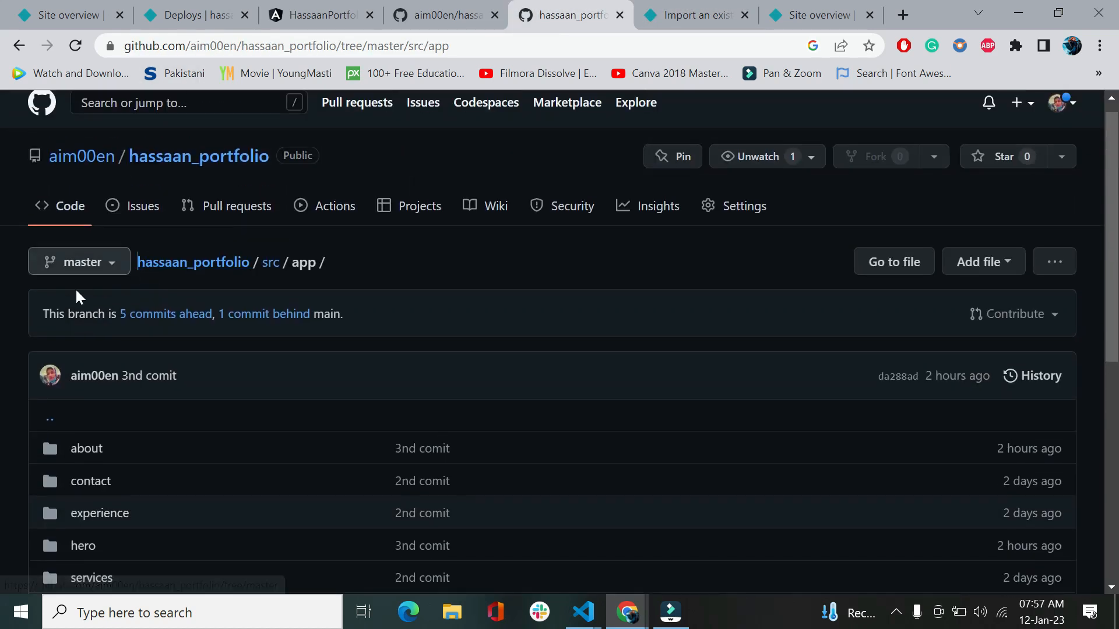
{"action": "left_click", "coordinate": [79, 262]}
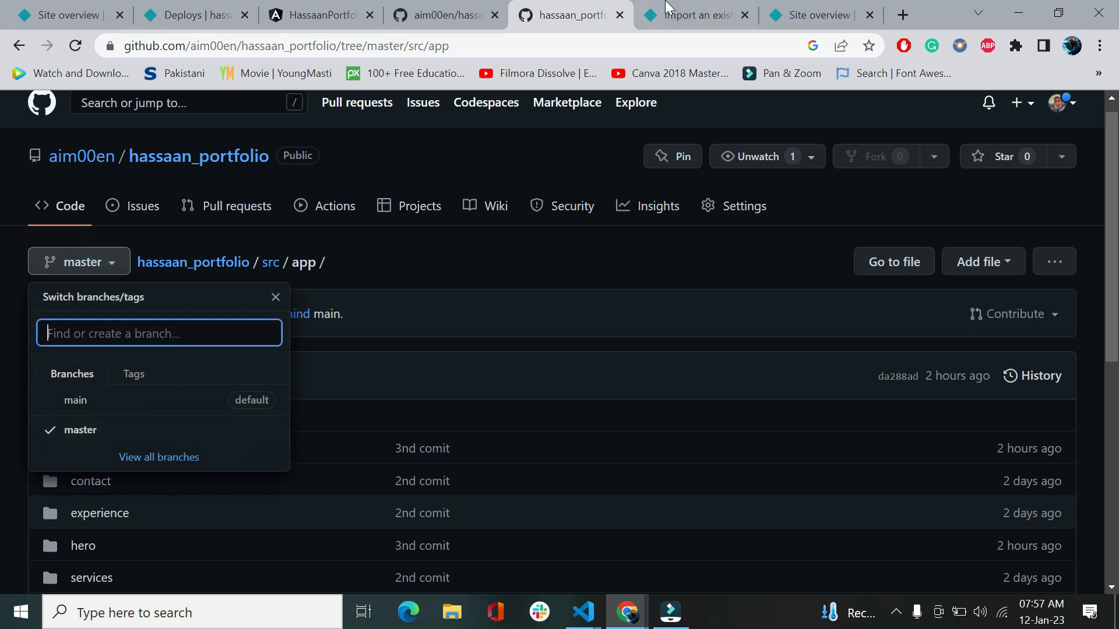
{"action": "left_click", "coordinate": [692, 14]}
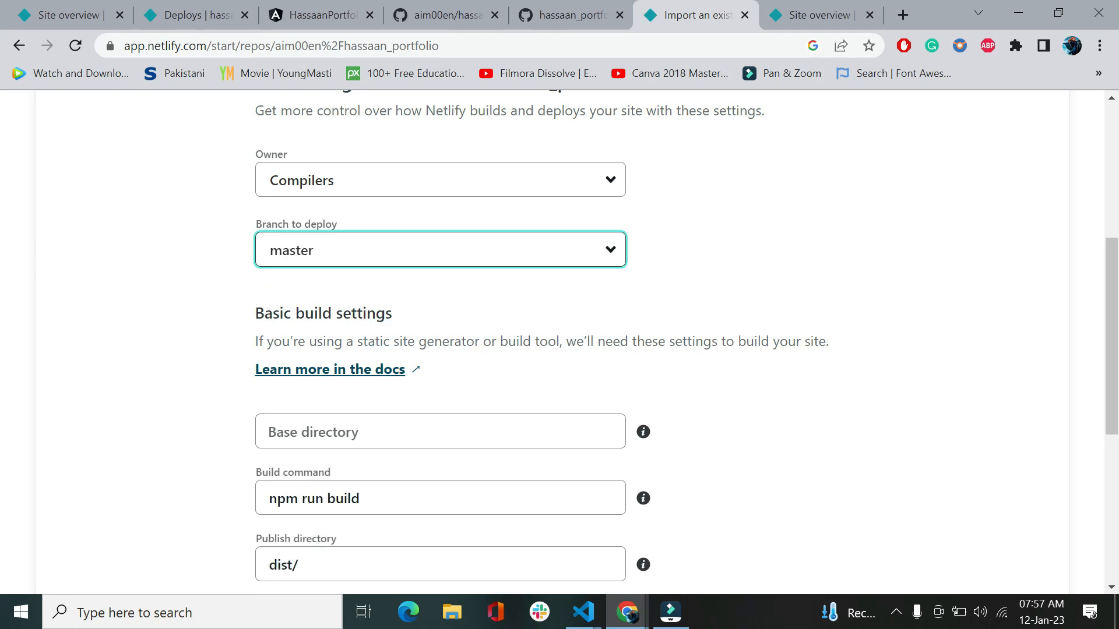
Use build command 'ng build' with publish directory 'dist/', then view effulgent-beignet-9d1a24's overview
{"action": "scroll", "scroll_direction": "down", "scroll_amount": 3}
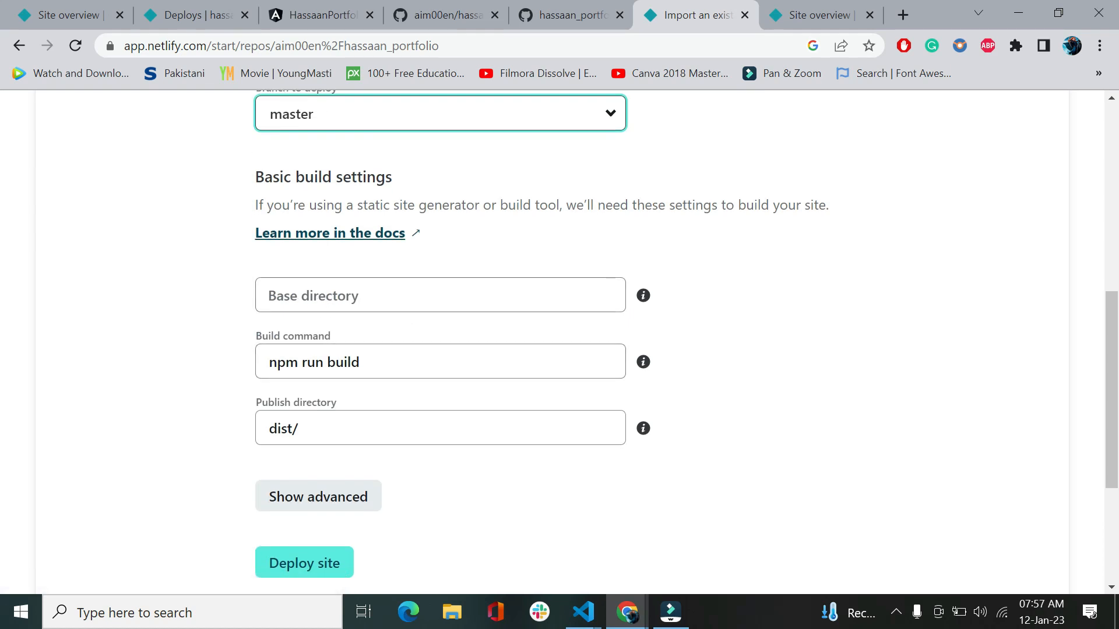
{"action": "scroll", "scroll_direction": "down", "scroll_amount": 3}
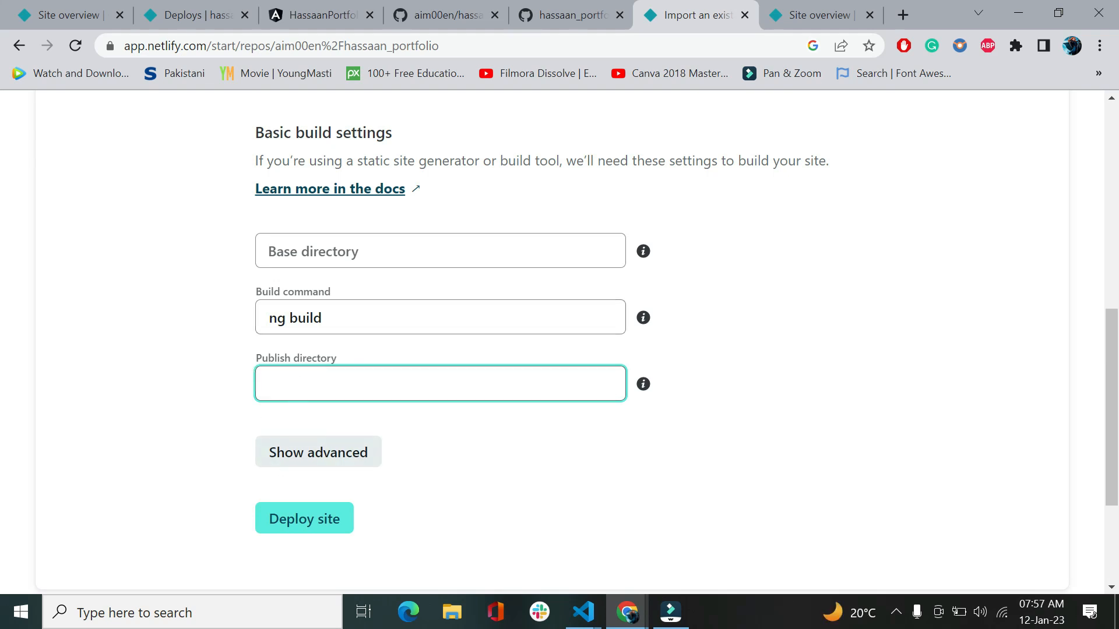
{"action": "type", "text": "dist/"}
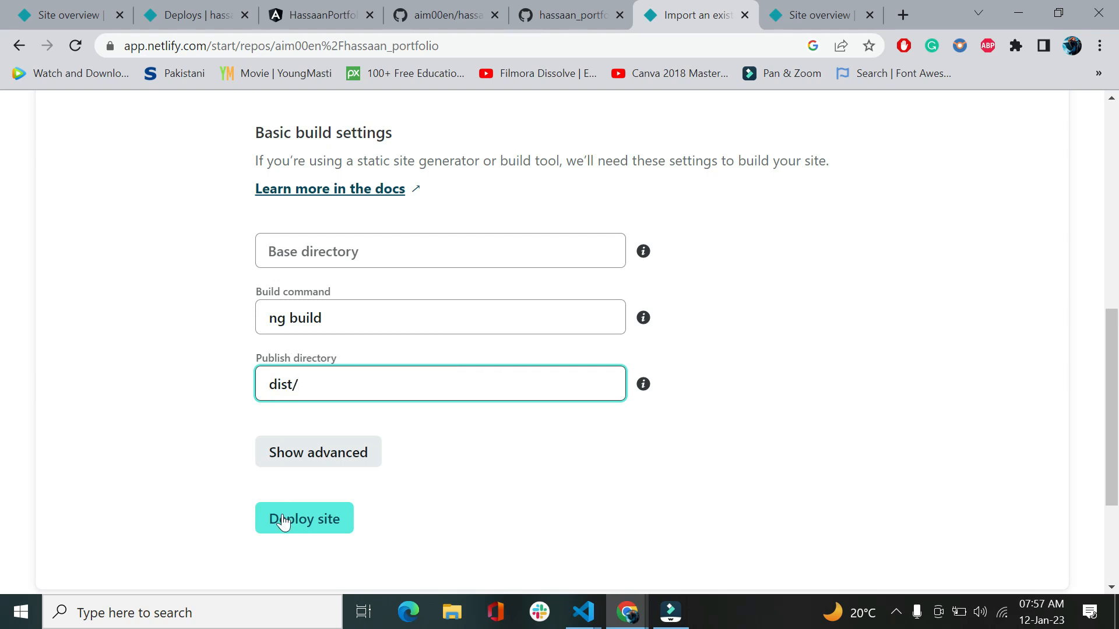
{"action": "mouse_move", "coordinate": [889, 7]}
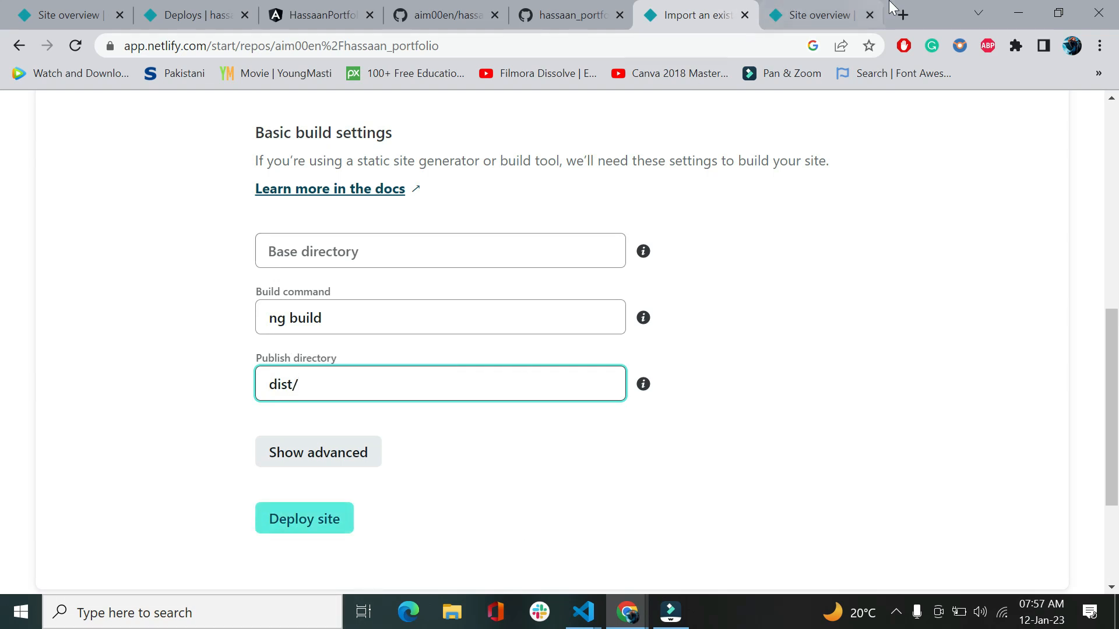
{"action": "left_click", "coordinate": [303, 518]}
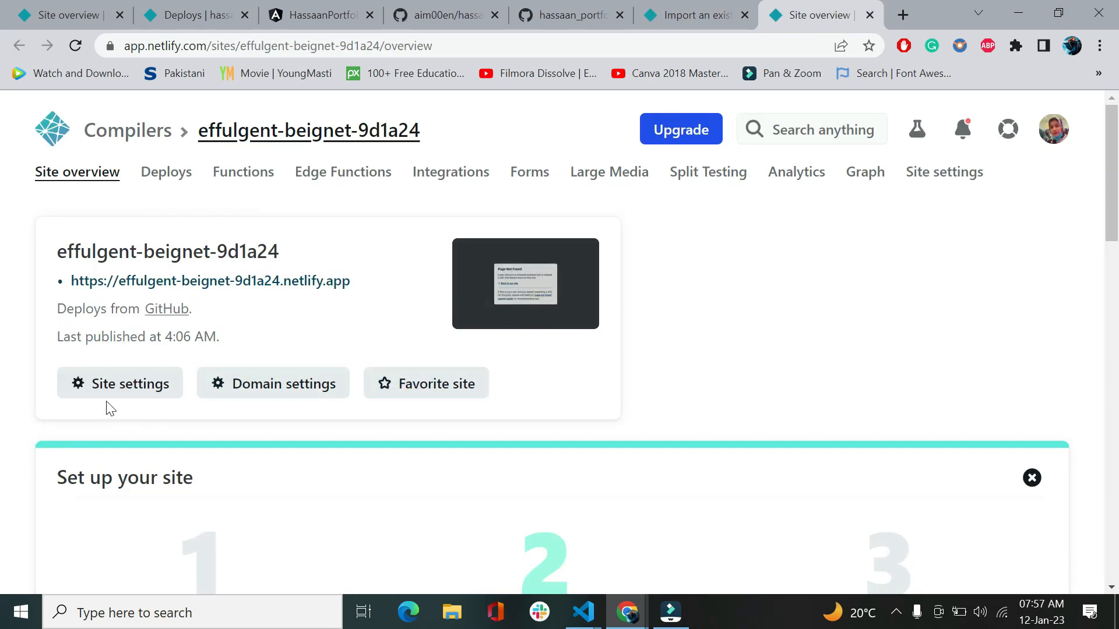
Open effulgent-beignet-9d1a24's netlify.app URL, see Page Not Found, and close its overview
{"action": "left_click", "coordinate": [210, 280]}
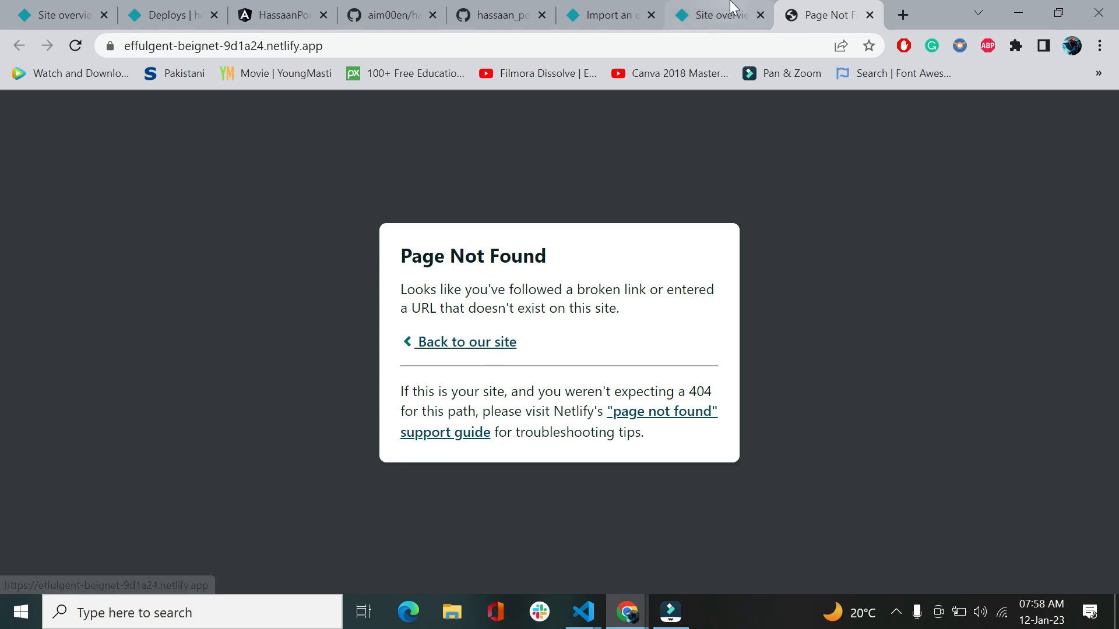
{"action": "mouse_move", "coordinate": [717, 14]}
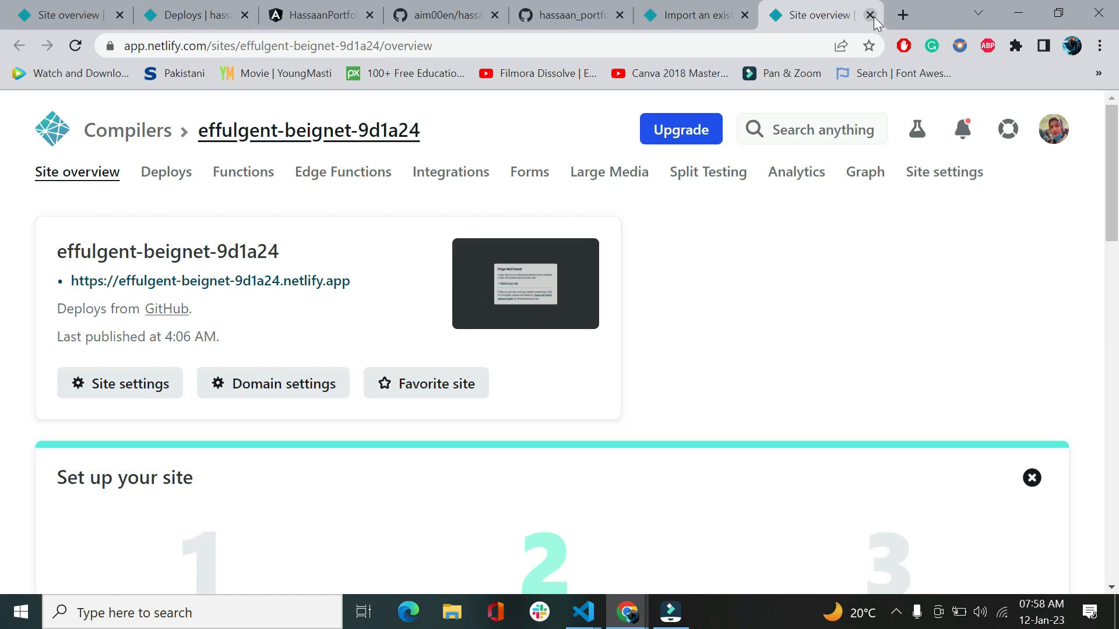
{"action": "left_click", "coordinate": [869, 13]}
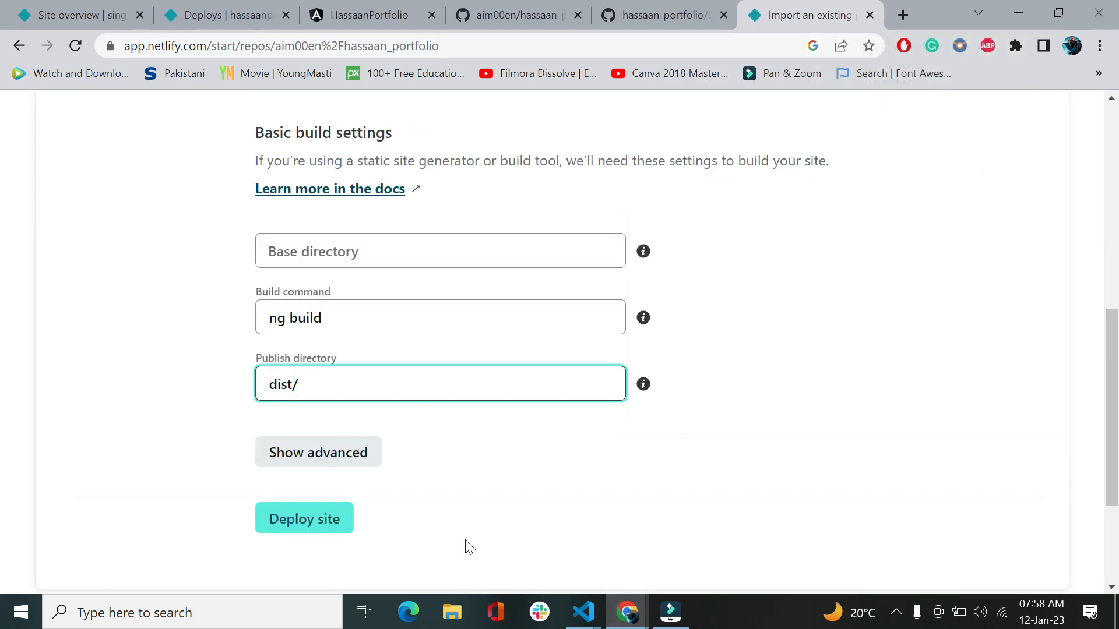
{"action": "mouse_move", "coordinate": [584, 613]}
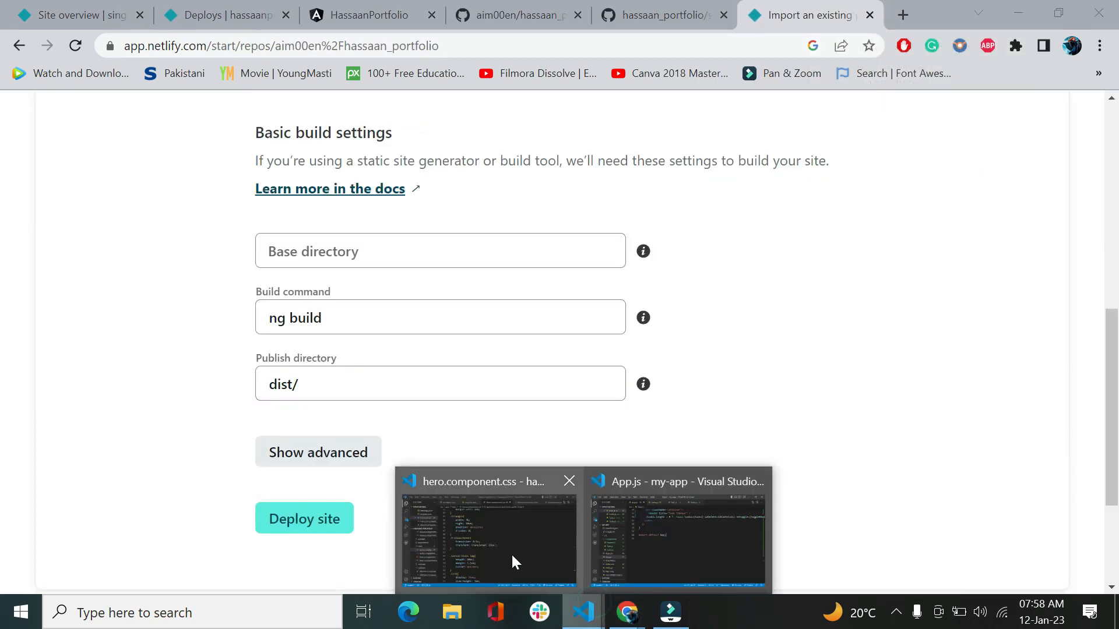
Find outputPath dist/hassaan_portfolio in angular.json in VS Code, then return to Netlify's build form
{"action": "left_click", "coordinate": [485, 532]}
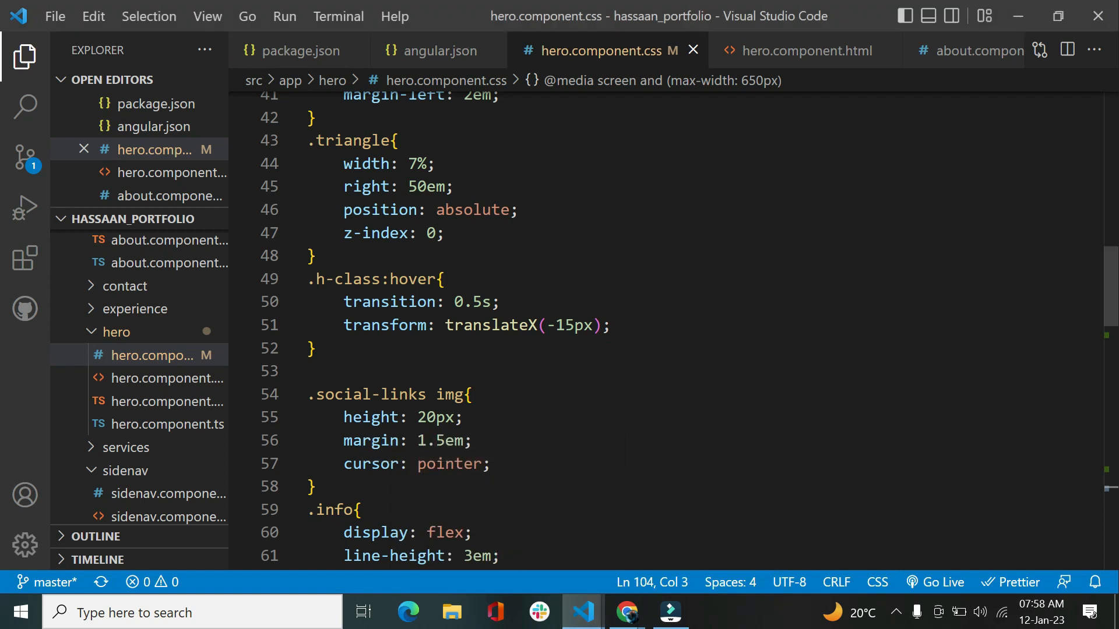
{"action": "scroll", "scroll_direction": "down", "scroll_amount": 3}
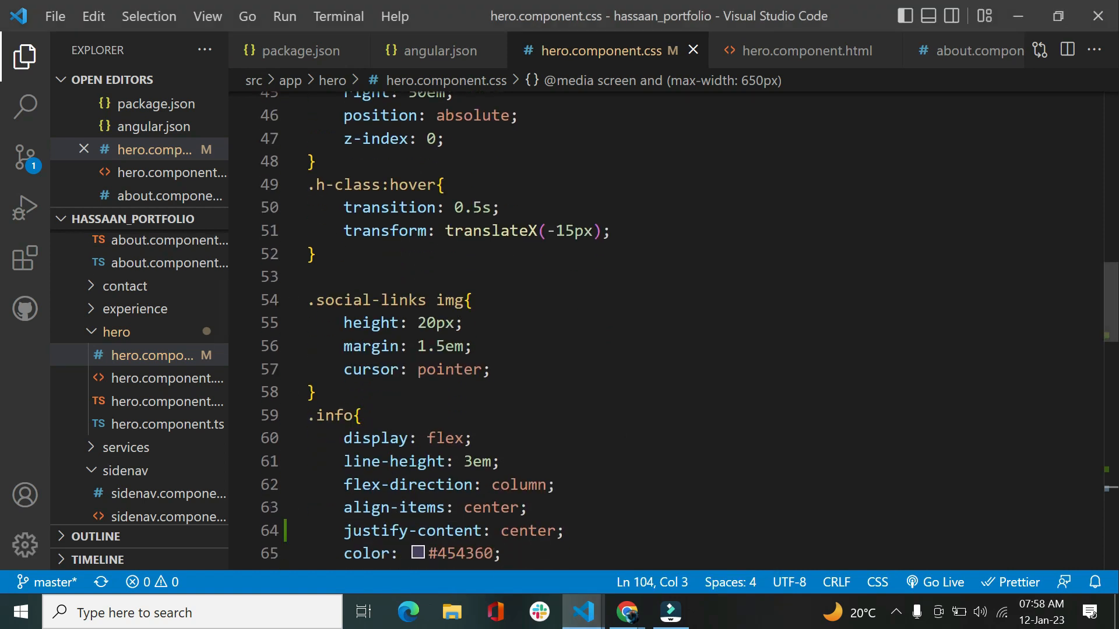
{"action": "mouse_move", "coordinate": [433, 51]}
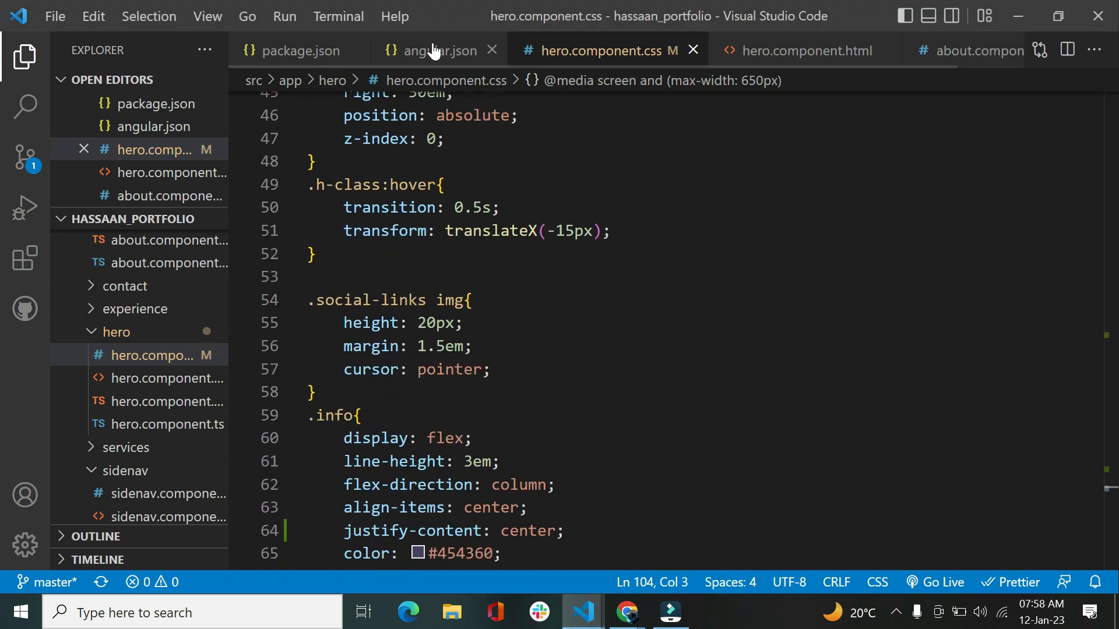
{"action": "left_click", "coordinate": [443, 50]}
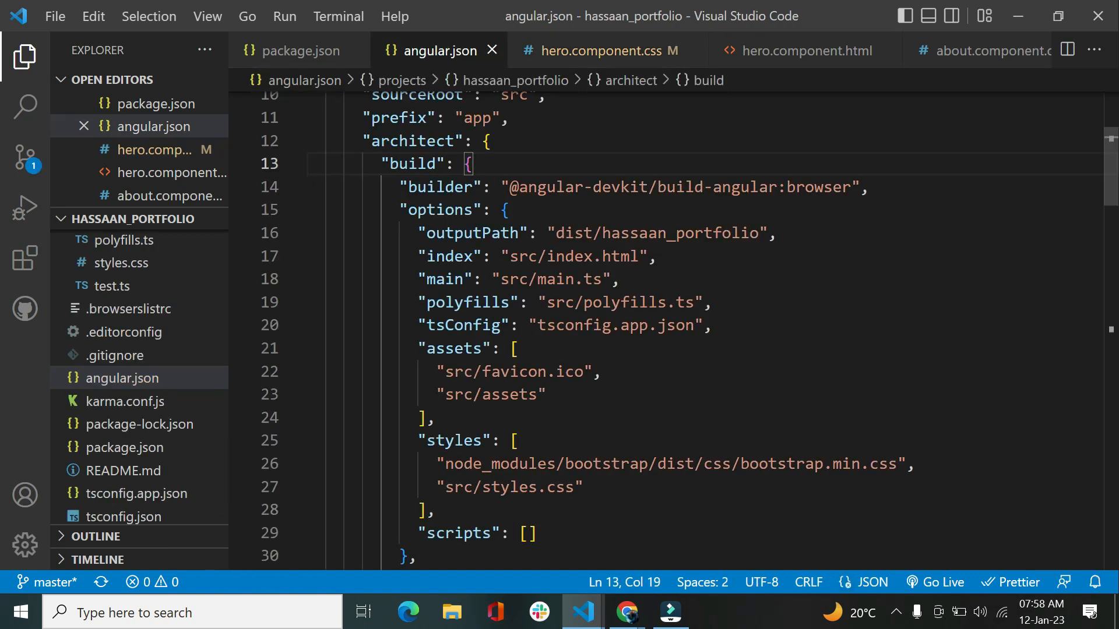
{"action": "key", "text": "Ctrl+f"}
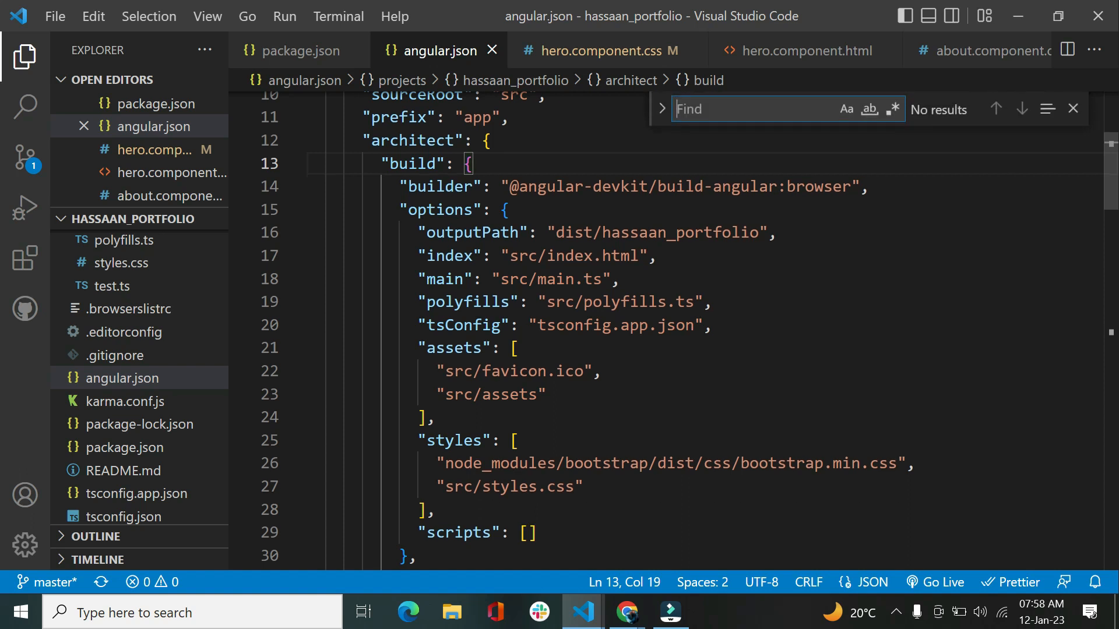
{"action": "type", "text": "d"}
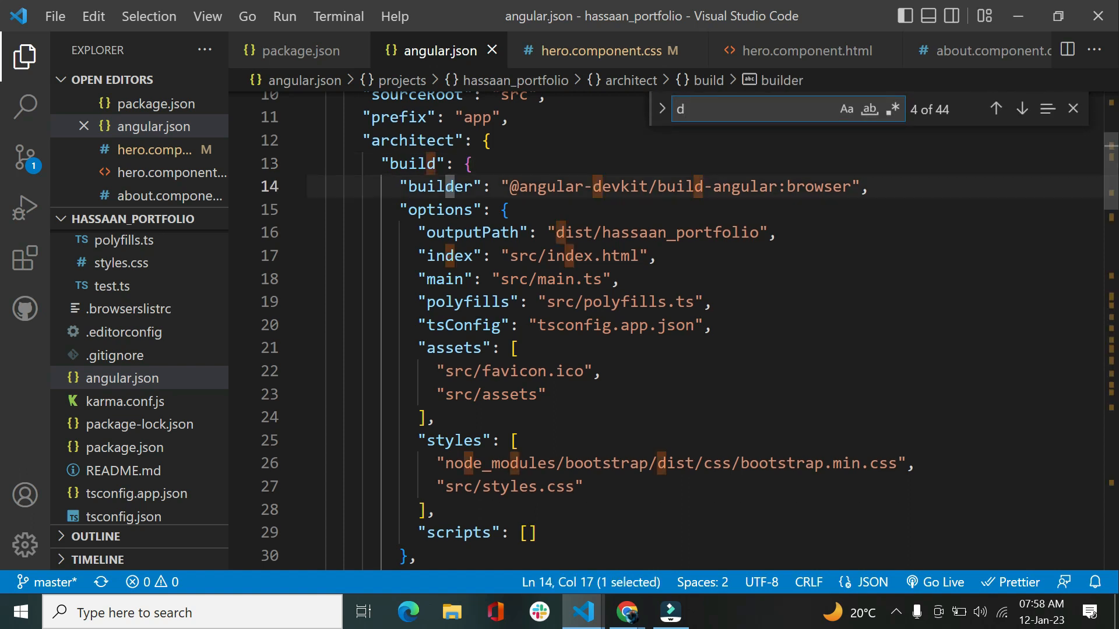
{"action": "type", "text": "ist"}
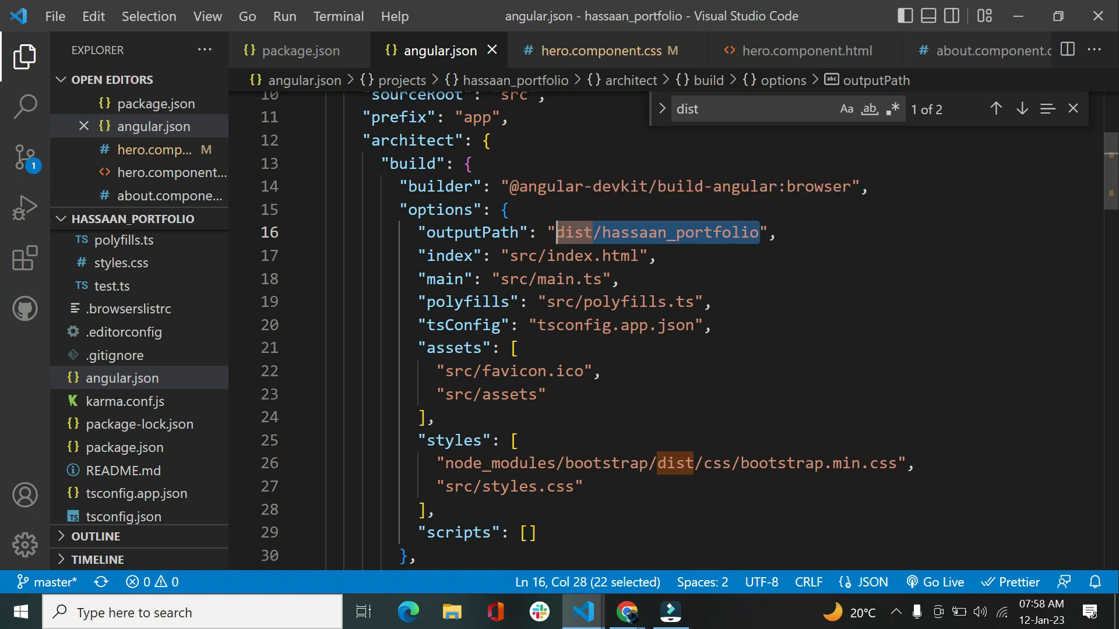
{"action": "left_click", "coordinate": [626, 612]}
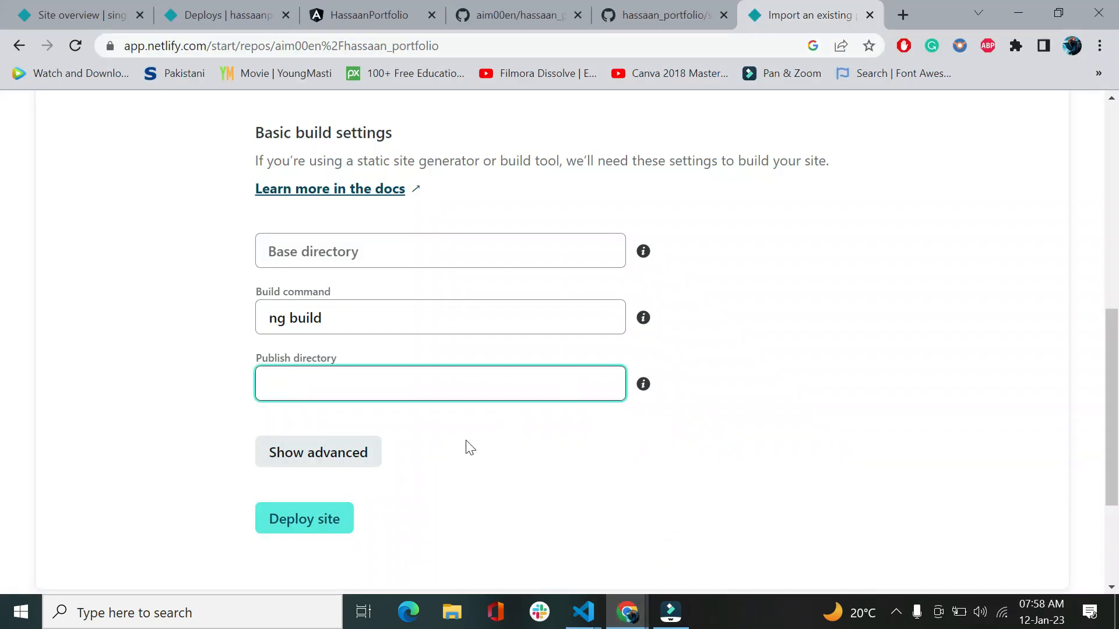
Set the publish directory to dist/hassaan_portfolio and deploy the site as glittering-meringue-e5bbf5
{"action": "type", "text": "dist/hassaan_portfolio"}
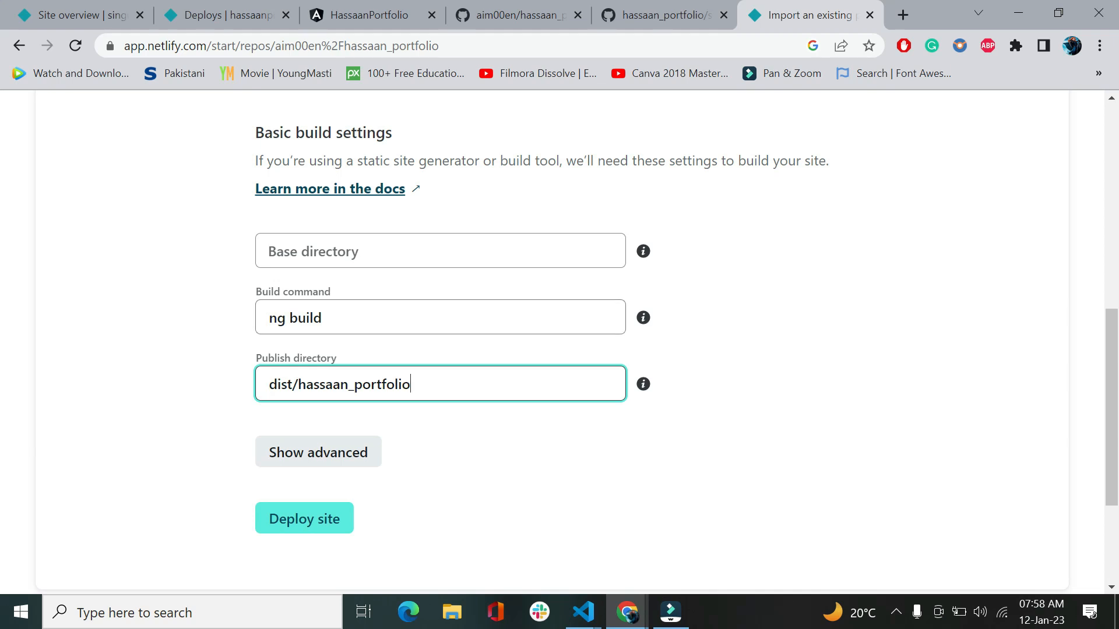
{"action": "scroll", "scroll_direction": "down", "scroll_amount": 3}
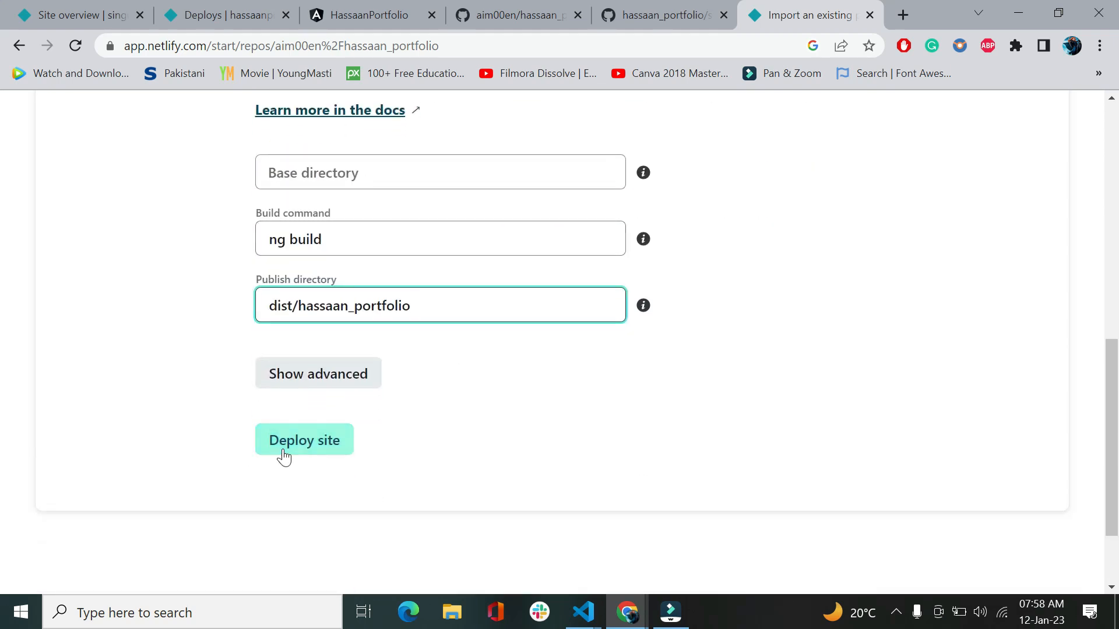
{"action": "left_click", "coordinate": [305, 439]}
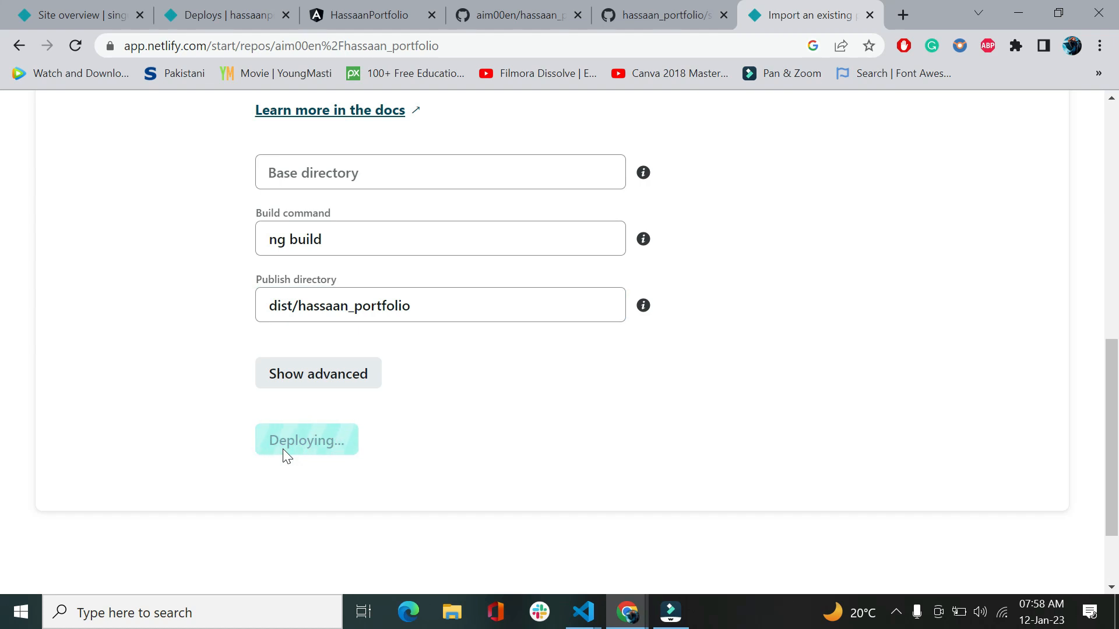
{"action": "left_click", "coordinate": [306, 440]}
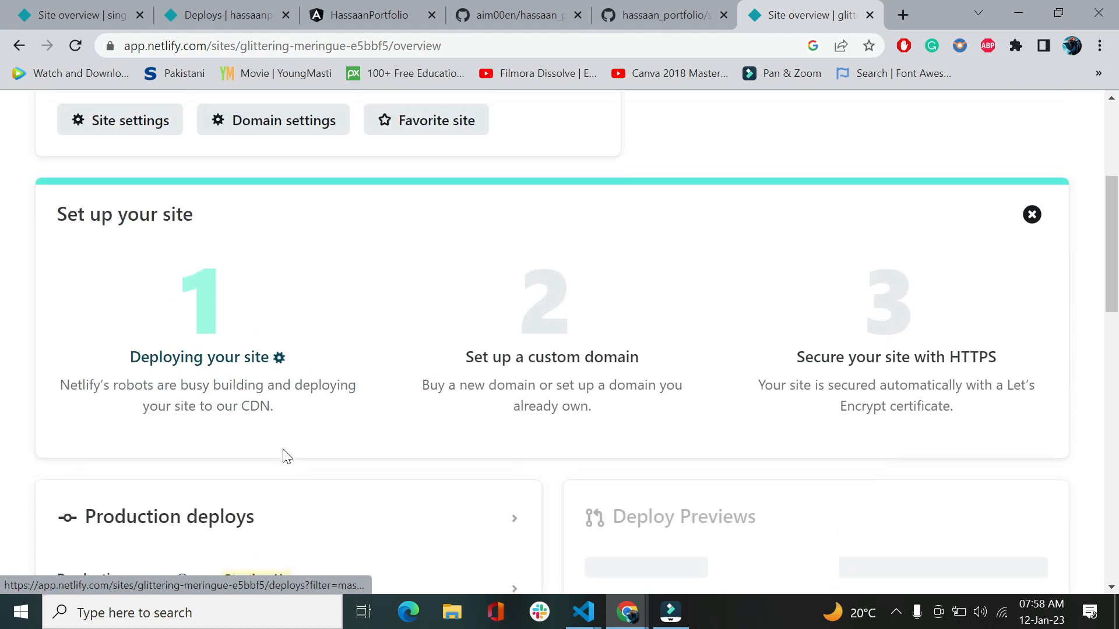
{"action": "scroll", "scroll_direction": "down", "scroll_amount": 3}
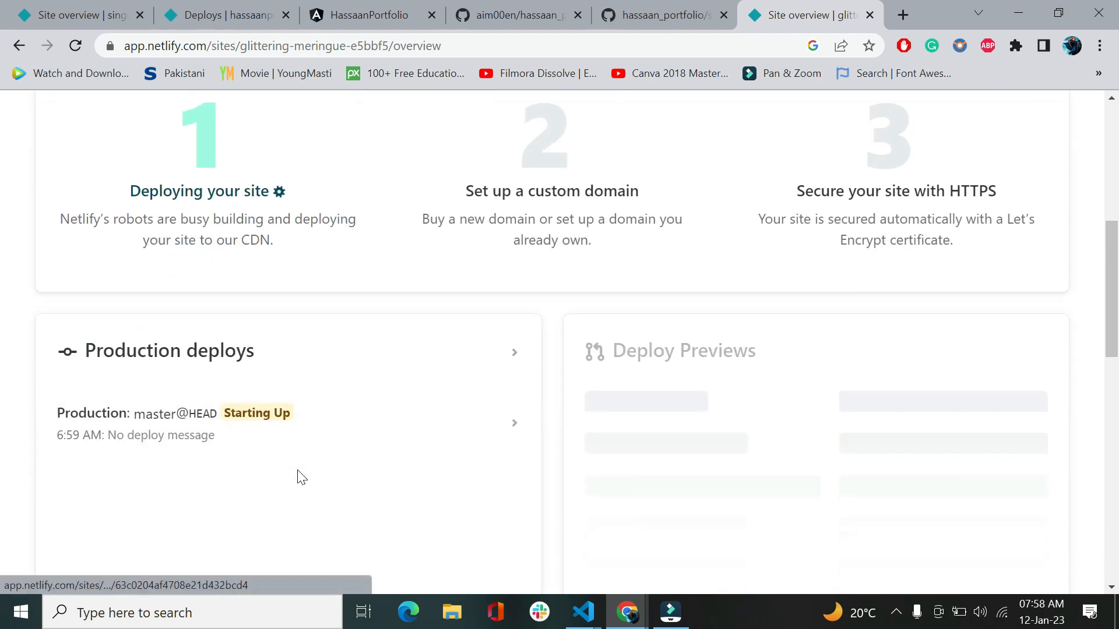
{"action": "scroll", "scroll_direction": "up", "scroll_amount": 3}
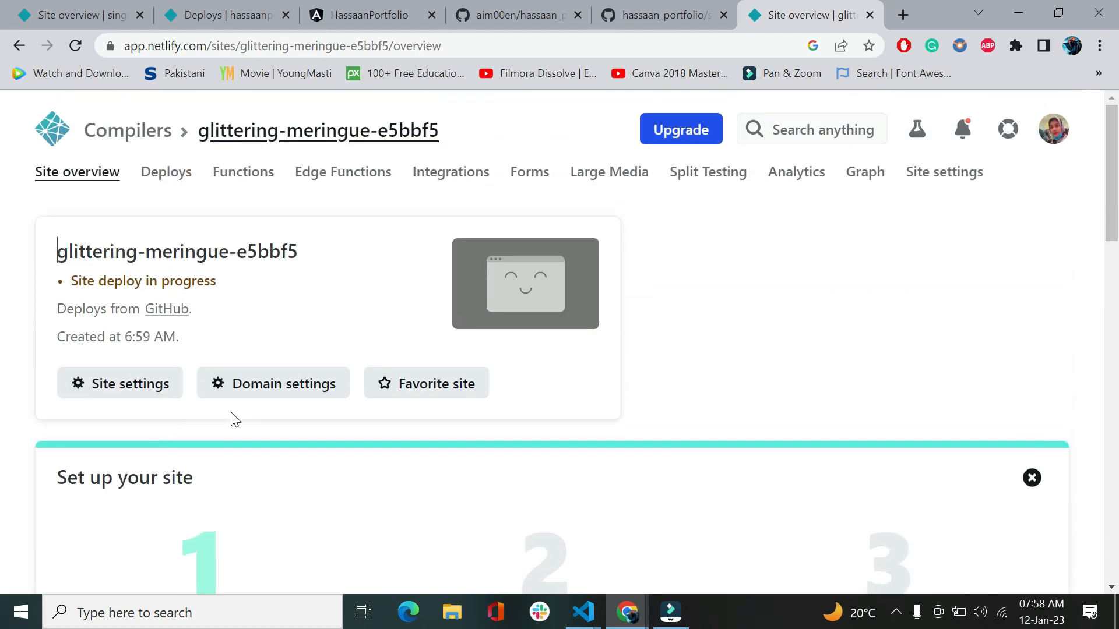
{"action": "mouse_move", "coordinate": [514, 292]}
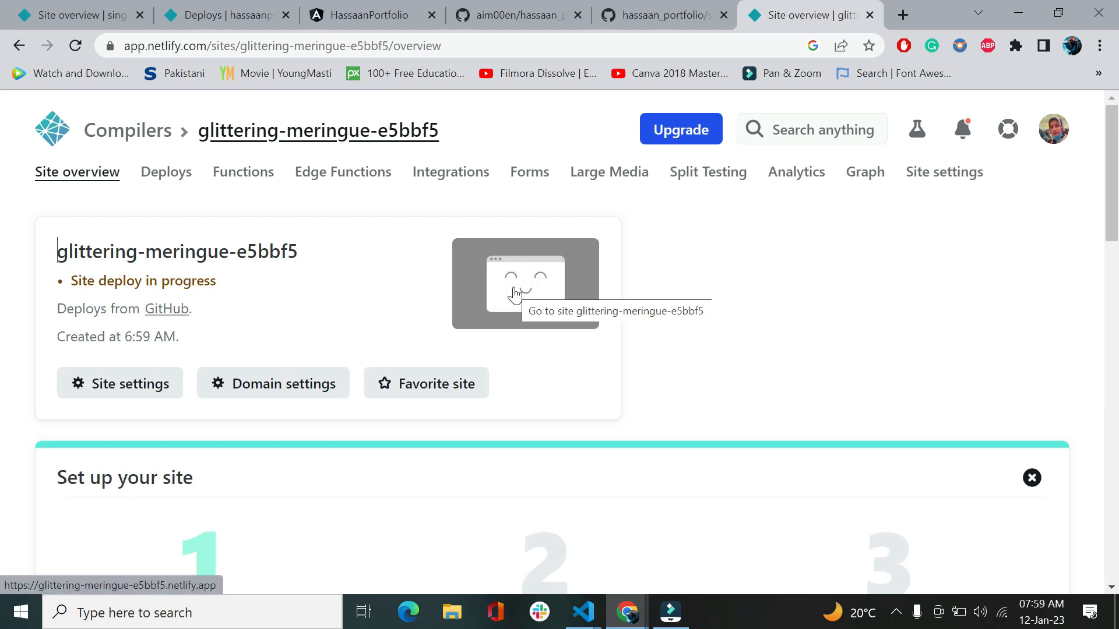
{"action": "mouse_move", "coordinate": [77, 366]}
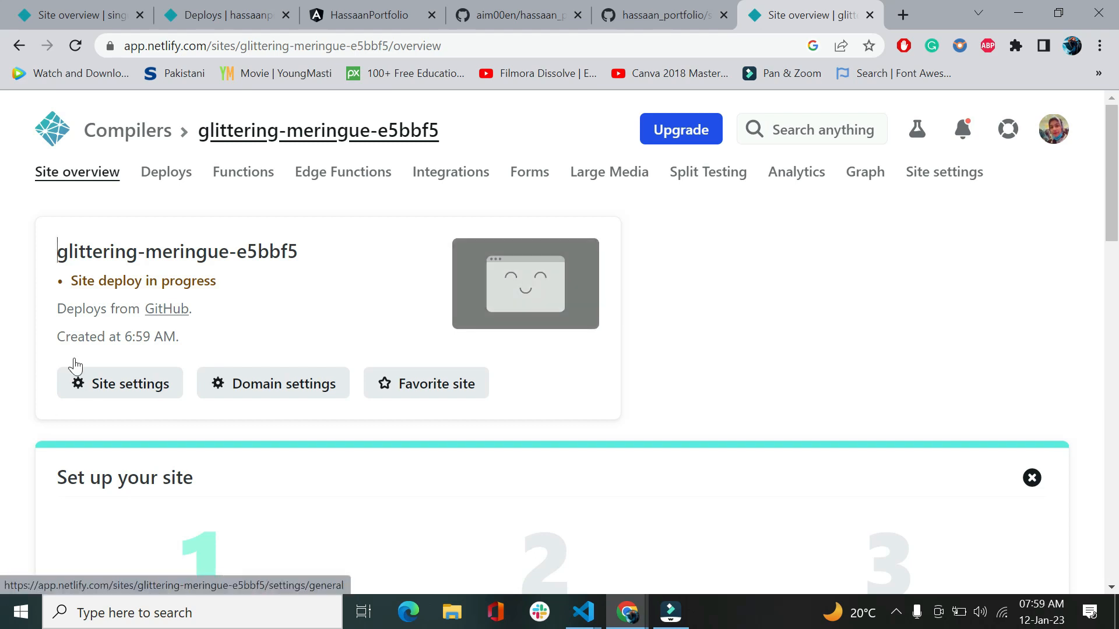
{"action": "scroll", "scroll_direction": "down", "scroll_amount": 3}
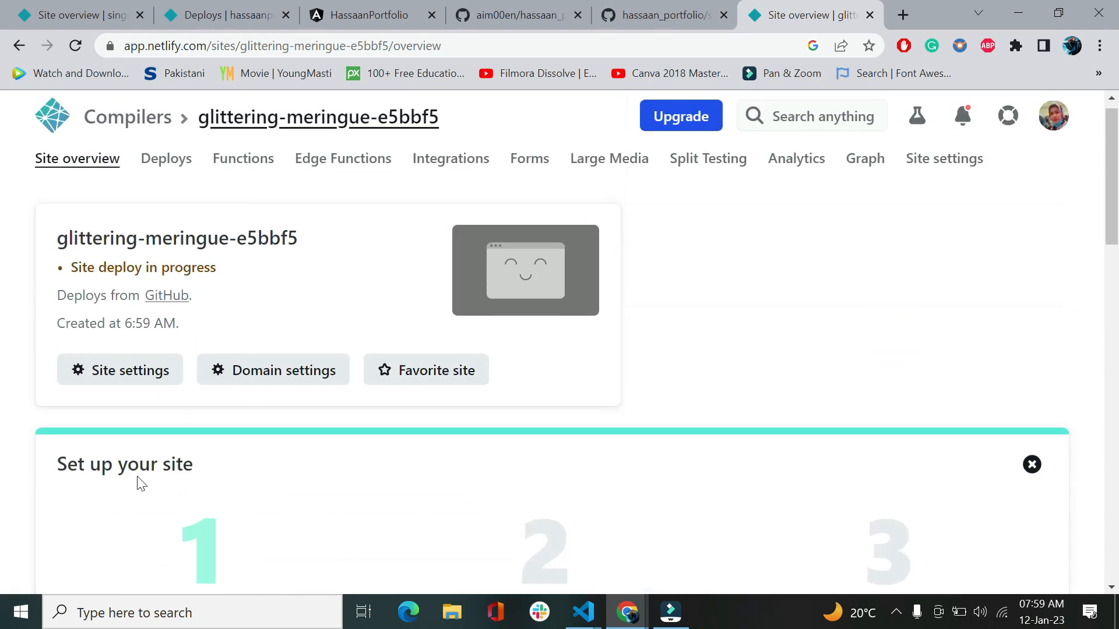
{"action": "scroll", "scroll_direction": "down", "scroll_amount": 3}
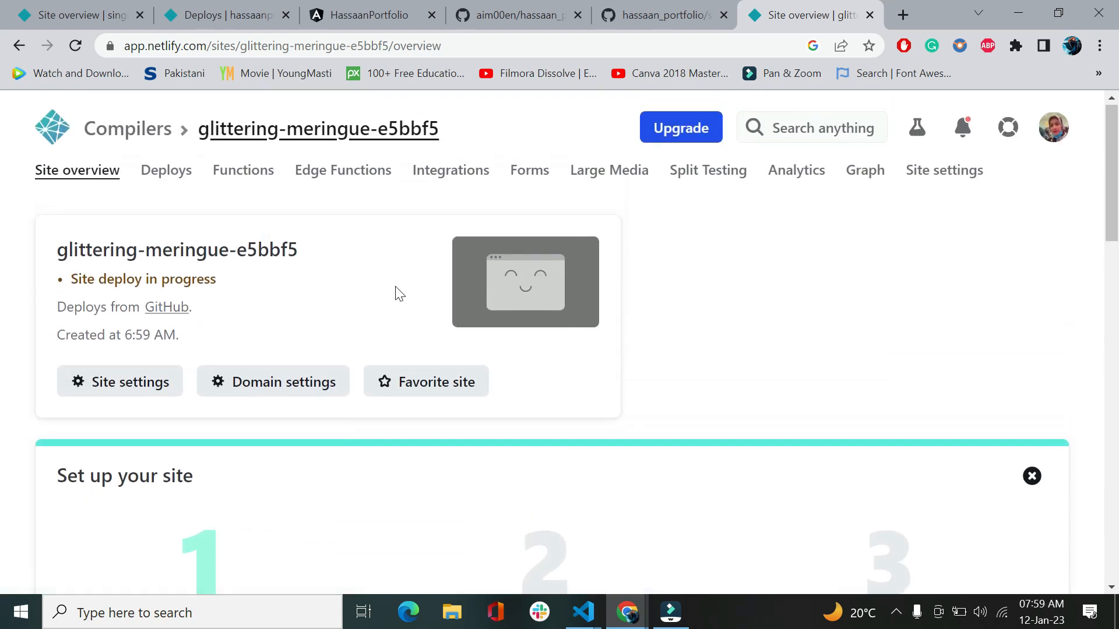
Switch to the singular-beijinho-3fdaf9 site tab and scroll through its overview and production deploys
{"action": "left_click", "coordinate": [71, 14]}
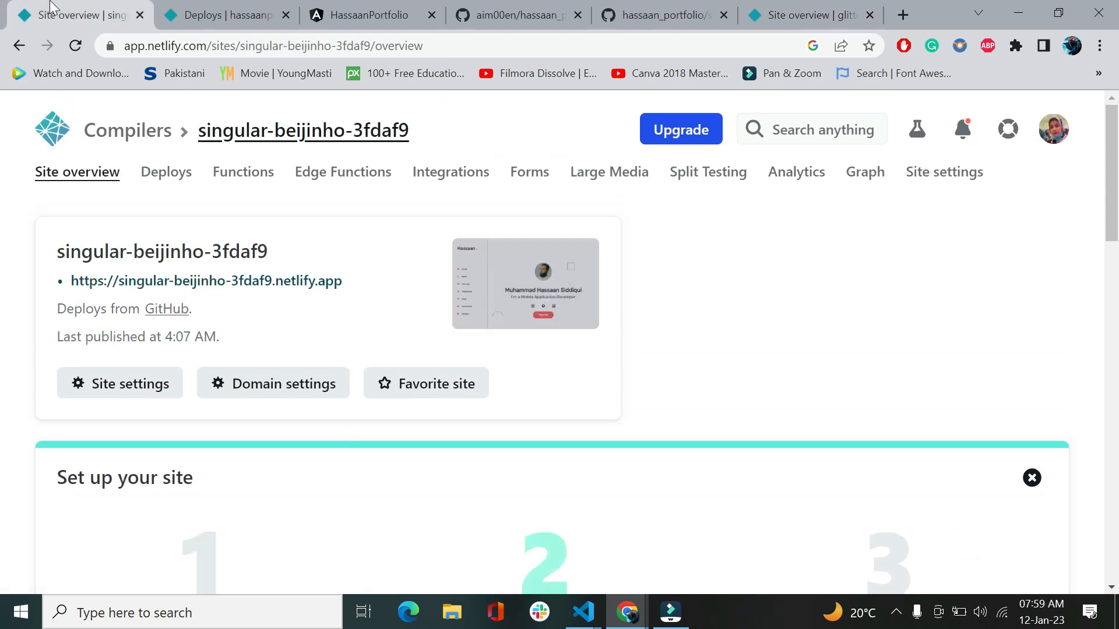
{"action": "mouse_move", "coordinate": [218, 365]}
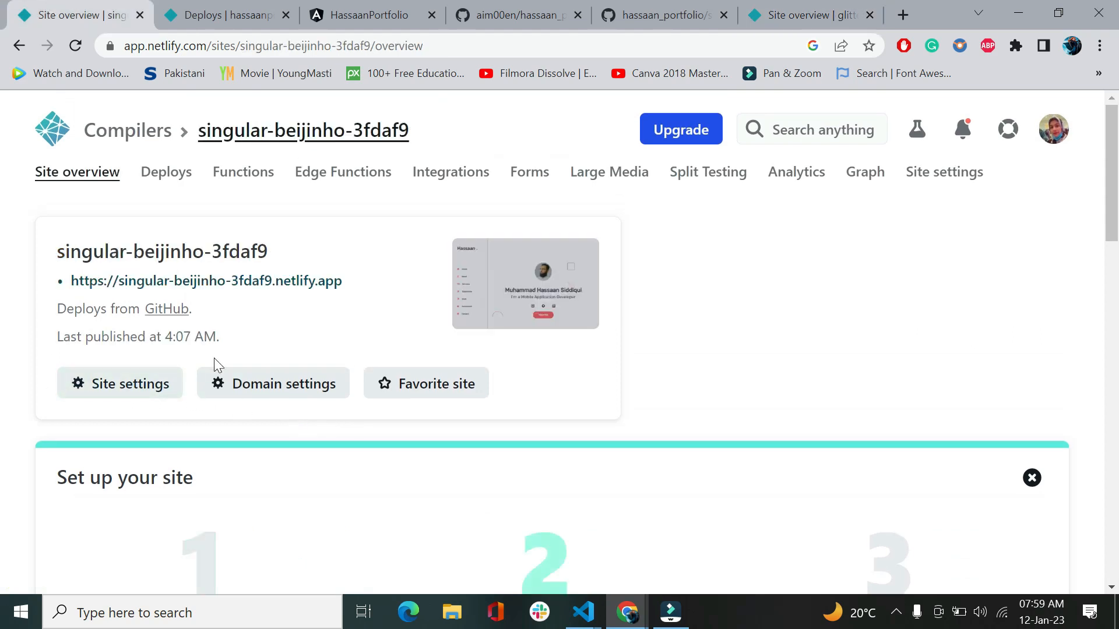
{"action": "scroll", "scroll_direction": "down", "scroll_amount": 3}
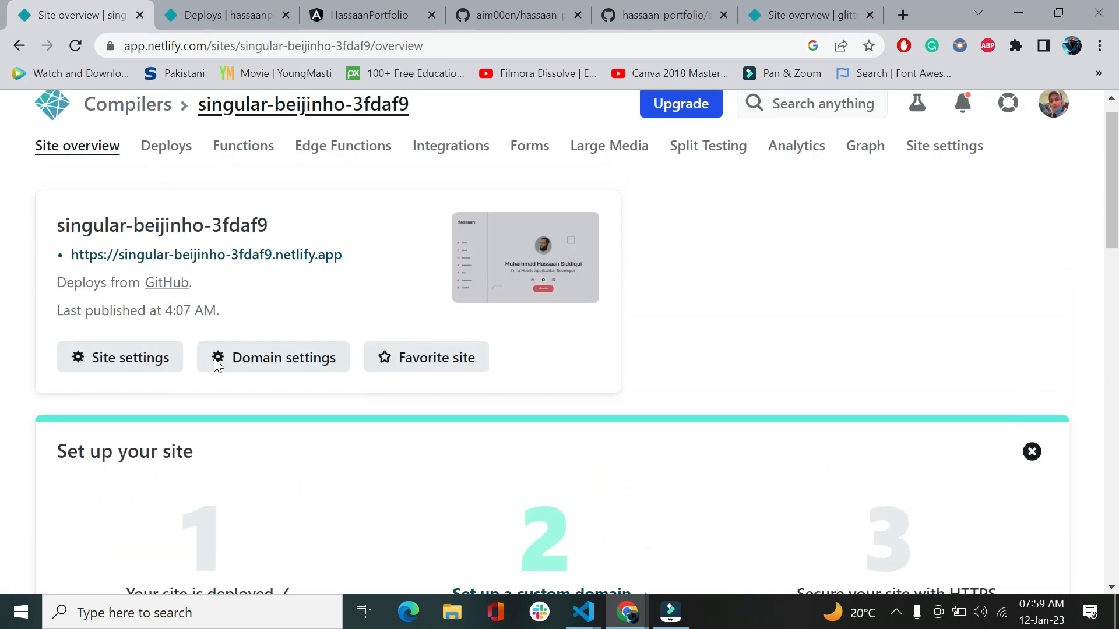
{"action": "scroll", "scroll_direction": "down", "scroll_amount": 3}
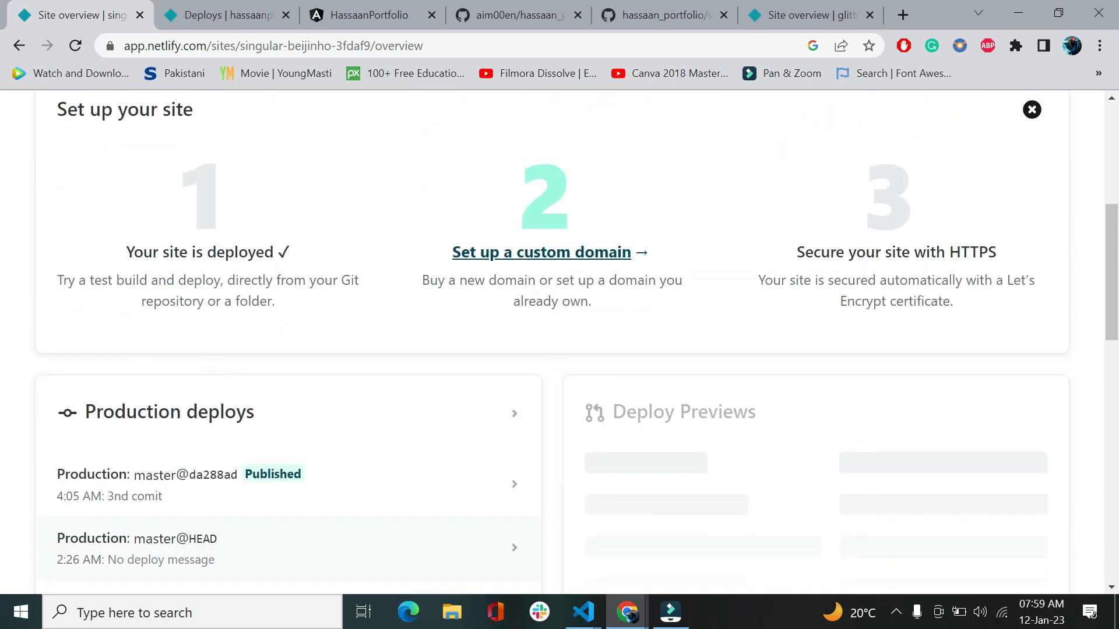
{"action": "scroll", "scroll_direction": "down", "scroll_amount": 3}
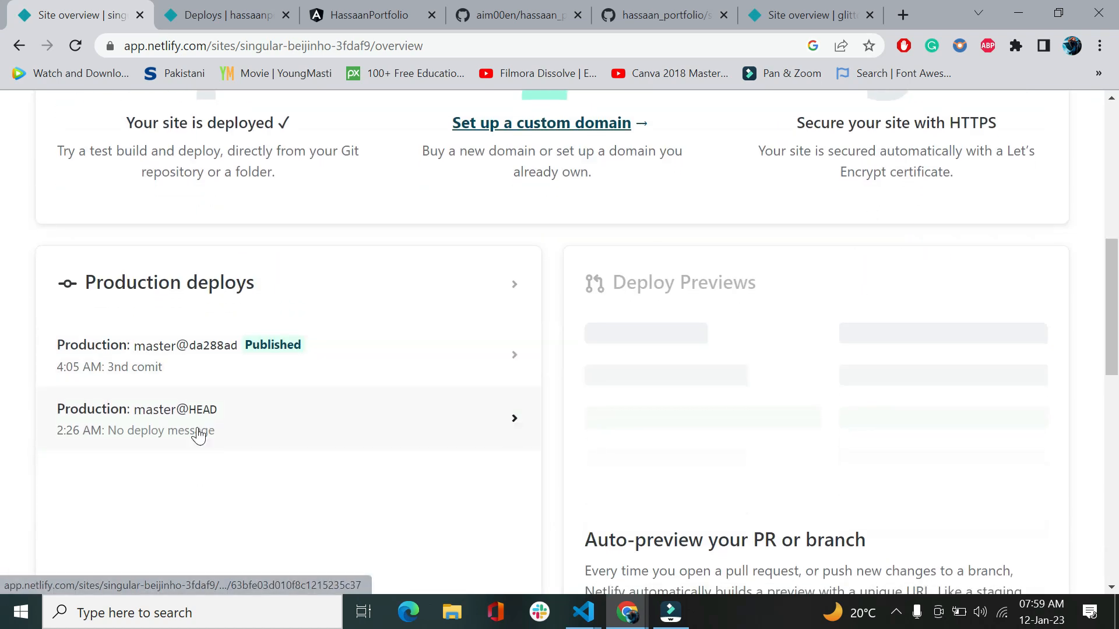
{"action": "scroll", "scroll_direction": "up", "scroll_amount": 3}
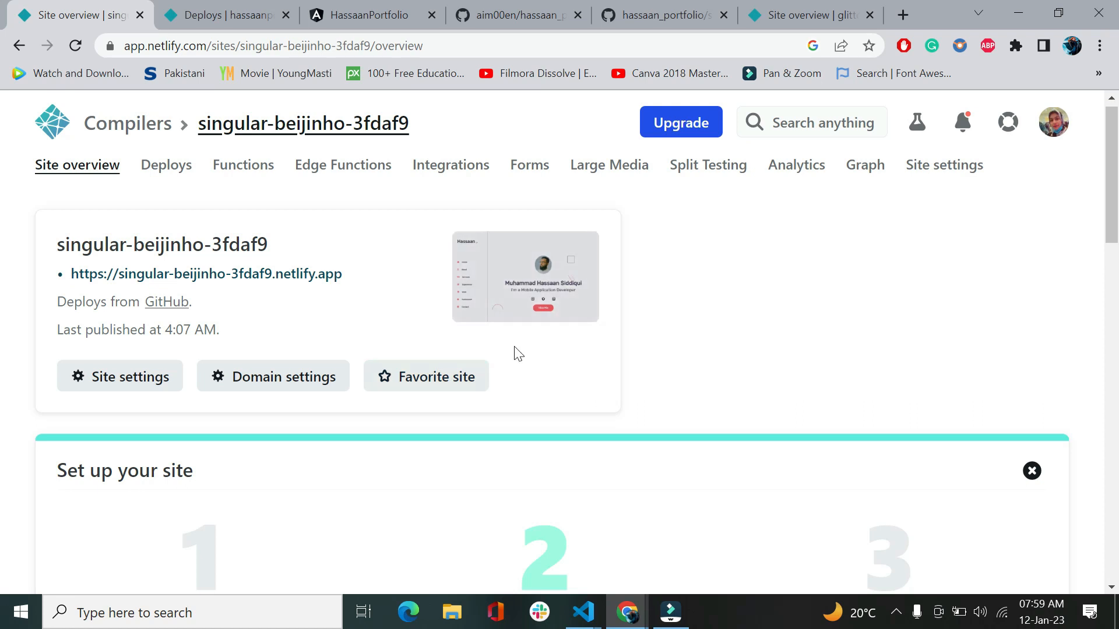
{"action": "mouse_move", "coordinate": [569, 307]}
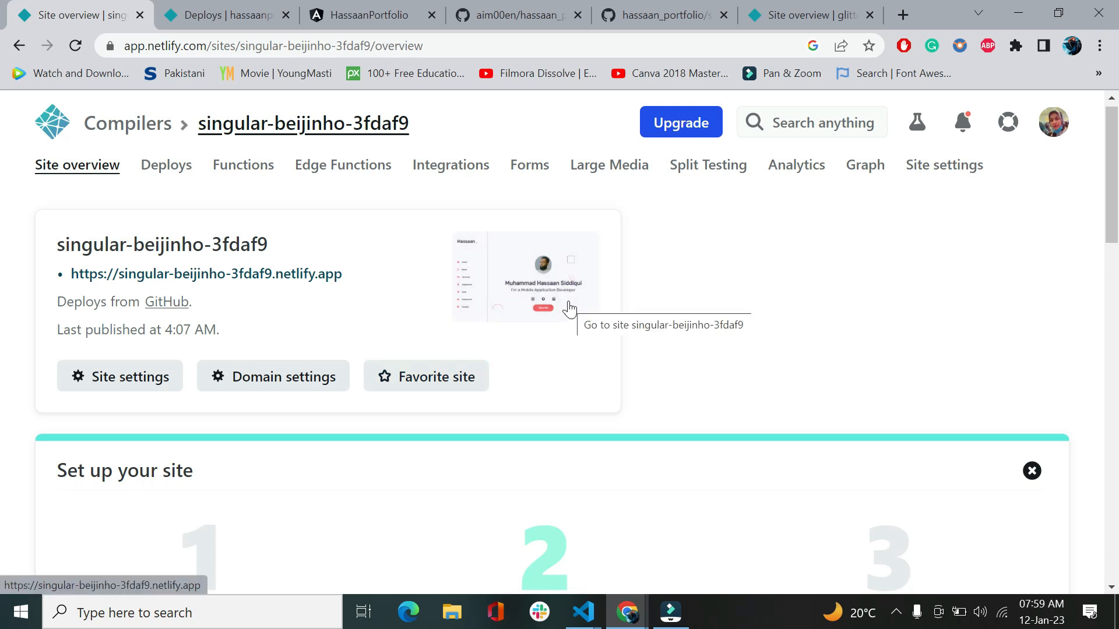
{"action": "mouse_move", "coordinate": [206, 274]}
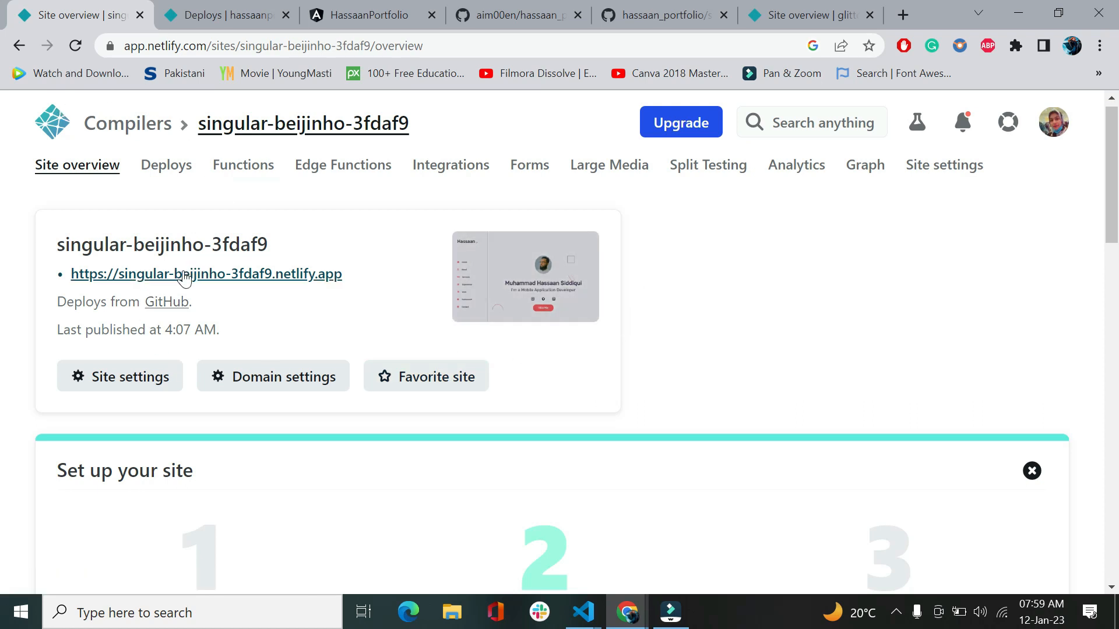
Browse the live singular-beijinho-3fdaf9.netlify.app portfolio's Home and Contact sections, then select its subdomain
{"action": "left_click", "coordinate": [206, 274]}
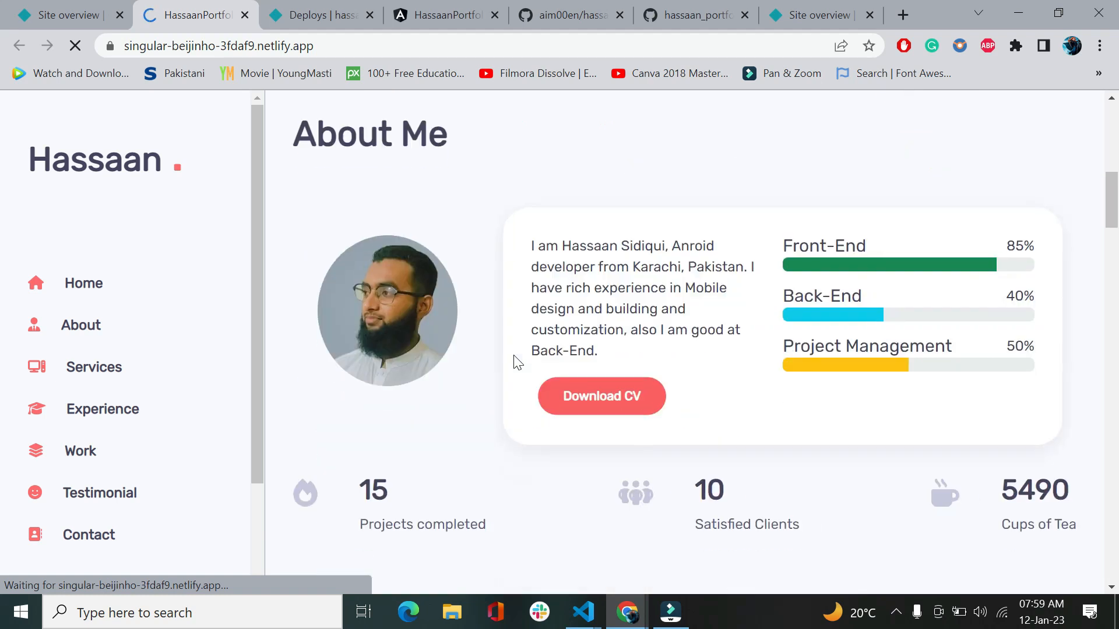
{"action": "scroll", "scroll_direction": "down", "scroll_amount": 3}
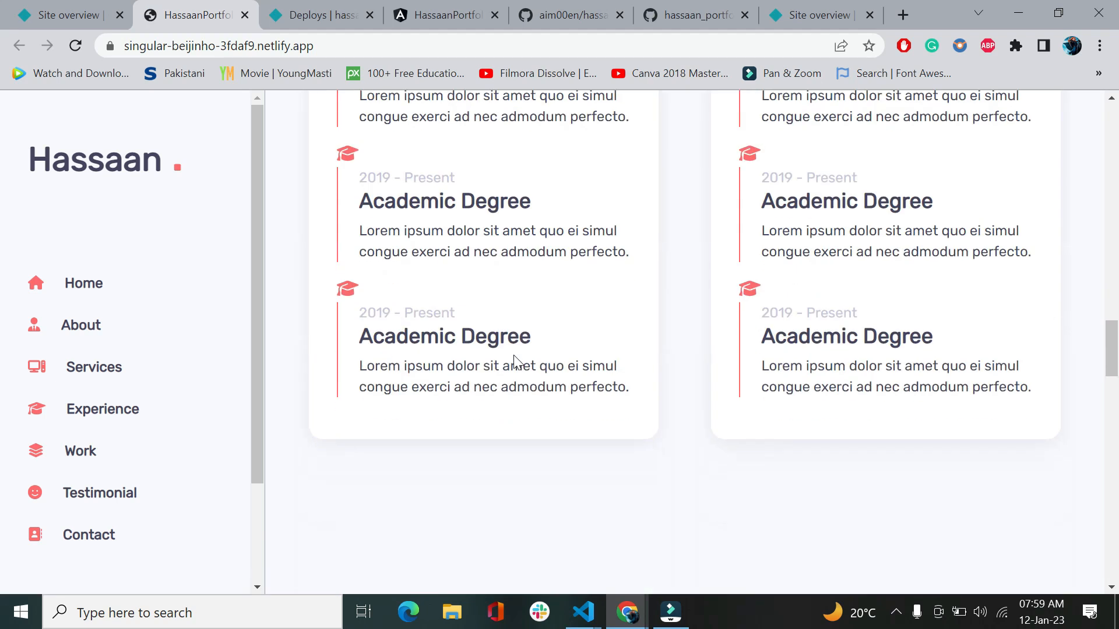
{"action": "scroll", "scroll_direction": "down", "scroll_amount": 3}
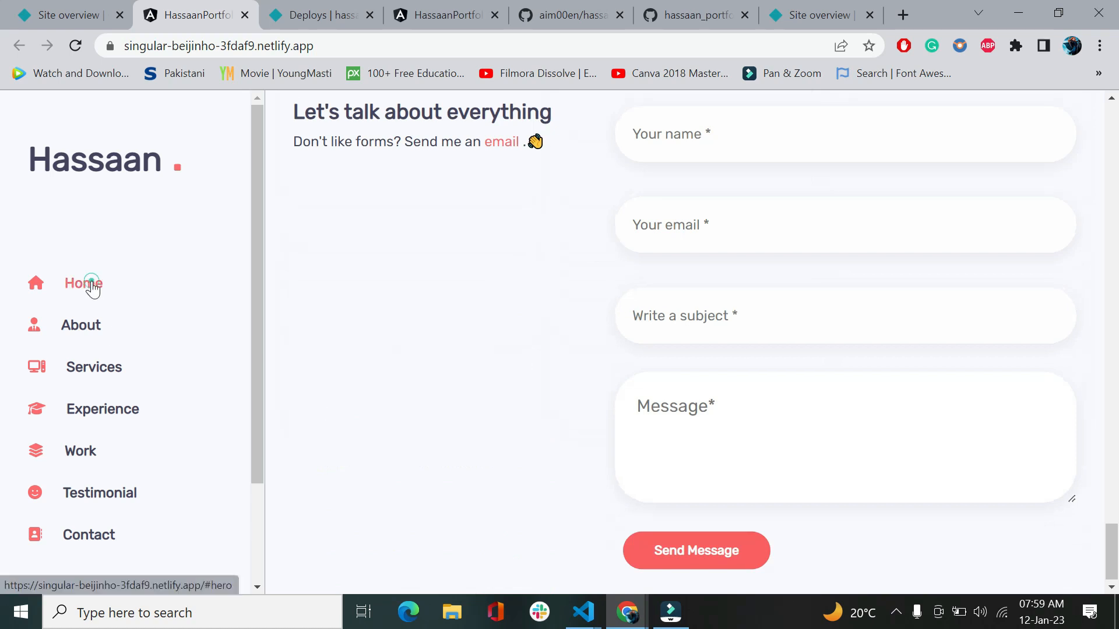
{"action": "left_click", "coordinate": [84, 283]}
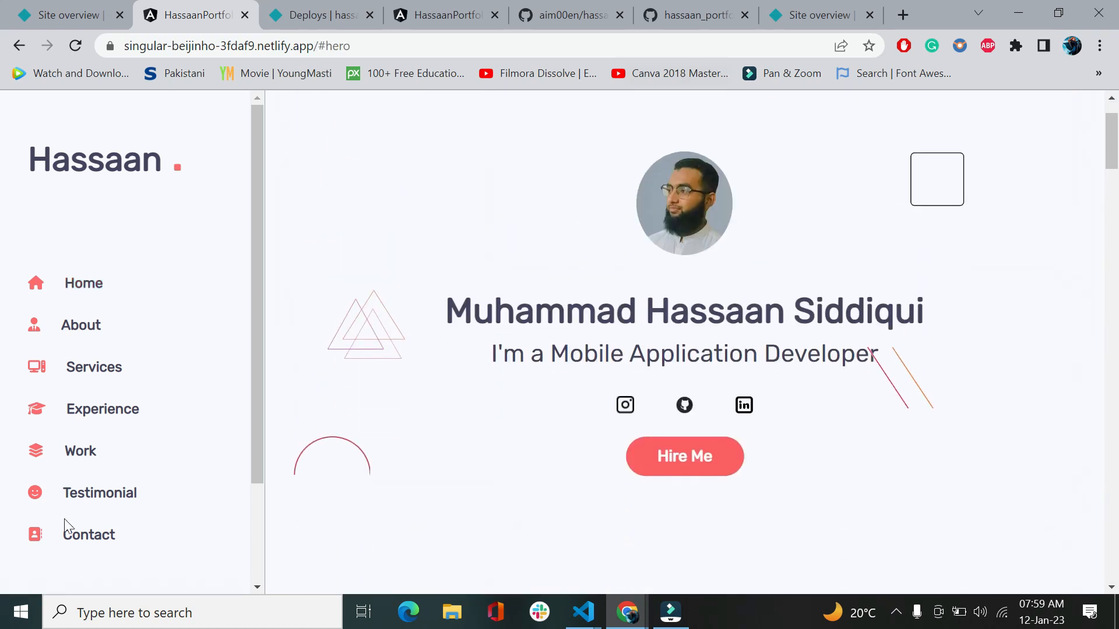
{"action": "left_click", "coordinate": [89, 534]}
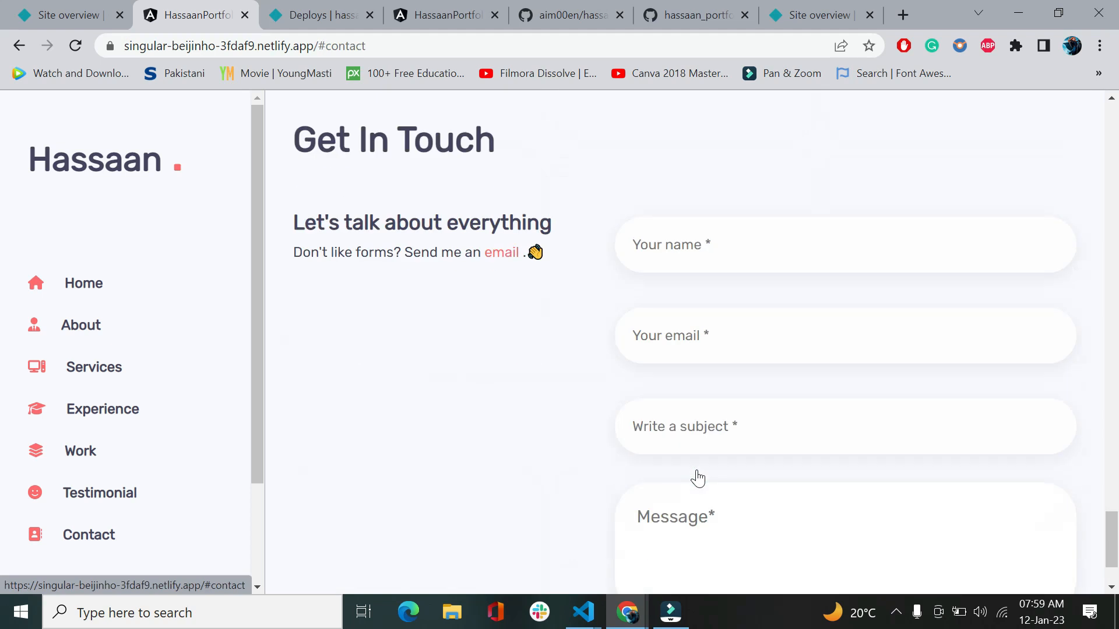
{"action": "scroll", "scroll_direction": "down", "scroll_amount": 3}
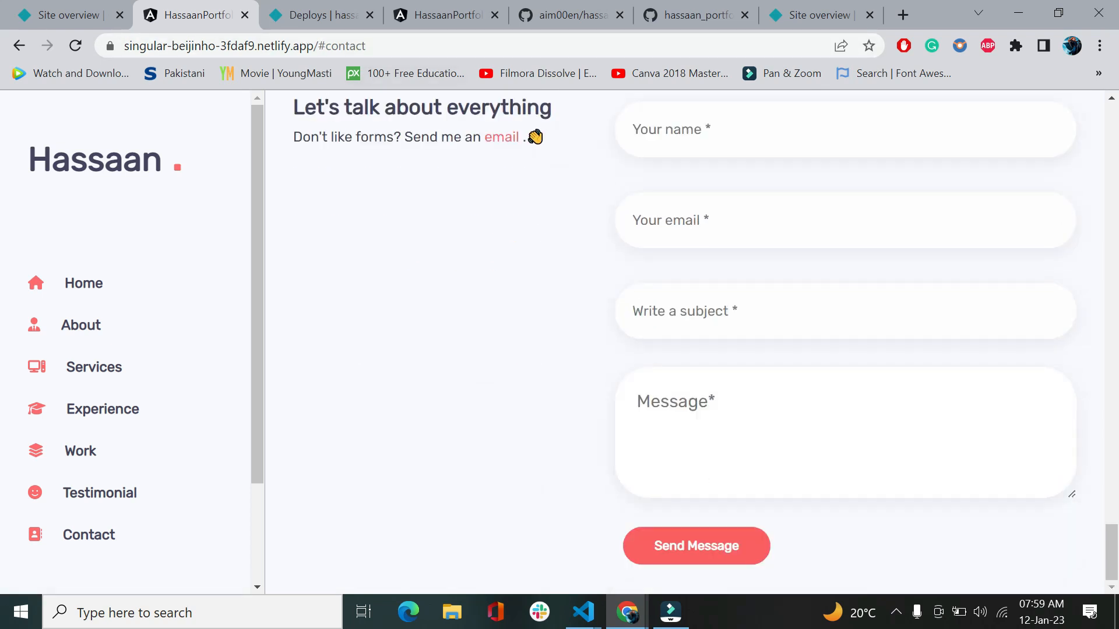
{"action": "mouse_move", "coordinate": [214, 64]}
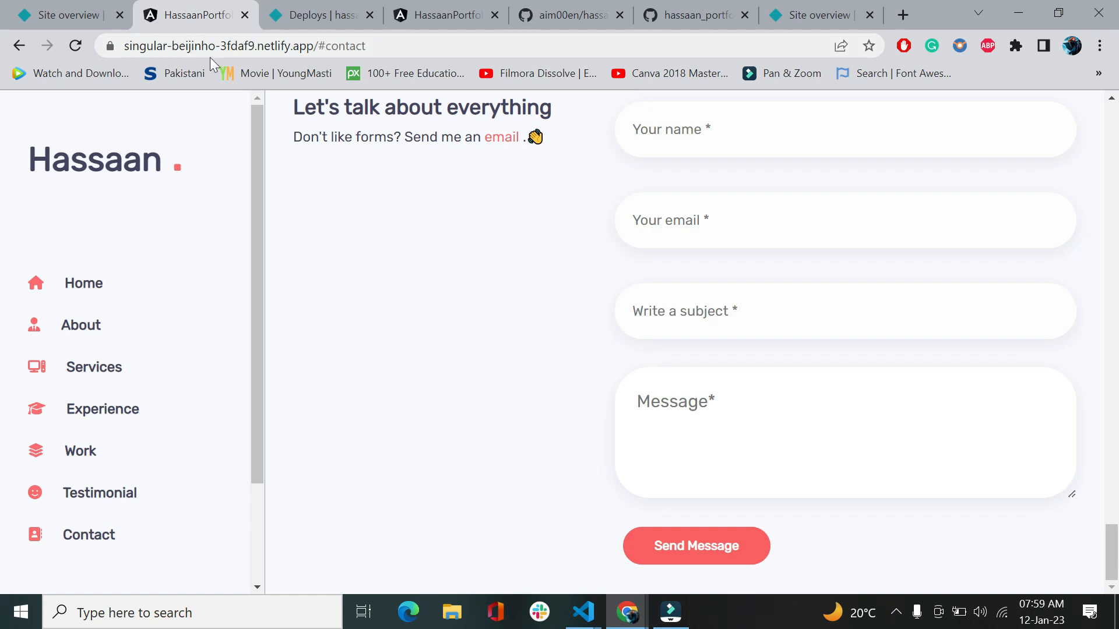
{"action": "left_click", "coordinate": [250, 44]}
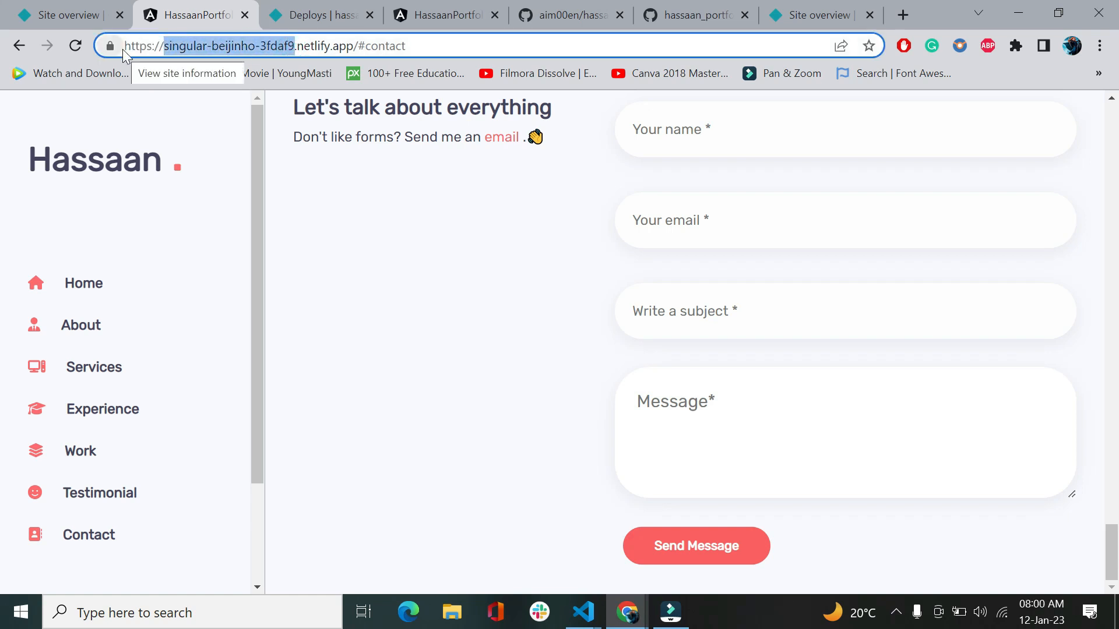
Return to Netlify site settings and open Change site name for singular-beijinho-3fdaf9
{"action": "left_click", "coordinate": [64, 14]}
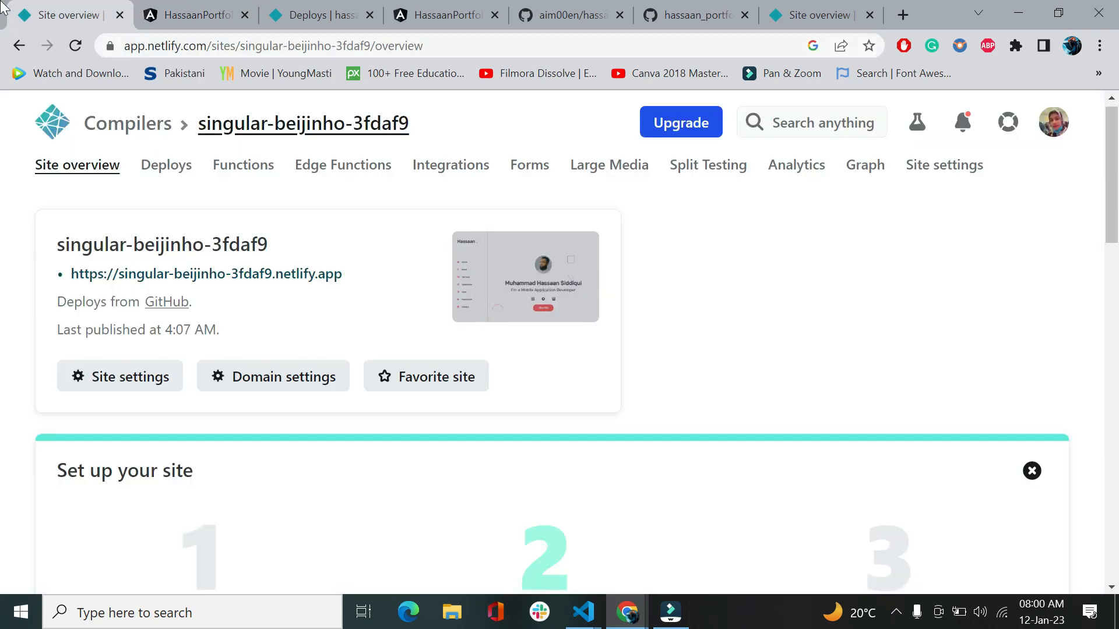
{"action": "scroll", "scroll_direction": "down", "scroll_amount": 3}
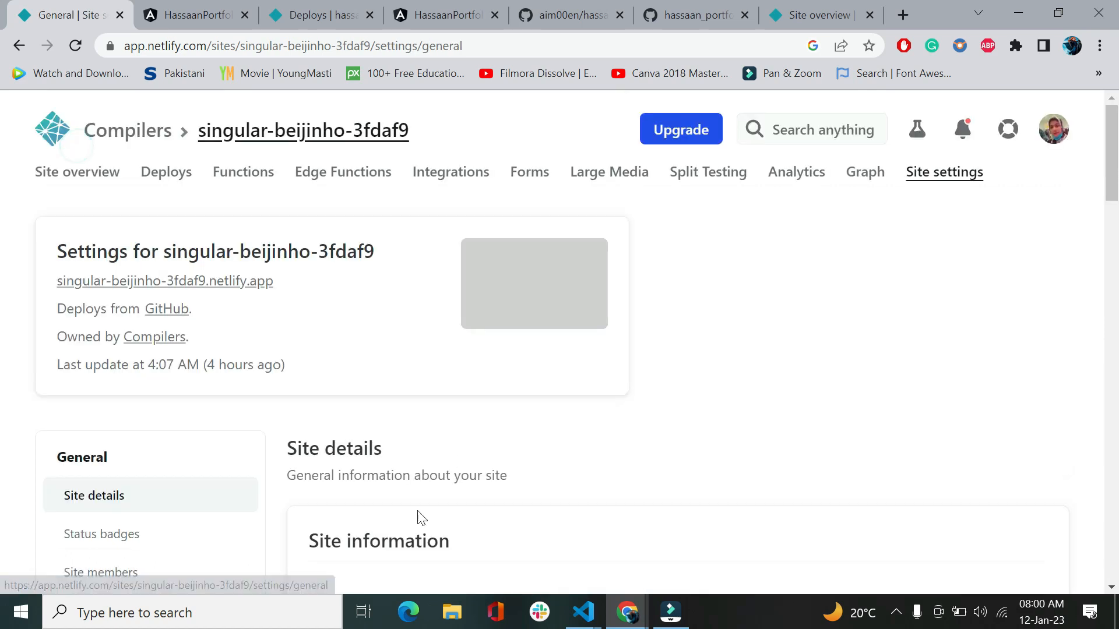
{"action": "scroll", "scroll_direction": "down", "scroll_amount": 3}
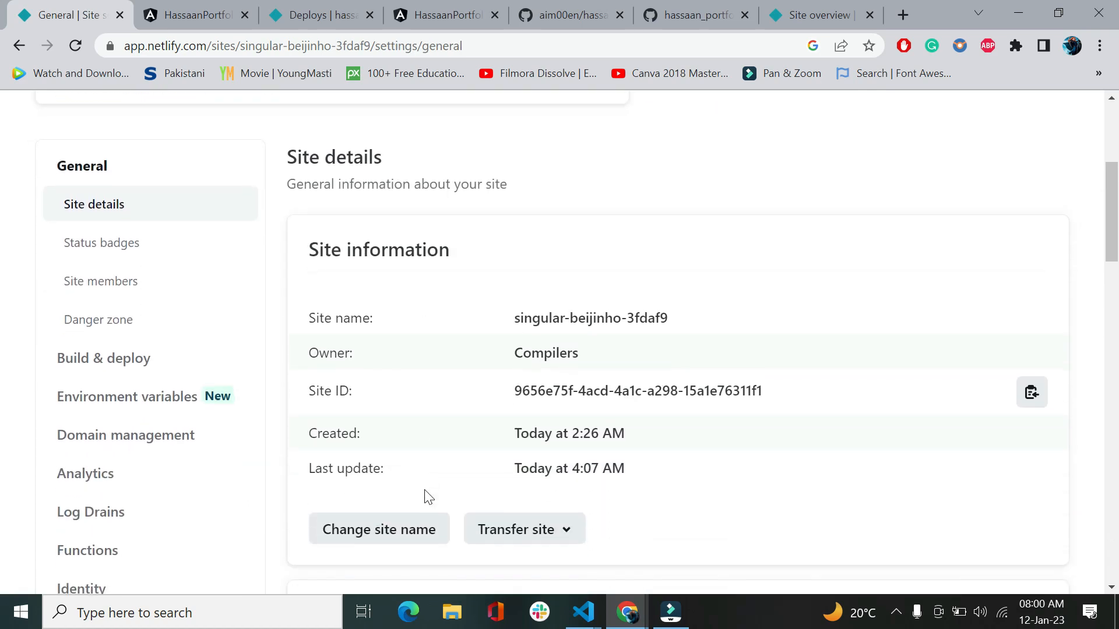
{"action": "mouse_move", "coordinate": [687, 318]}
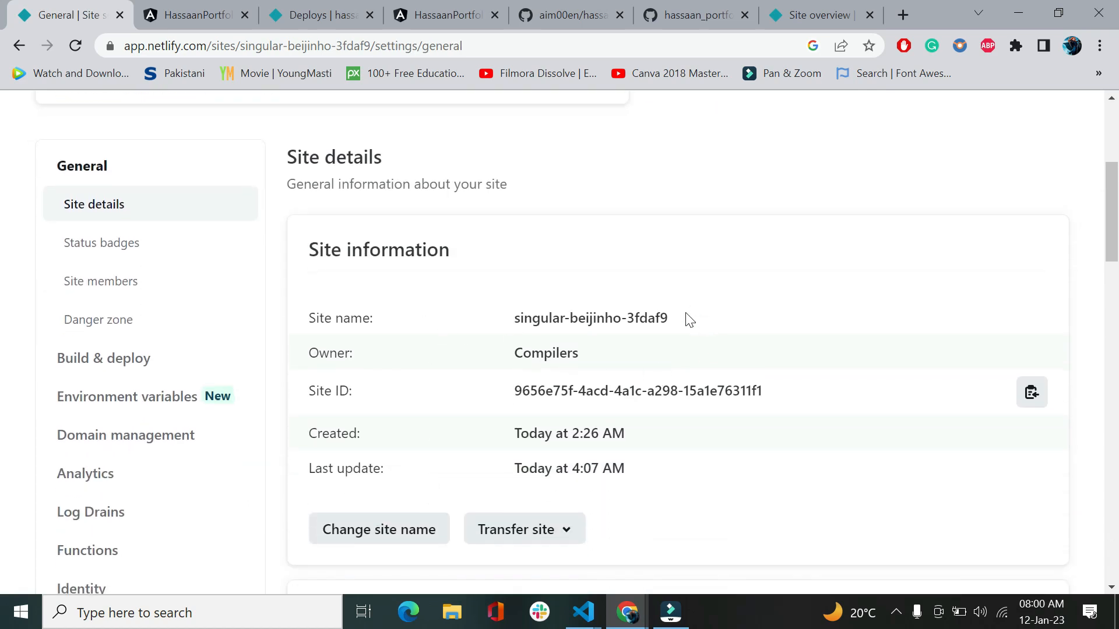
{"action": "mouse_move", "coordinate": [368, 527]}
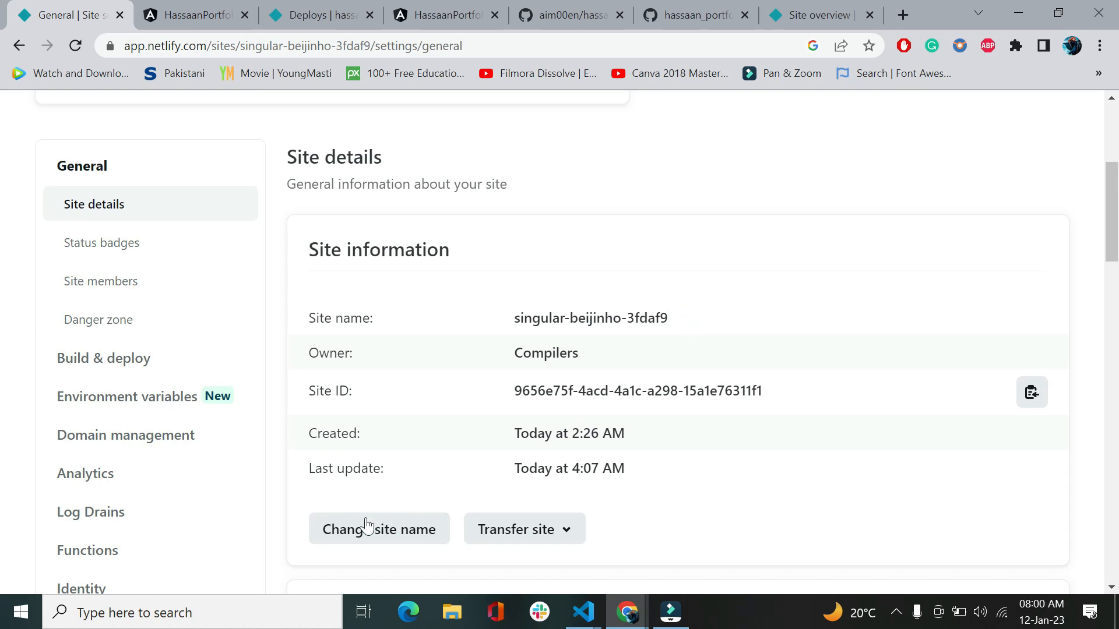
{"action": "left_click", "coordinate": [379, 528]}
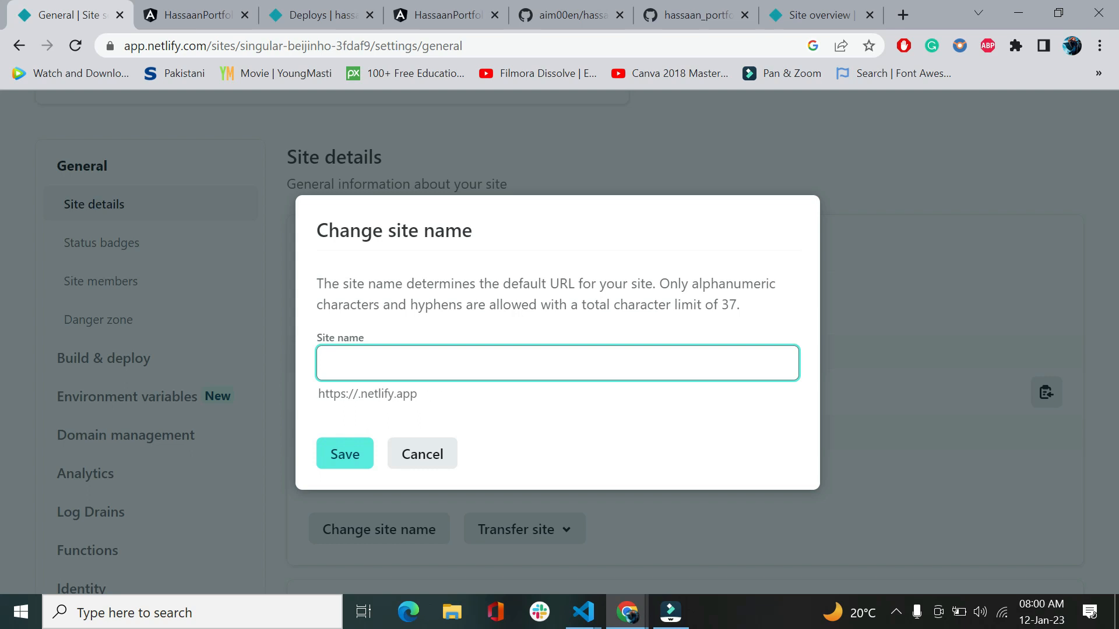
Try renaming the site to 'mywebsite', which Netlify rejects as already taken
{"action": "type", "text": "mywe"}
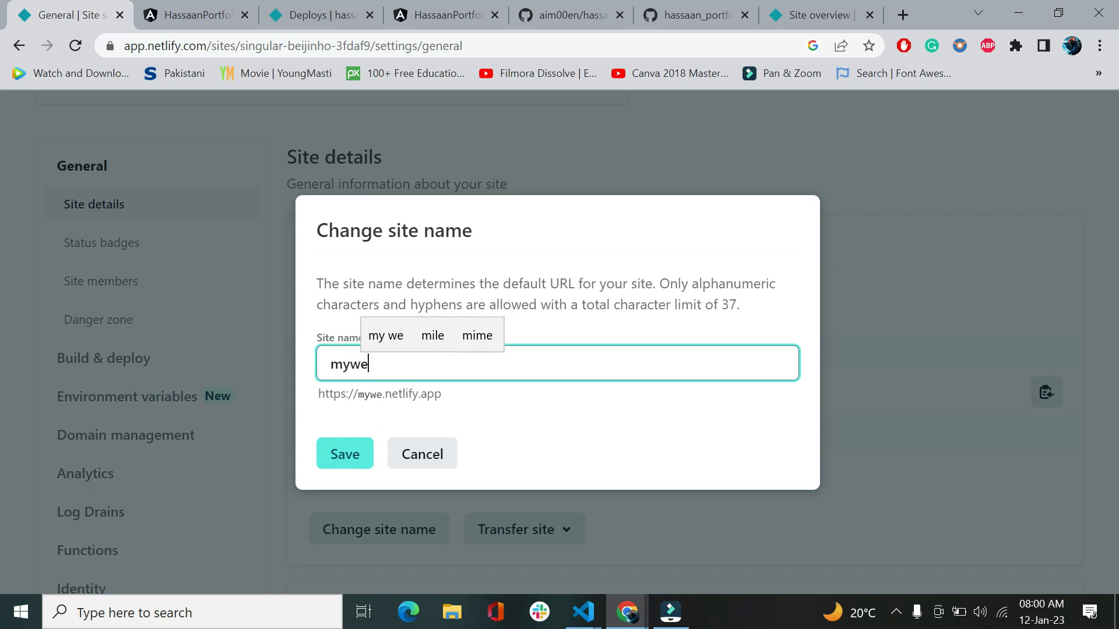
{"action": "key", "text": "Backspace"}
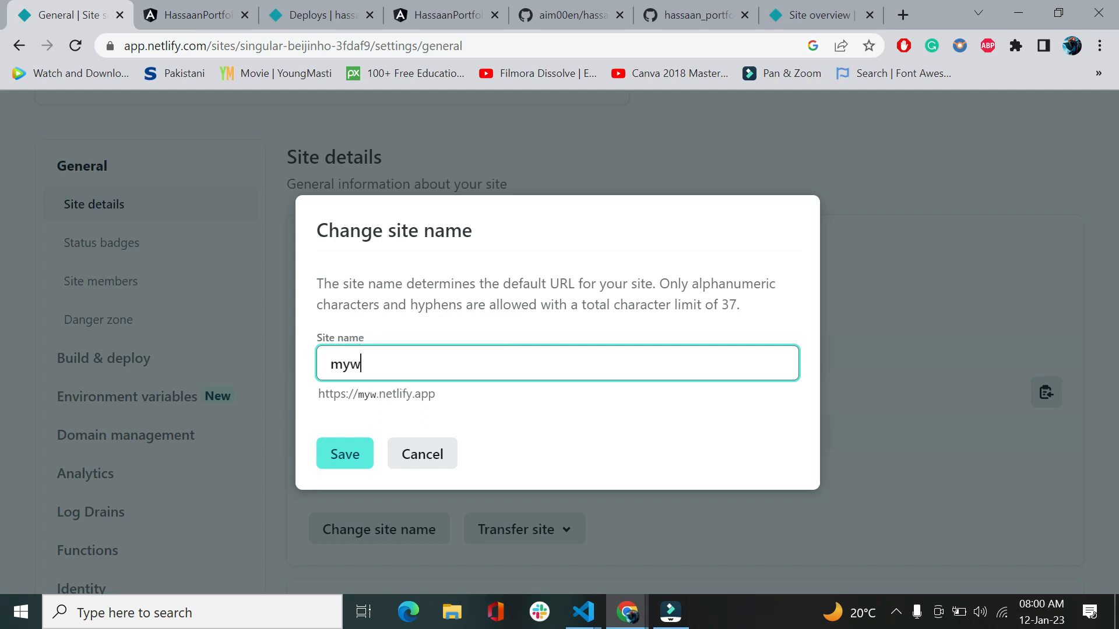
{"action": "type", "text": "ebsit"}
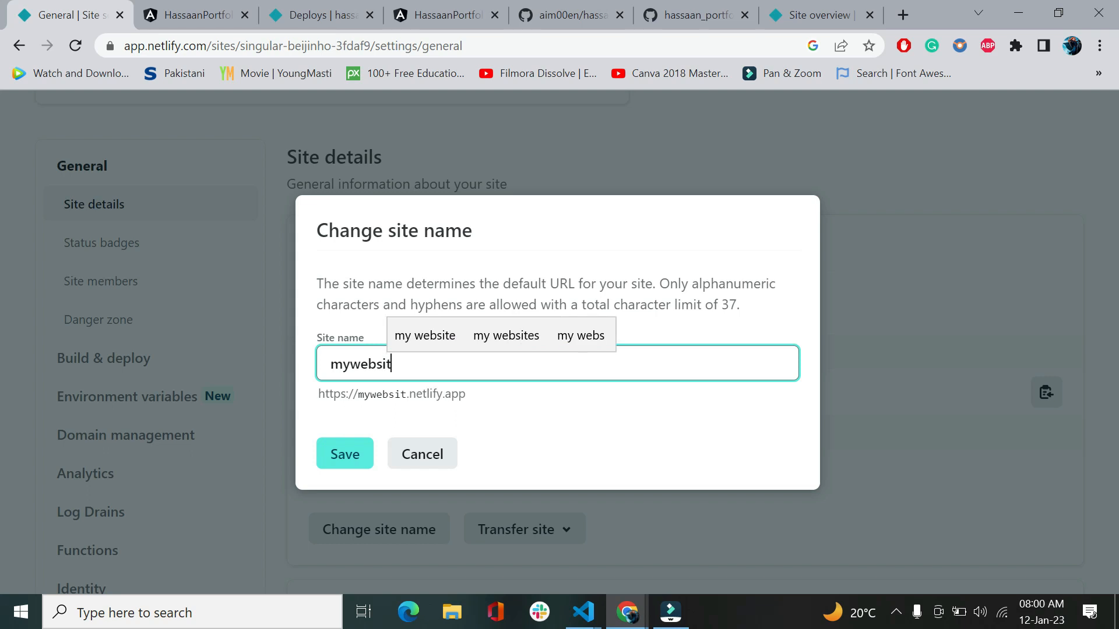
{"action": "type", "text": "e"}
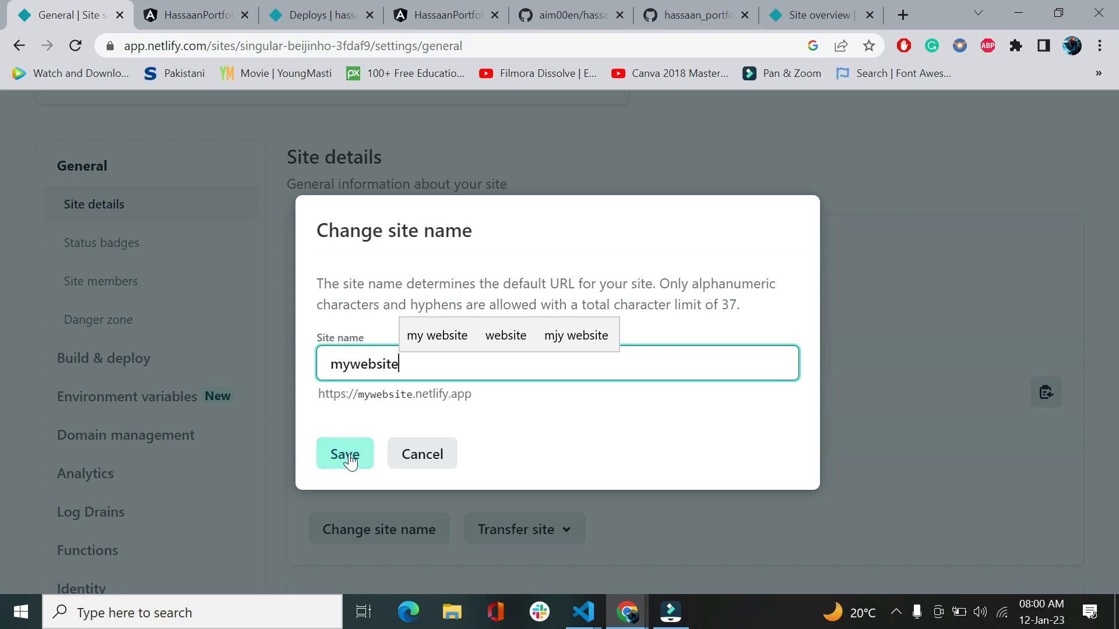
{"action": "mouse_move", "coordinate": [486, 392]}
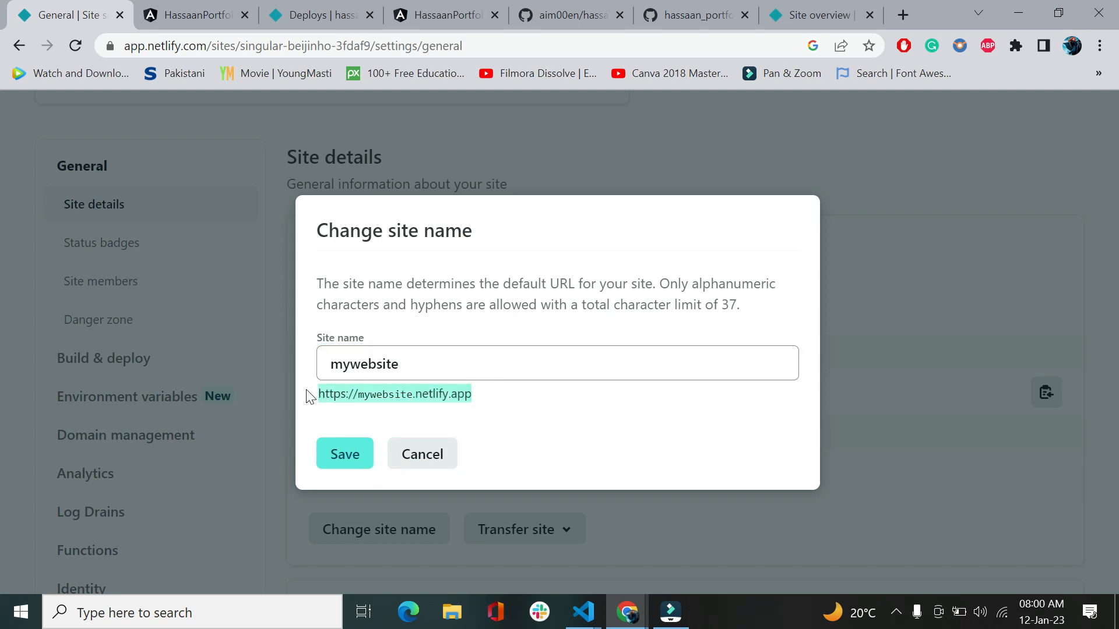
{"action": "mouse_move", "coordinate": [343, 453]}
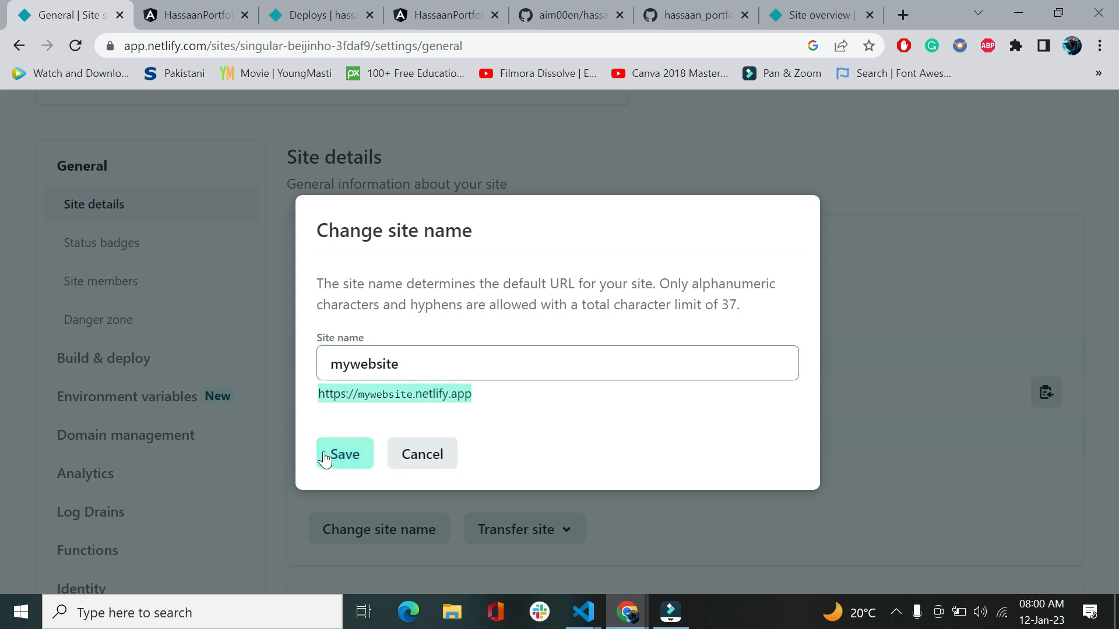
{"action": "left_click", "coordinate": [344, 454]}
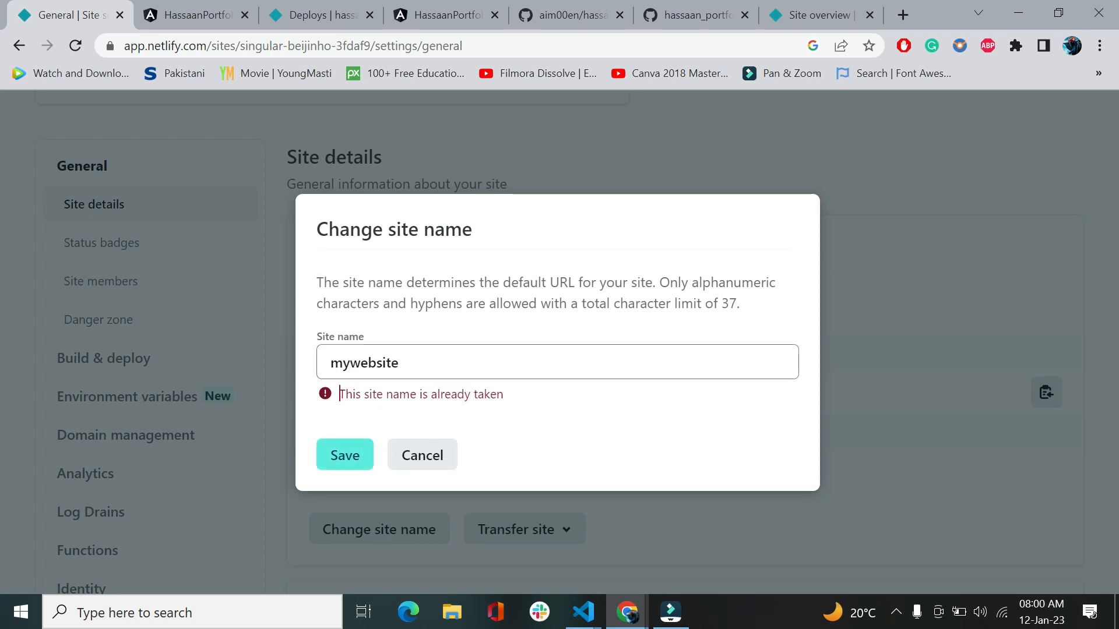
Change the name to 'mywebsite204' and save it
{"action": "type", "text": "2"}
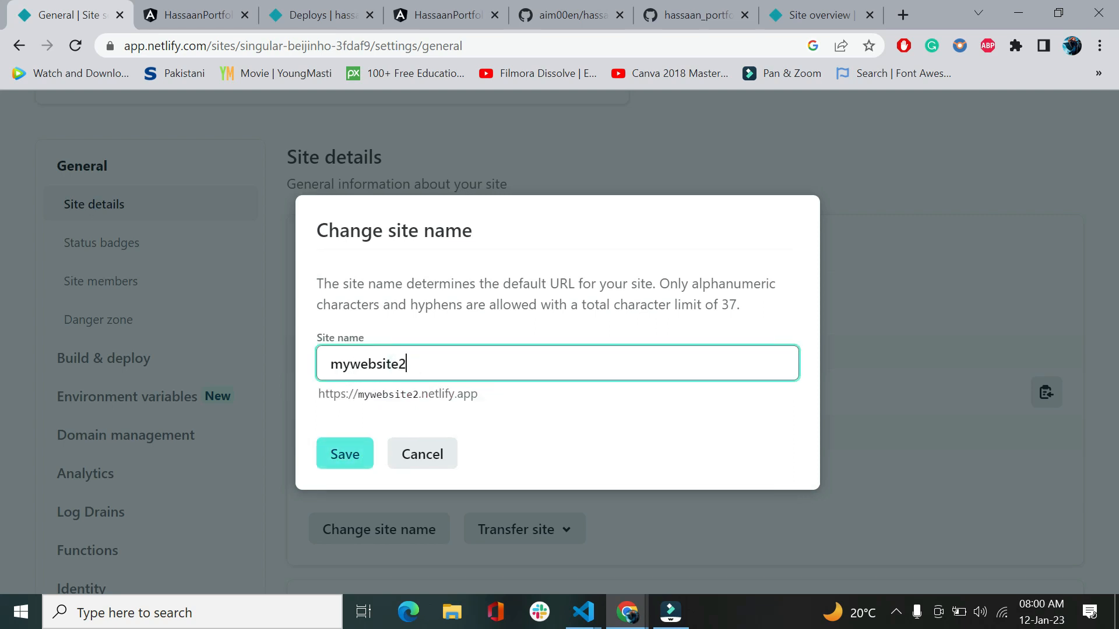
{"action": "type", "text": "04"}
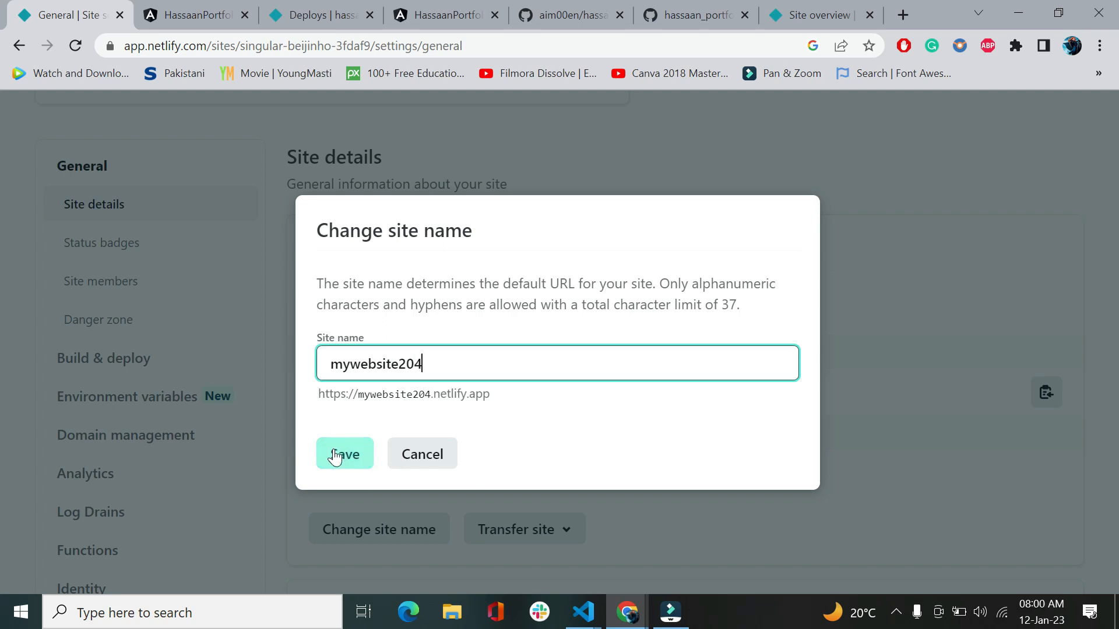
{"action": "left_click", "coordinate": [345, 454]}
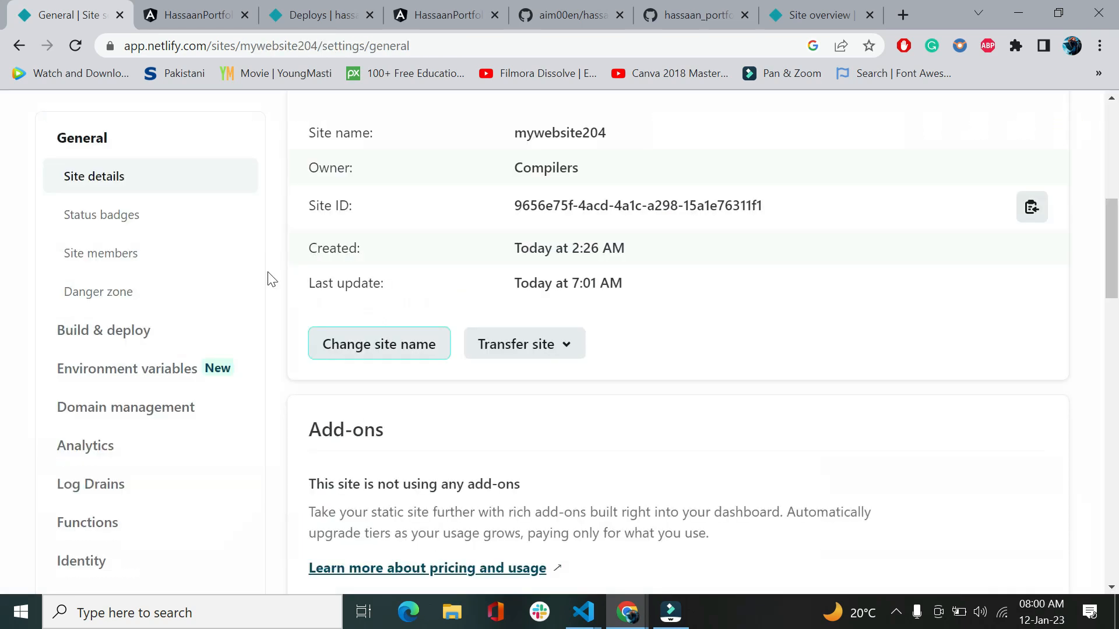
Scroll to the top of Site settings and open the mywebsite204.netlify.app link
{"action": "scroll", "scroll_direction": "up", "scroll_amount": 3}
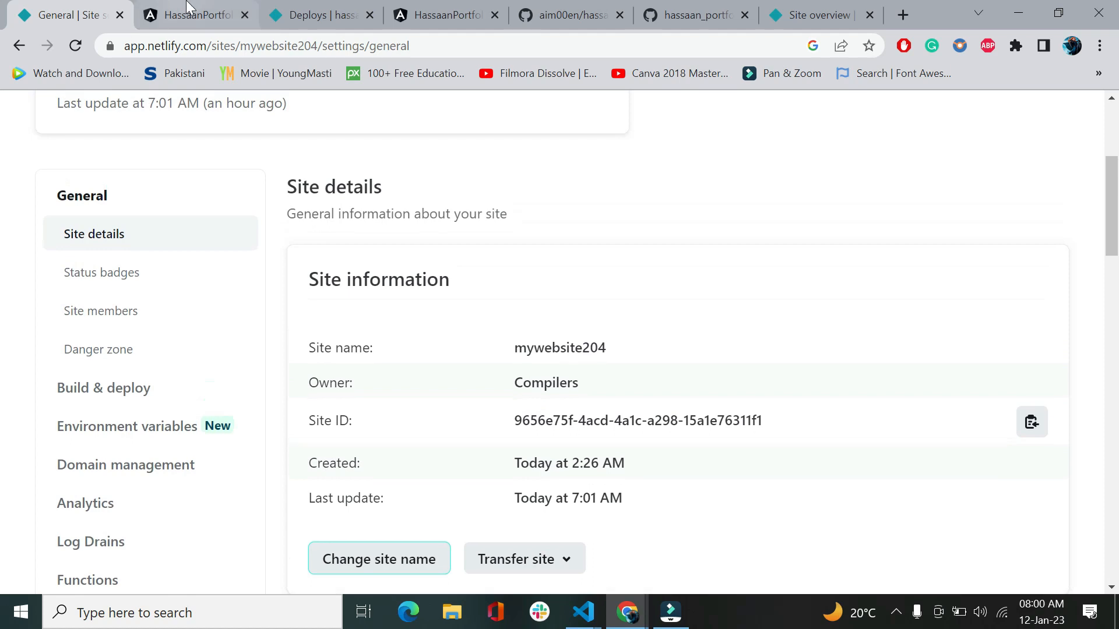
{"action": "scroll", "scroll_direction": "up", "scroll_amount": 3}
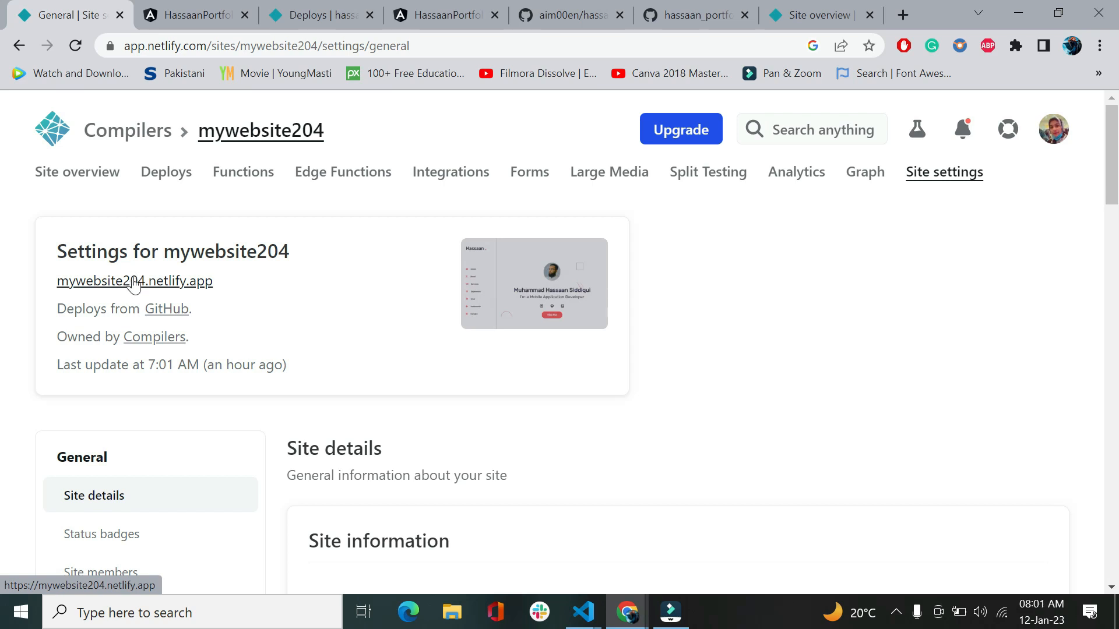
{"action": "left_click", "coordinate": [134, 280]}
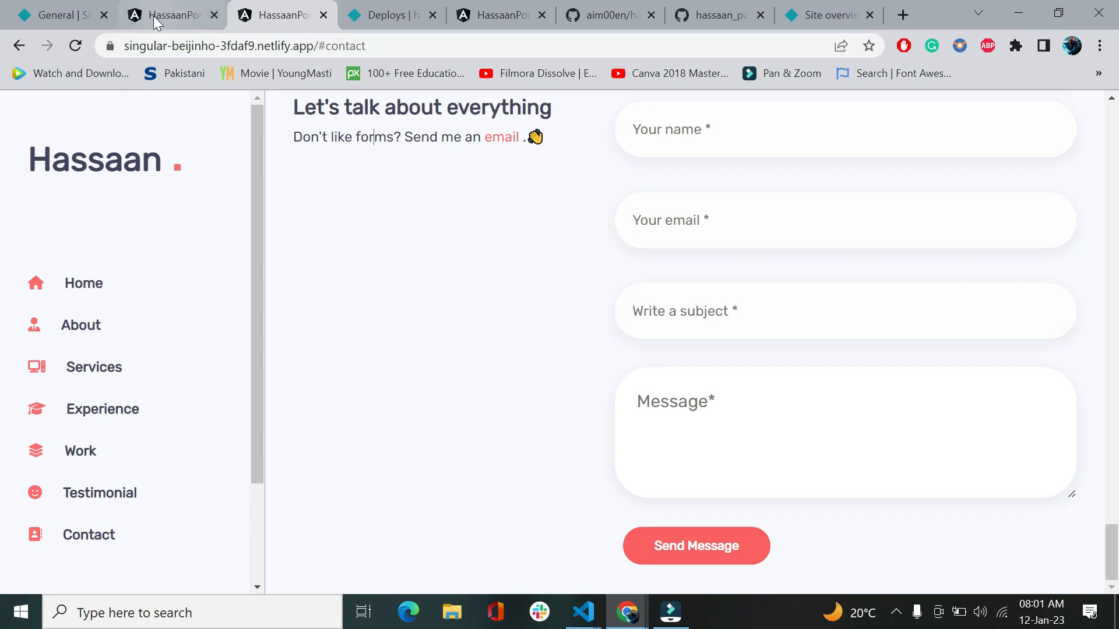
Reload the old singular-beijinho-3fdaf9 address, confirm Site Not Found, and close that tab
{"action": "left_click", "coordinate": [171, 14]}
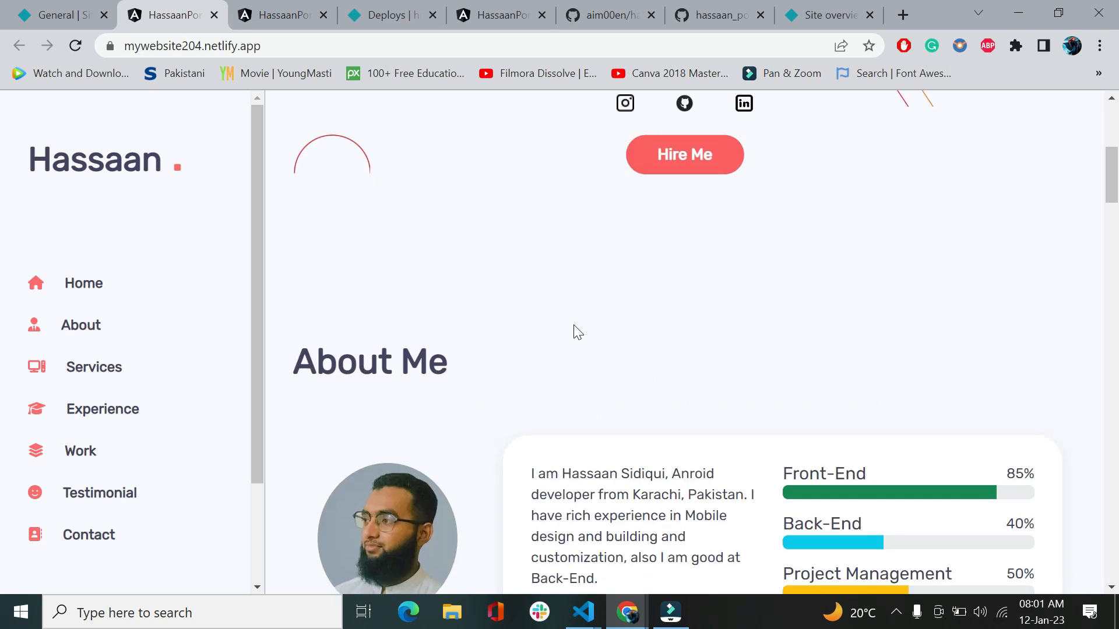
{"action": "left_click", "coordinate": [279, 14]}
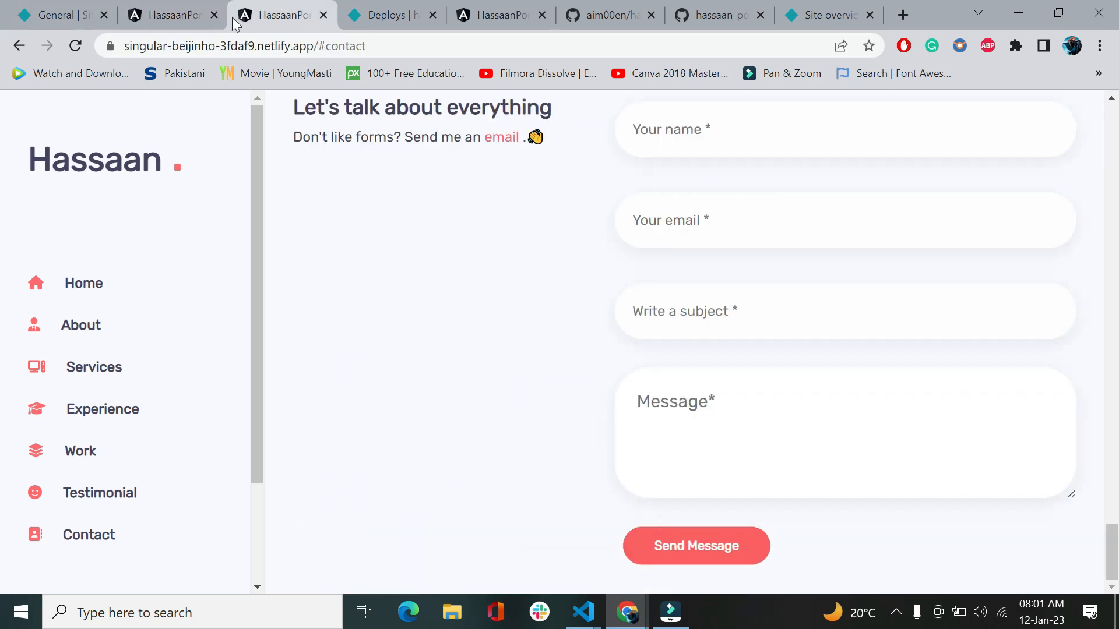
{"action": "left_click", "coordinate": [75, 45]}
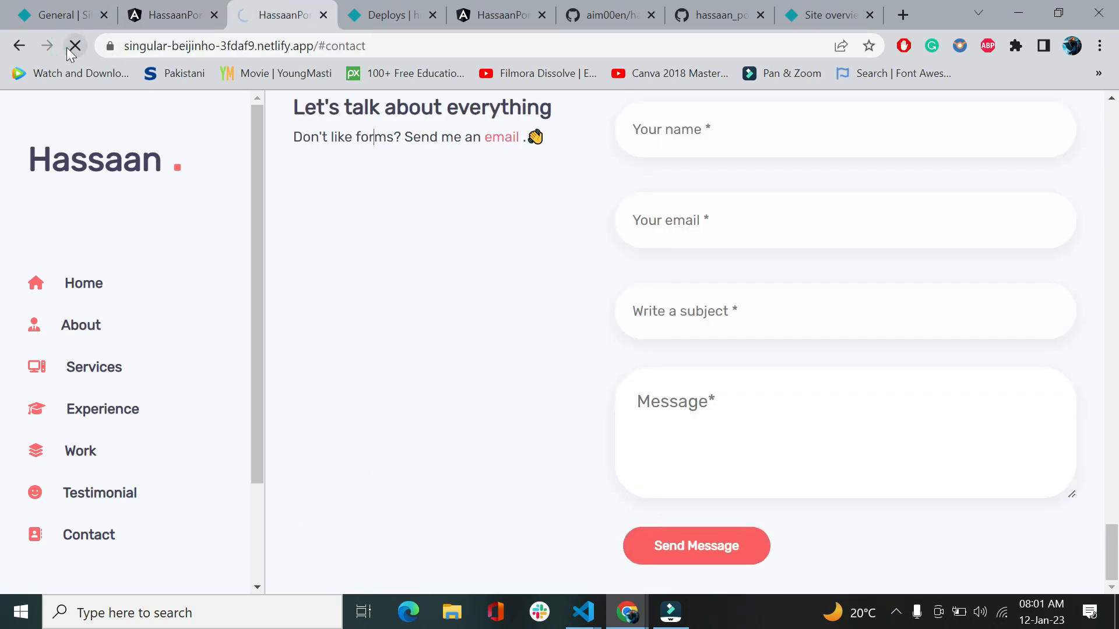
{"action": "left_click", "coordinate": [74, 45]}
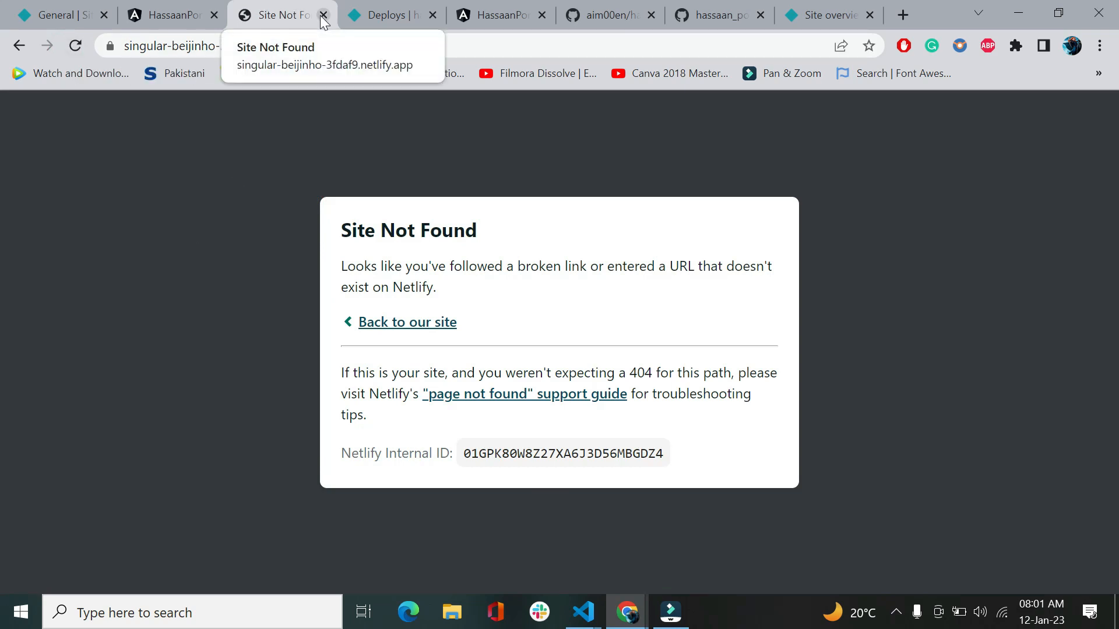
{"action": "left_click", "coordinate": [323, 15]}
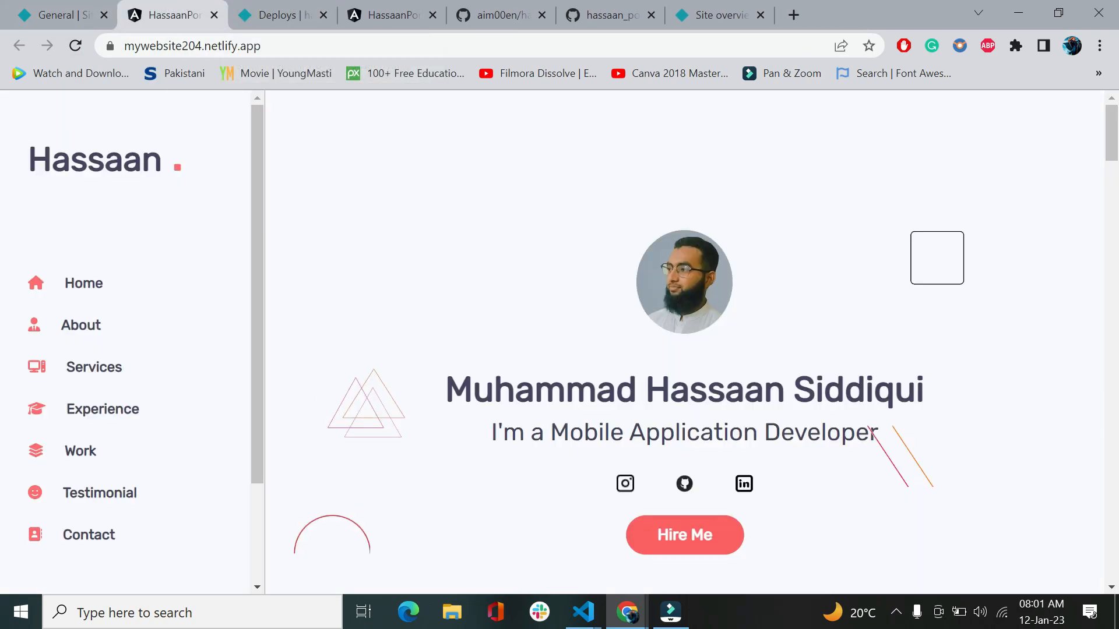
Browse Services and About Me on mywebsite204.netlify.app, then go back to Netlify settings
{"action": "scroll", "scroll_direction": "down", "scroll_amount": 3}
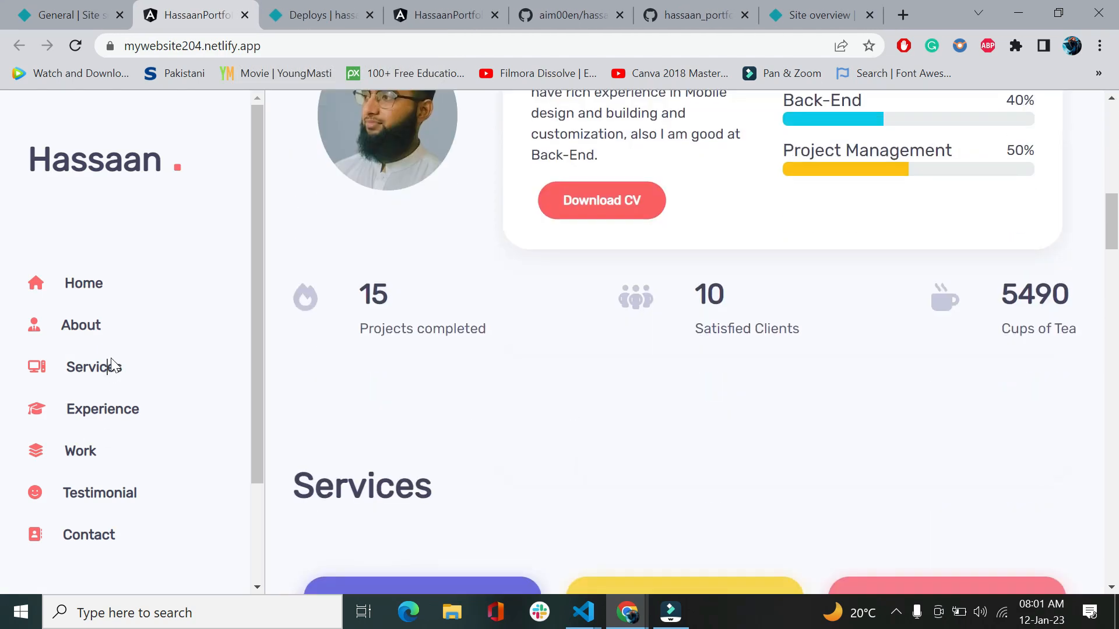
{"action": "left_click", "coordinate": [94, 367]}
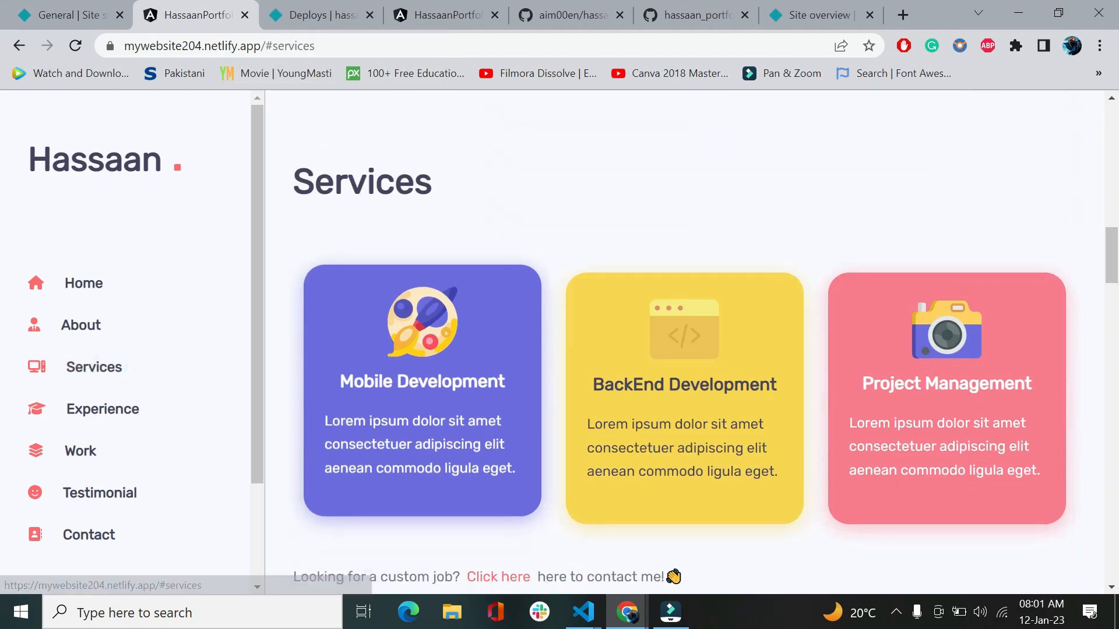
{"action": "scroll", "scroll_direction": "down", "scroll_amount": 3}
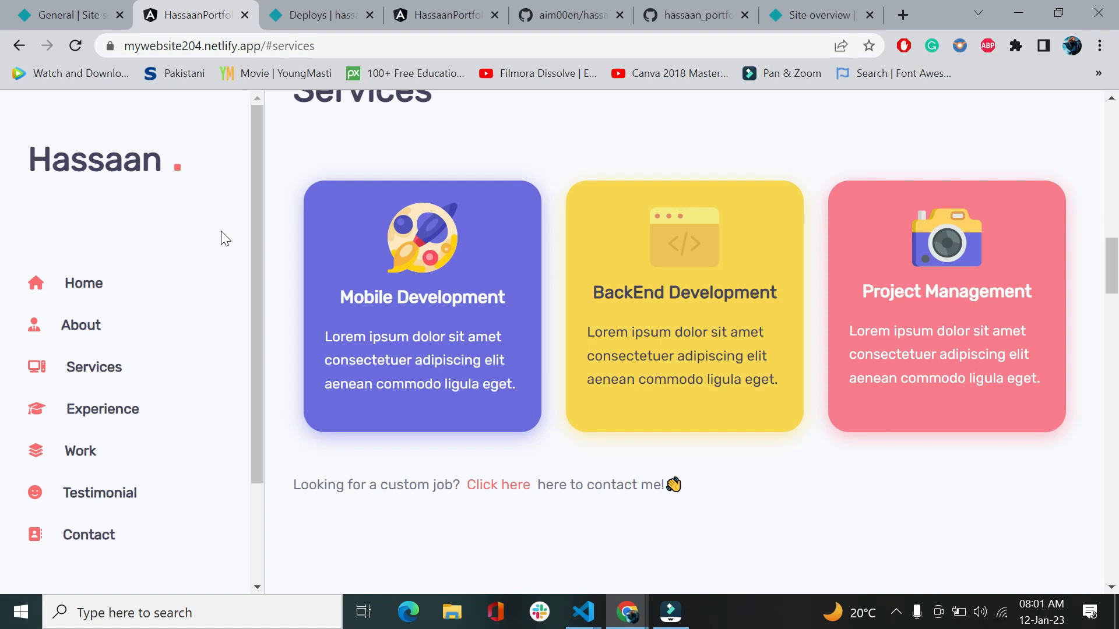
{"action": "left_click", "coordinate": [80, 324]}
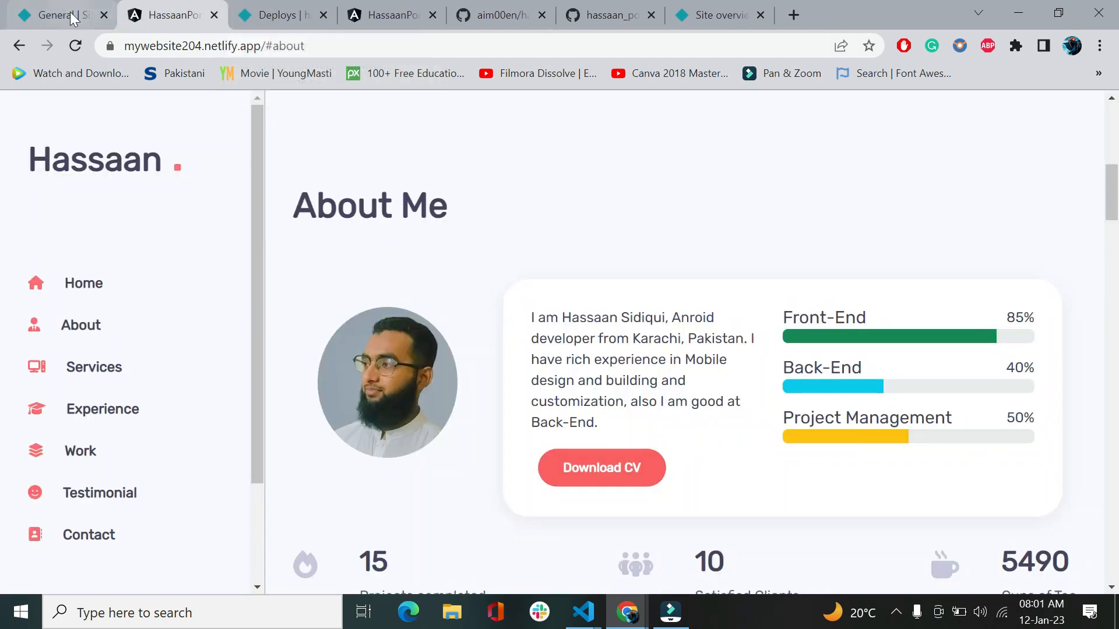
{"action": "left_click", "coordinate": [56, 14]}
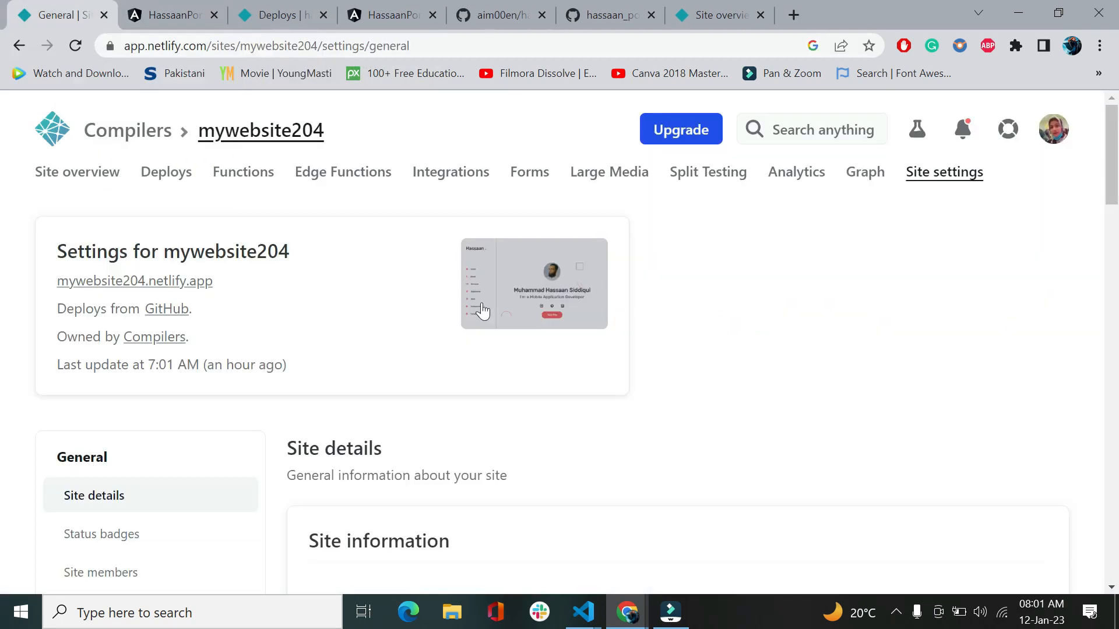
{"action": "scroll", "scroll_direction": "down", "scroll_amount": 3}
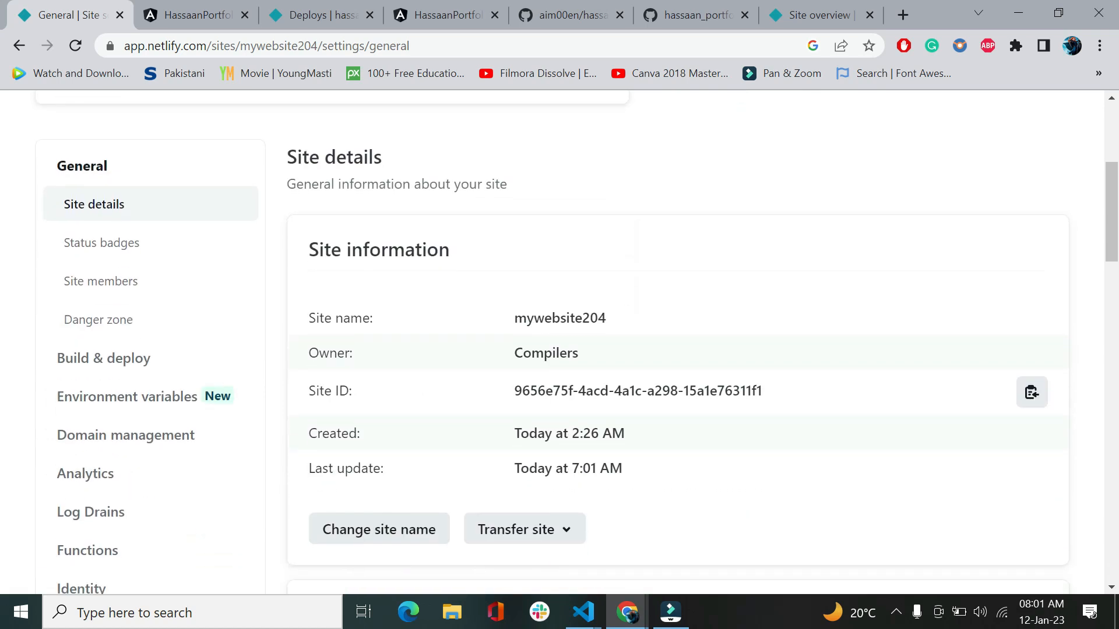
{"action": "scroll", "scroll_direction": "down", "scroll_amount": 3}
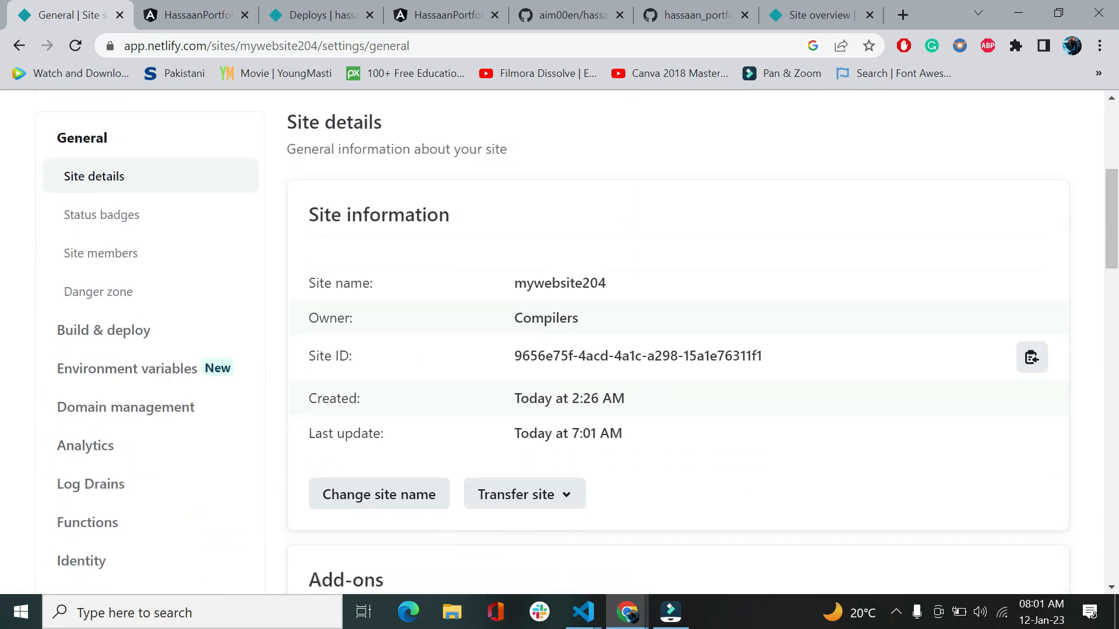
{"action": "scroll", "scroll_direction": "down", "scroll_amount": 3}
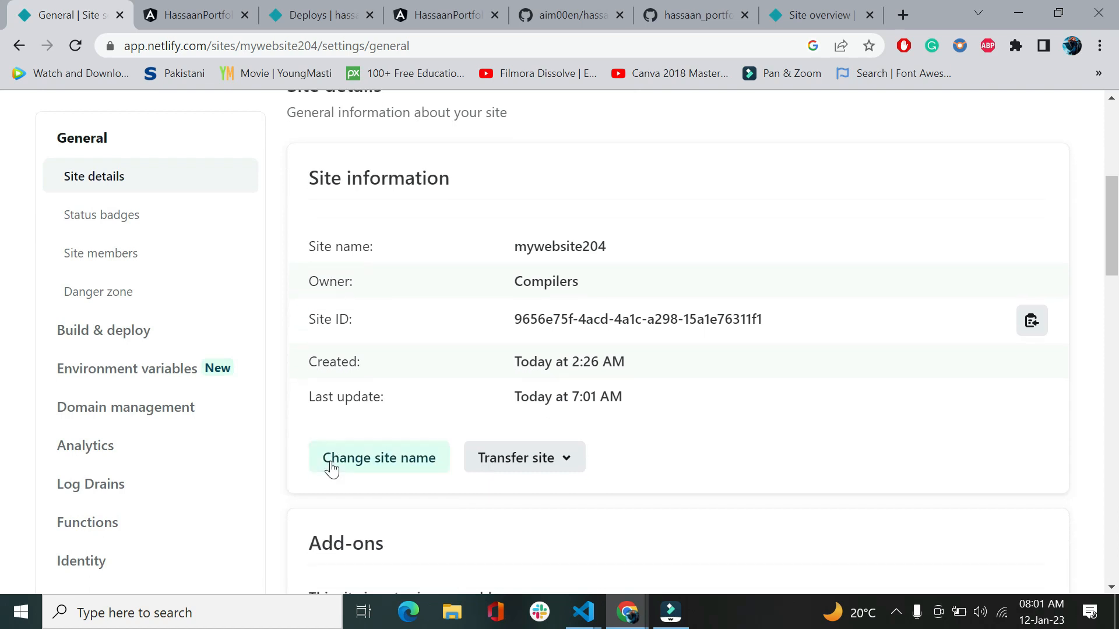
{"action": "scroll", "scroll_direction": "up", "scroll_amount": 3}
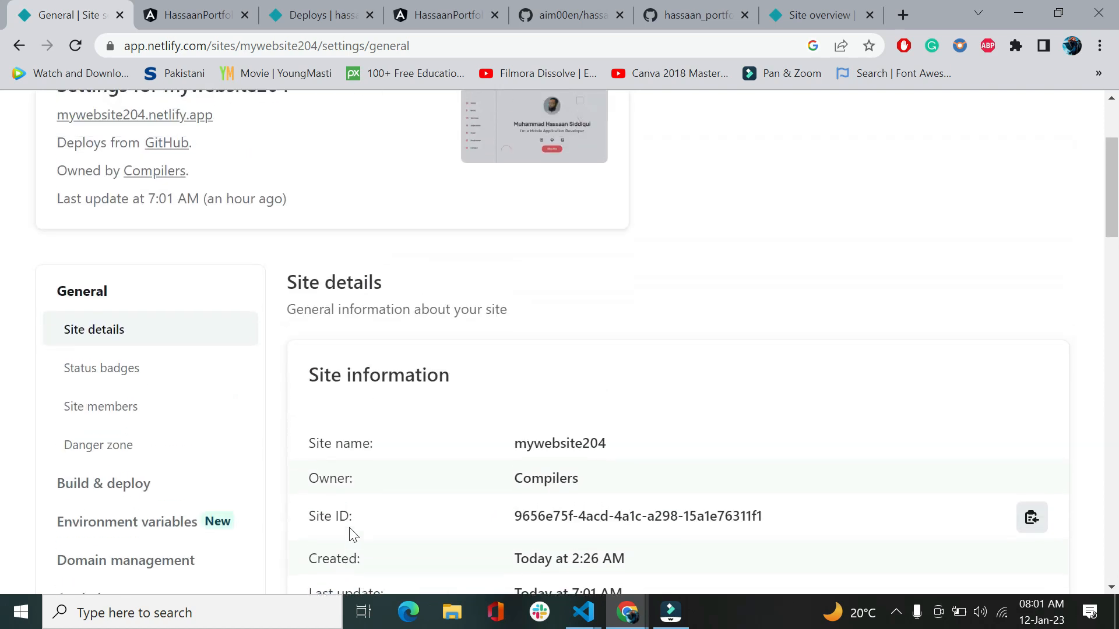
{"action": "scroll", "scroll_direction": "up", "scroll_amount": 3}
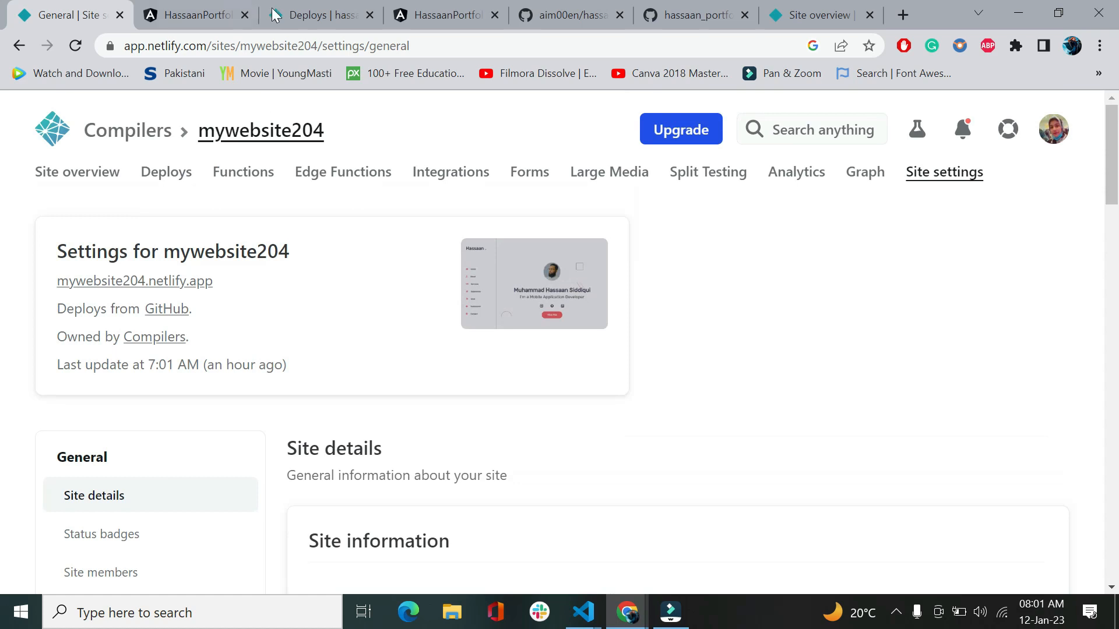
{"action": "mouse_move", "coordinate": [190, 231]}
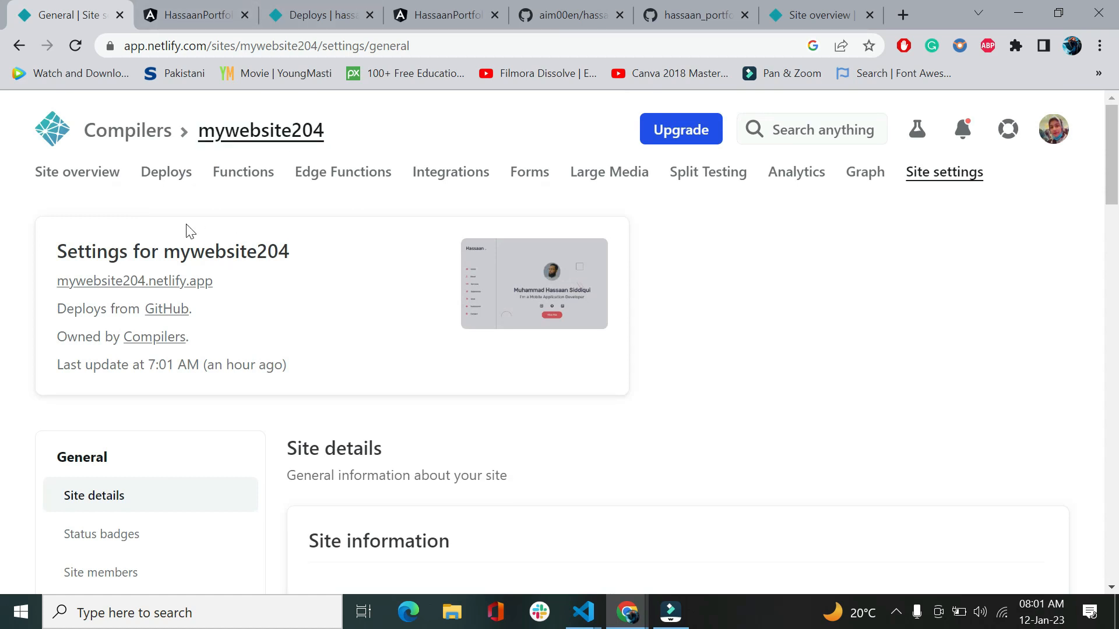
{"action": "scroll", "scroll_direction": "down", "scroll_amount": 3}
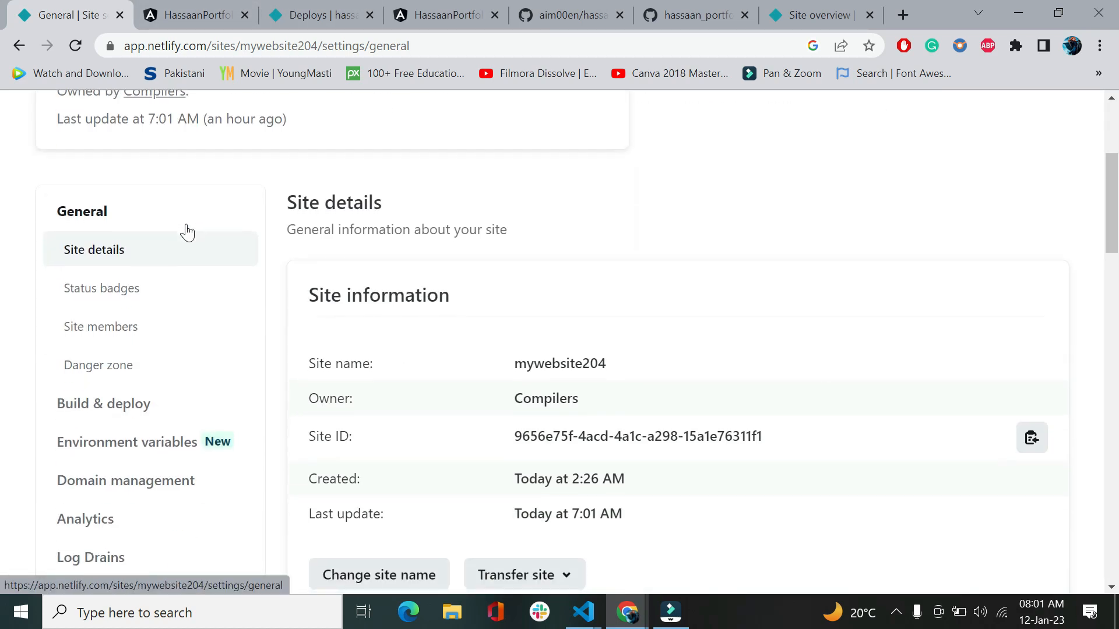
{"action": "mouse_move", "coordinate": [582, 612]}
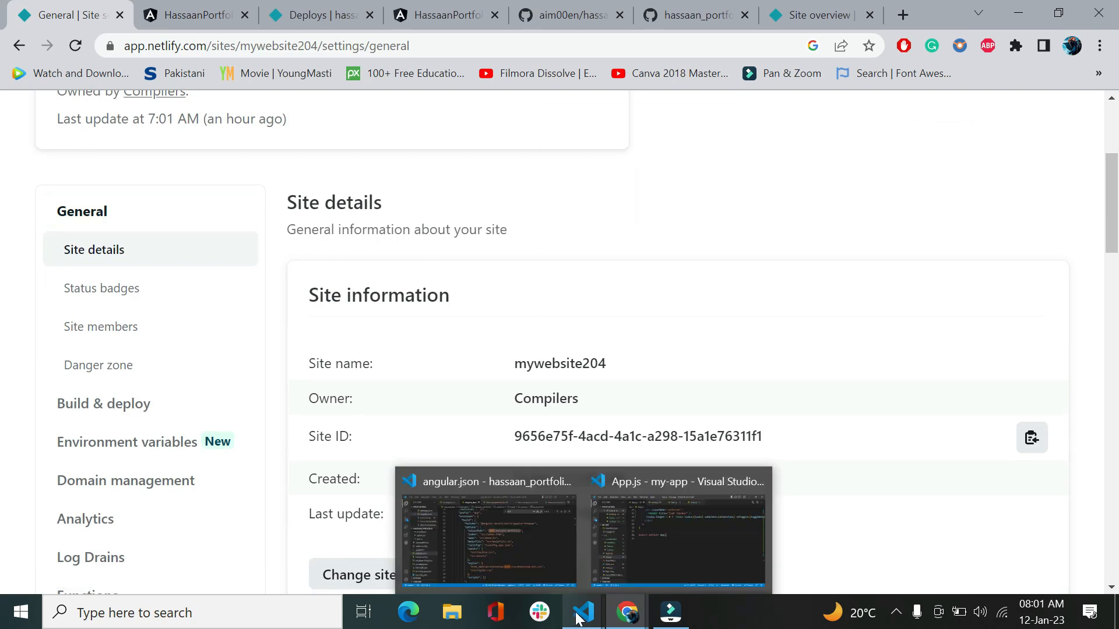